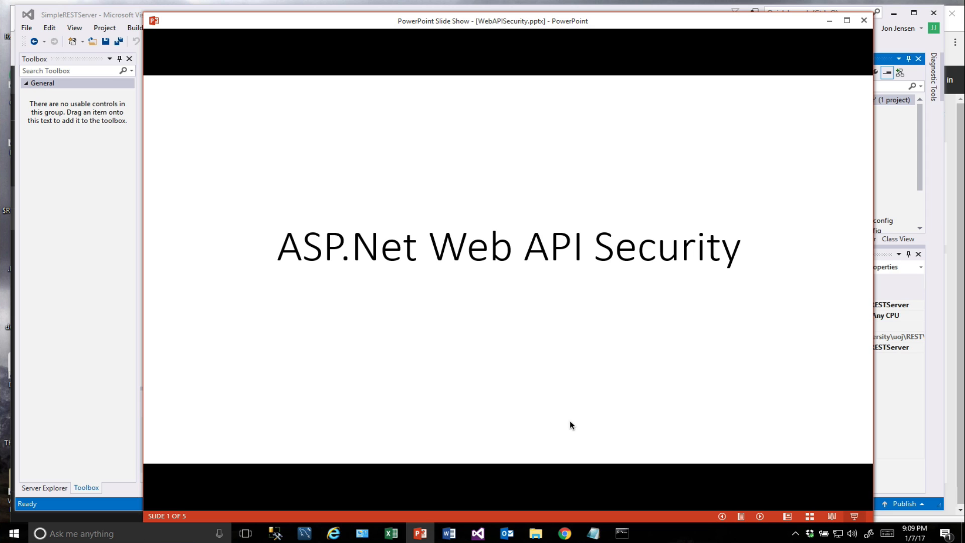
pyautogui.moveTo(570, 425)
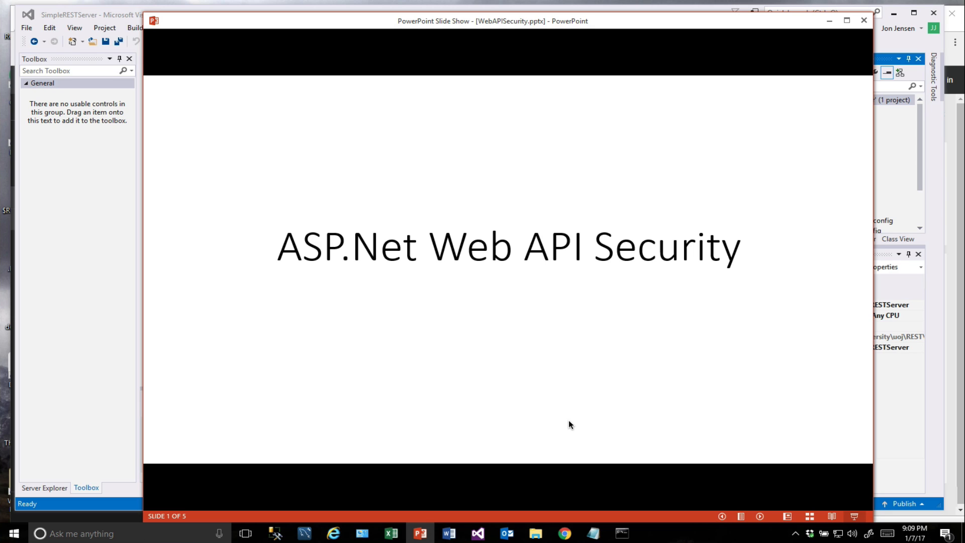
pyautogui.moveTo(714, 483)
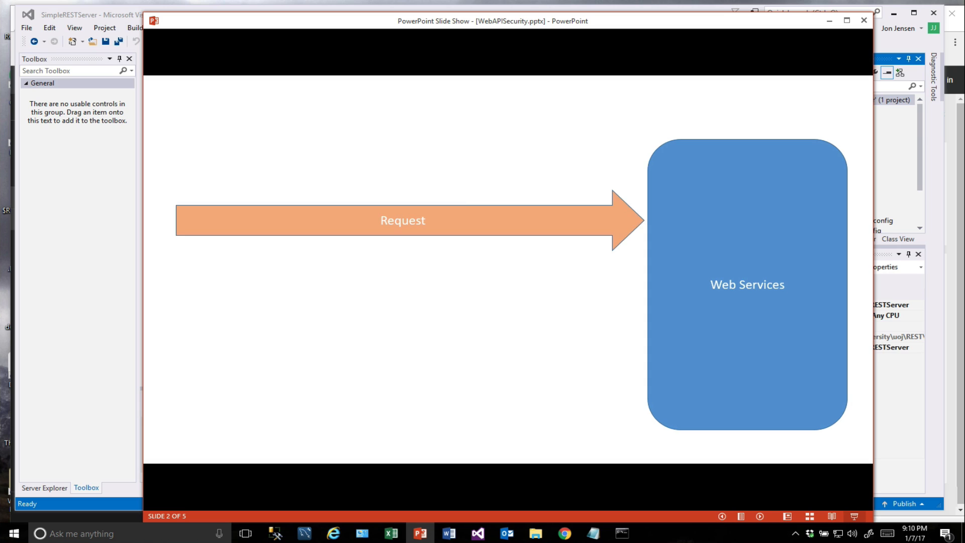
# Reveal slide 2's blocked and allowed responses, then advance to the Cross Cutting Concerns slide
pyautogui.press('Right')
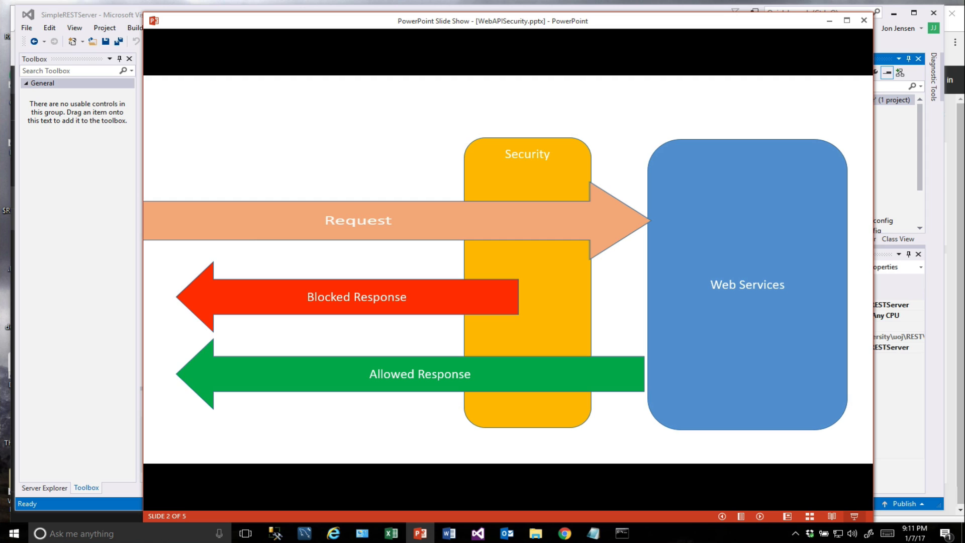
pyautogui.press('Right')
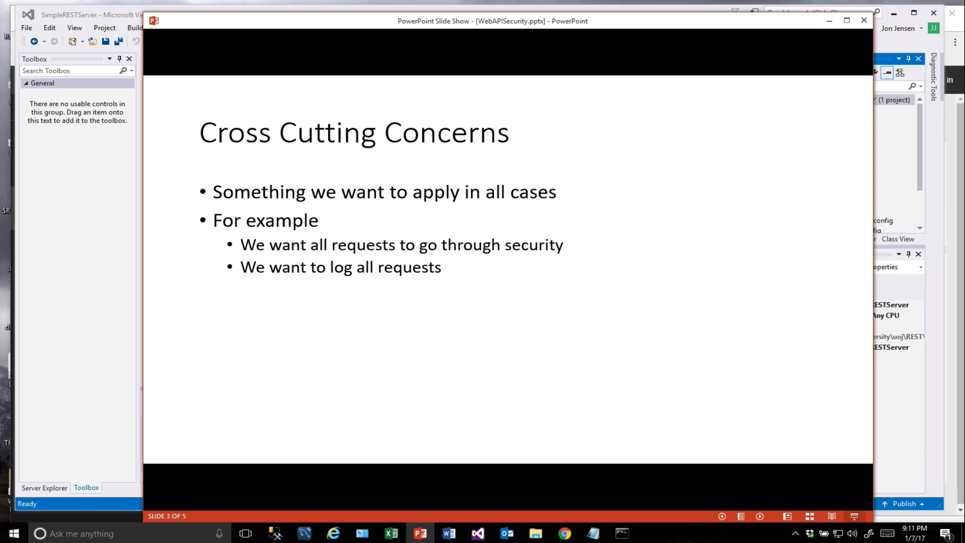
# Advance to the Filters and Message Handlers slide and on to the end-of-show screen
pyautogui.press('Right')
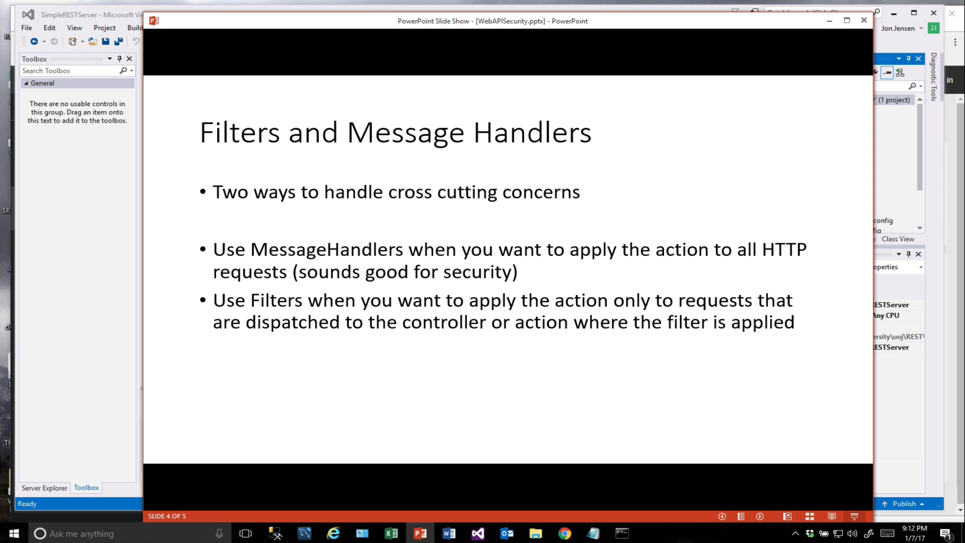
pyautogui.press('Right')
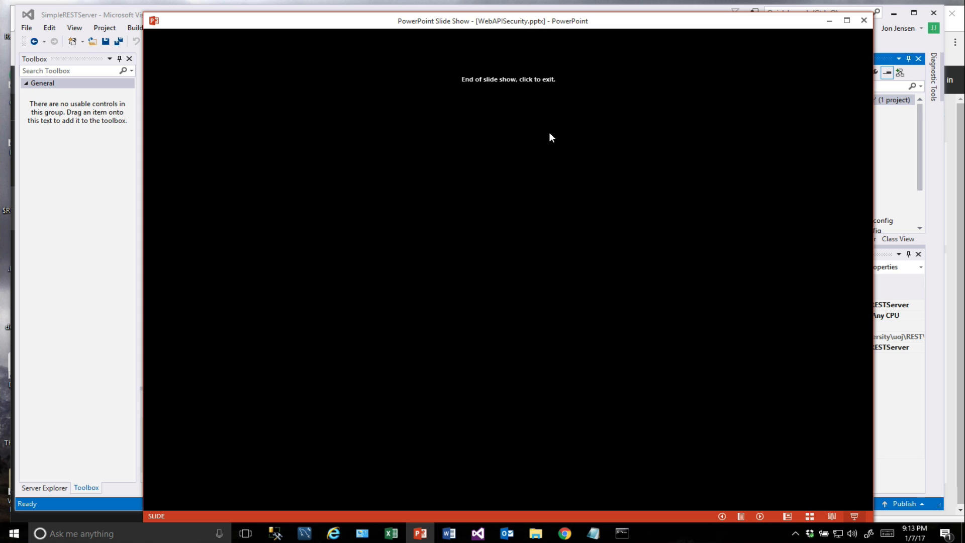
# Exit the slide show, then build and run SimpleRESTServer in Chrome
pyautogui.click(551, 138)
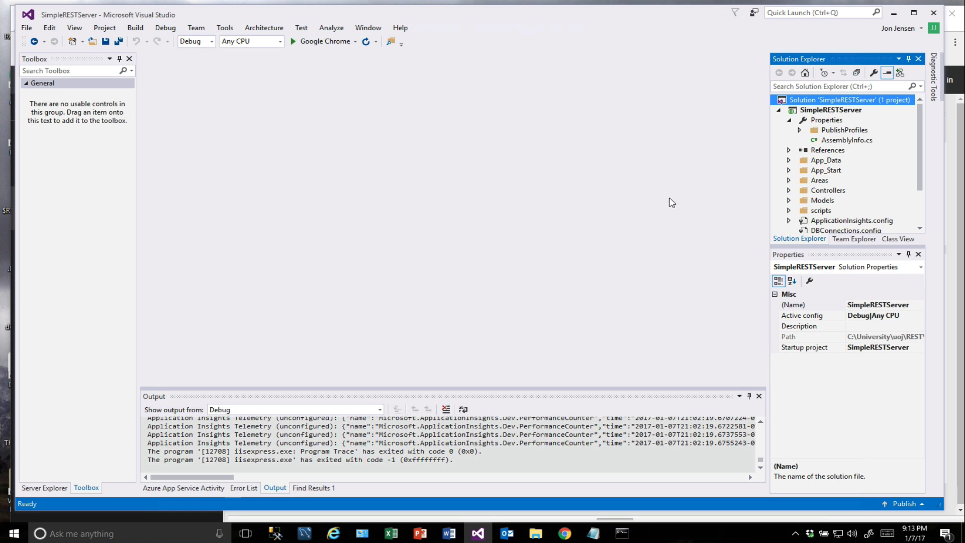
pyautogui.moveTo(380, 173)
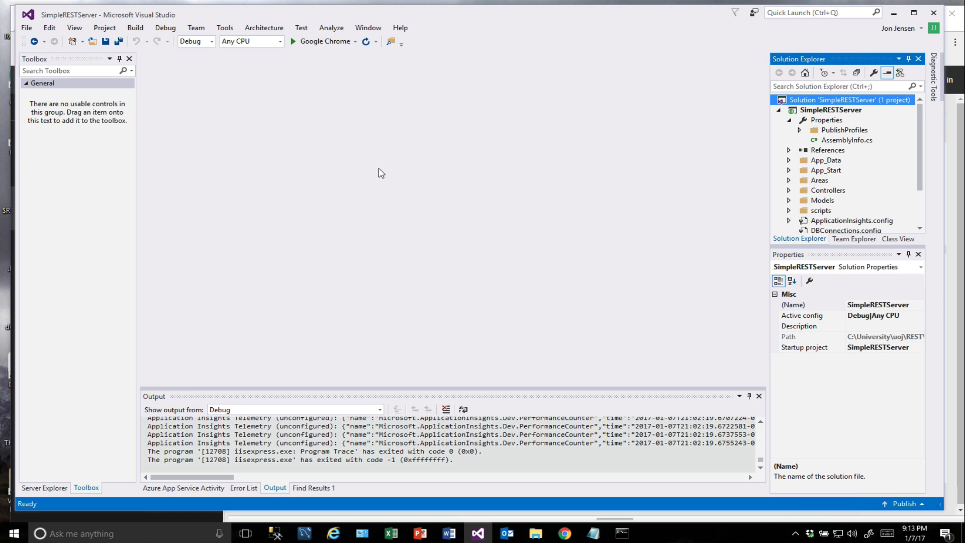
pyautogui.moveTo(301, 63)
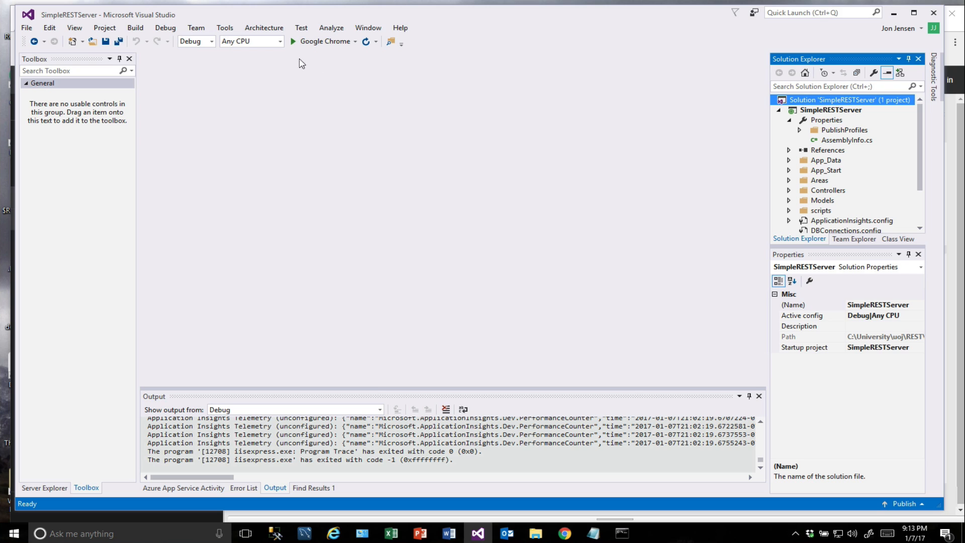
pyautogui.moveTo(314, 49)
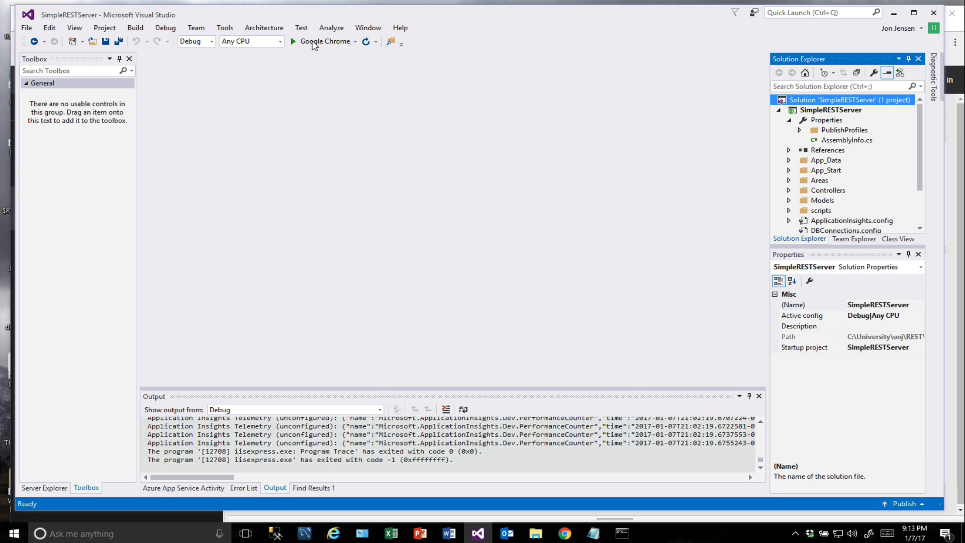
pyautogui.click(294, 41)
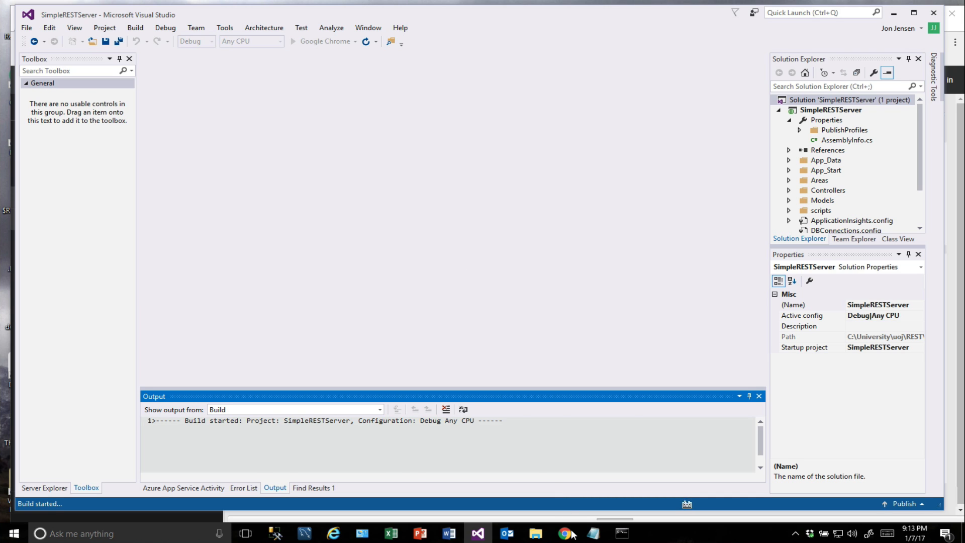
pyautogui.click(567, 534)
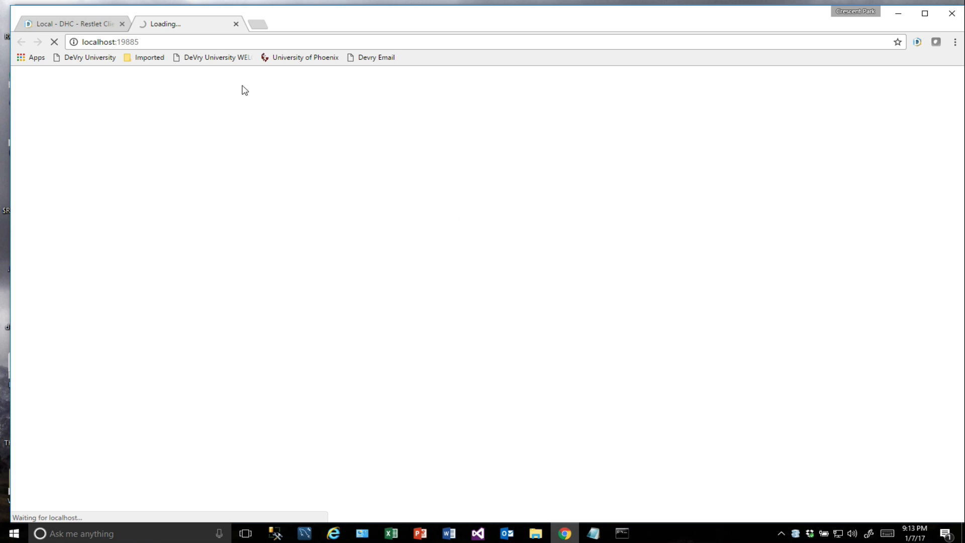
pyautogui.moveTo(233, 78)
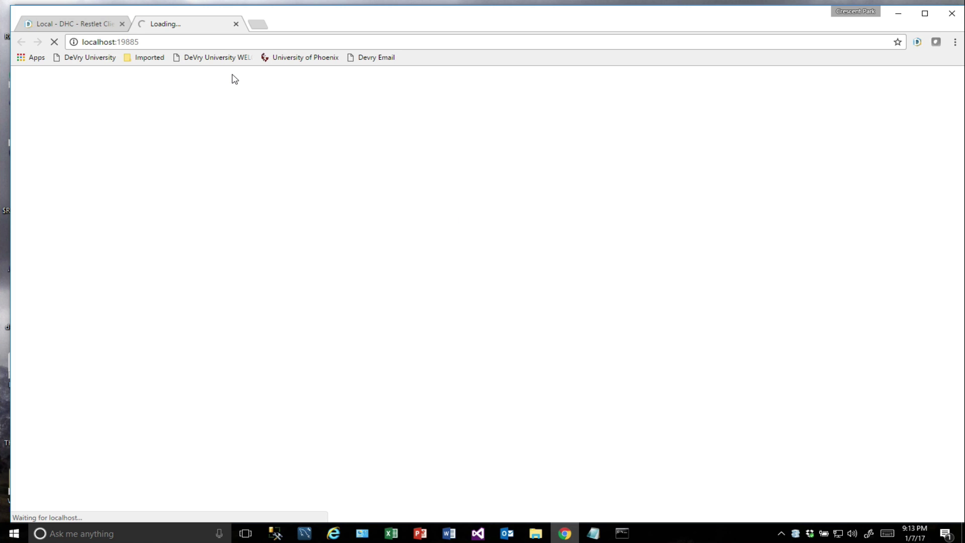
pyautogui.moveTo(103, 31)
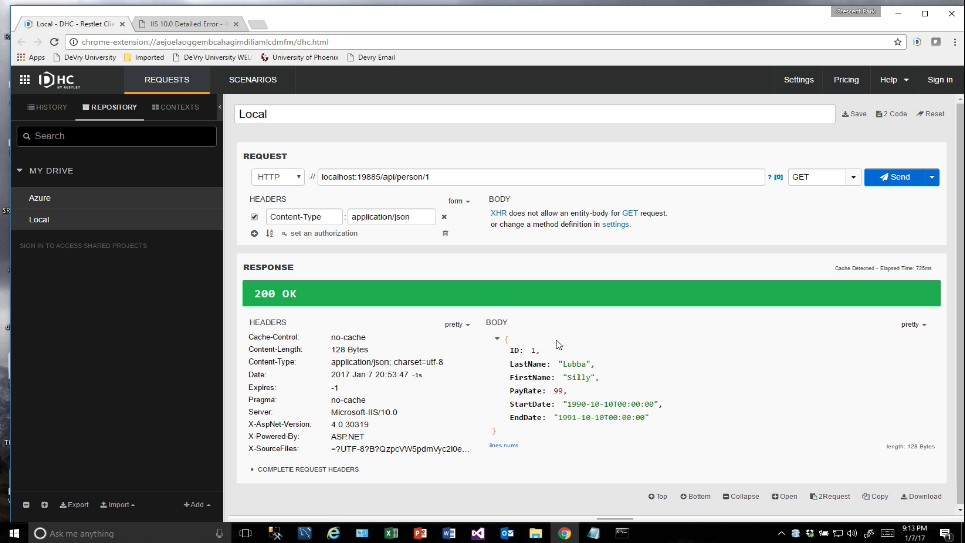
# Resend GET localhost:19885/api/person/1 and get a 200 OK with the person's JSON
pyautogui.click(896, 177)
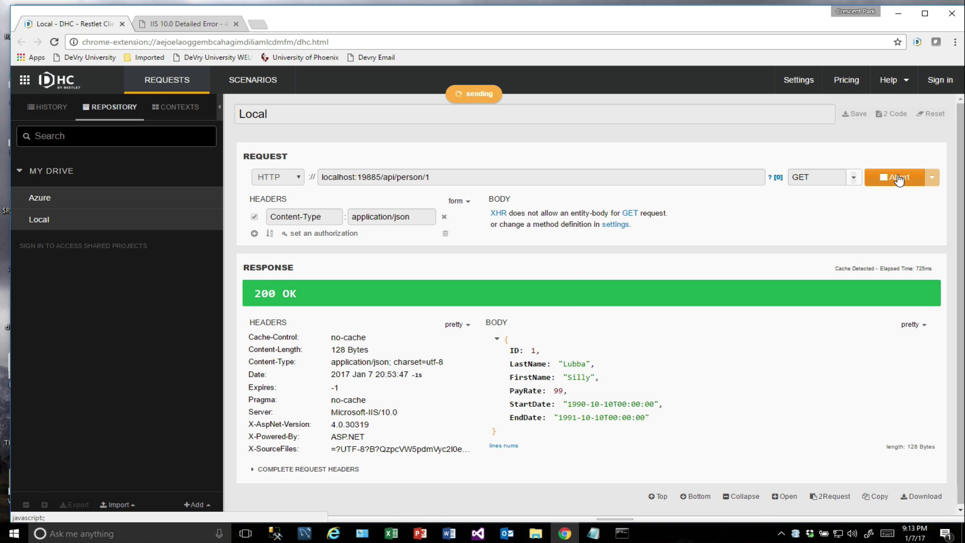
pyautogui.click(896, 177)
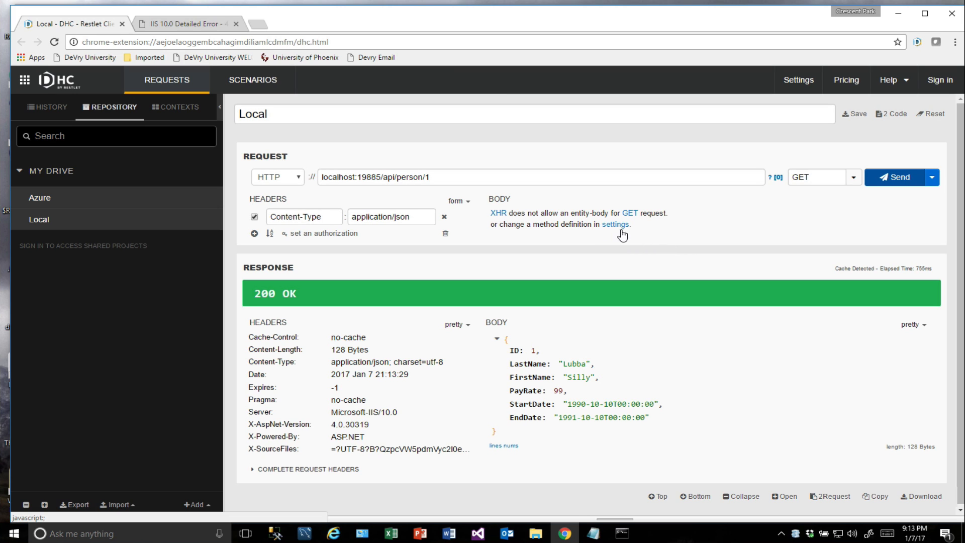
pyautogui.moveTo(792, 212)
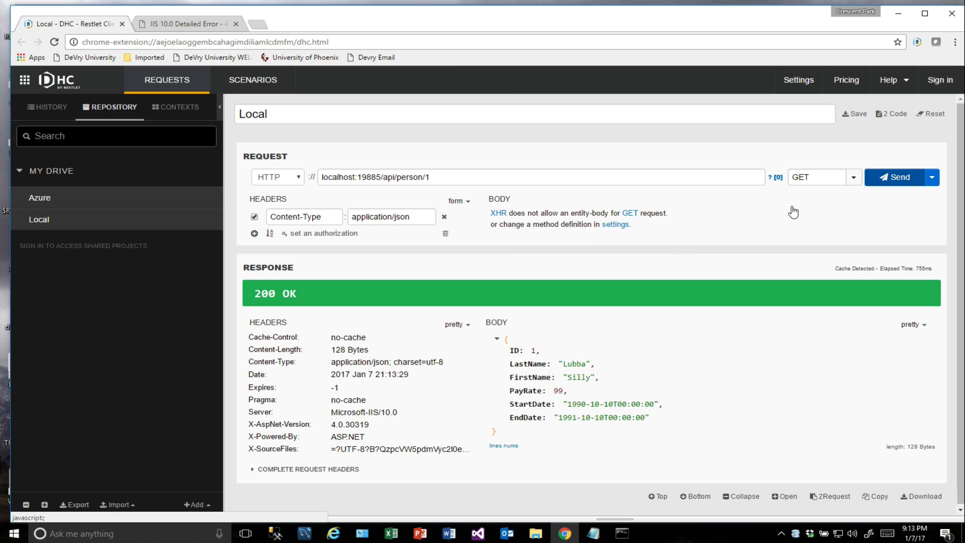
pyautogui.moveTo(552, 200)
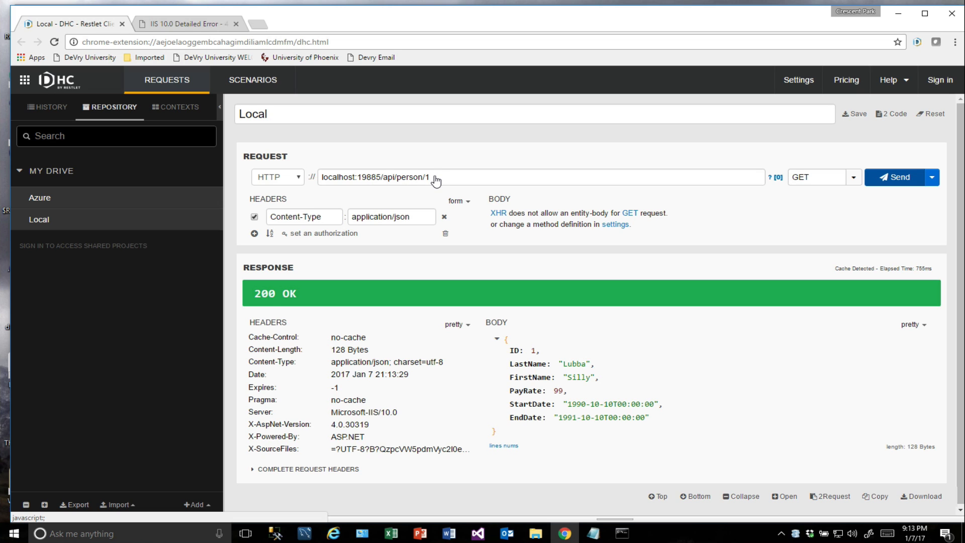
pyautogui.moveTo(523, 362)
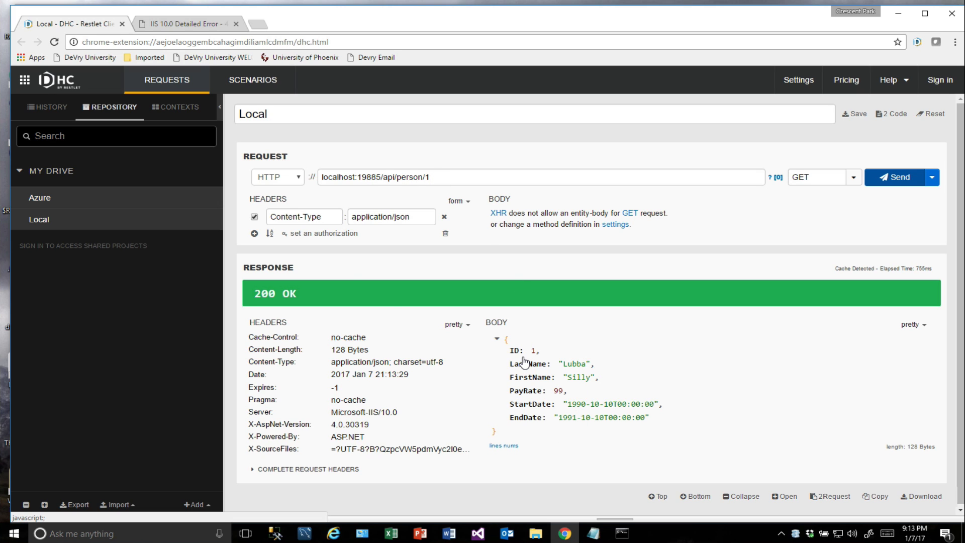
pyautogui.moveTo(448, 231)
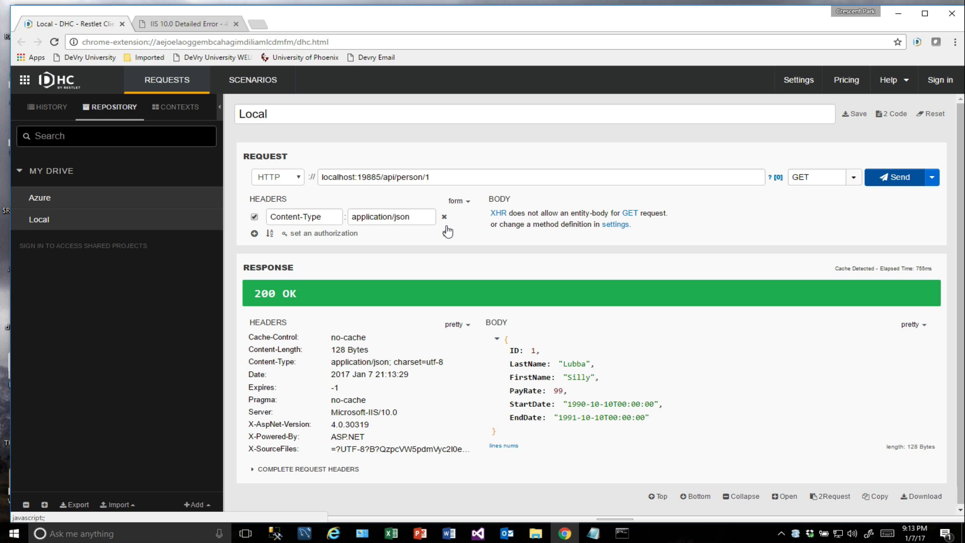
pyautogui.moveTo(490, 300)
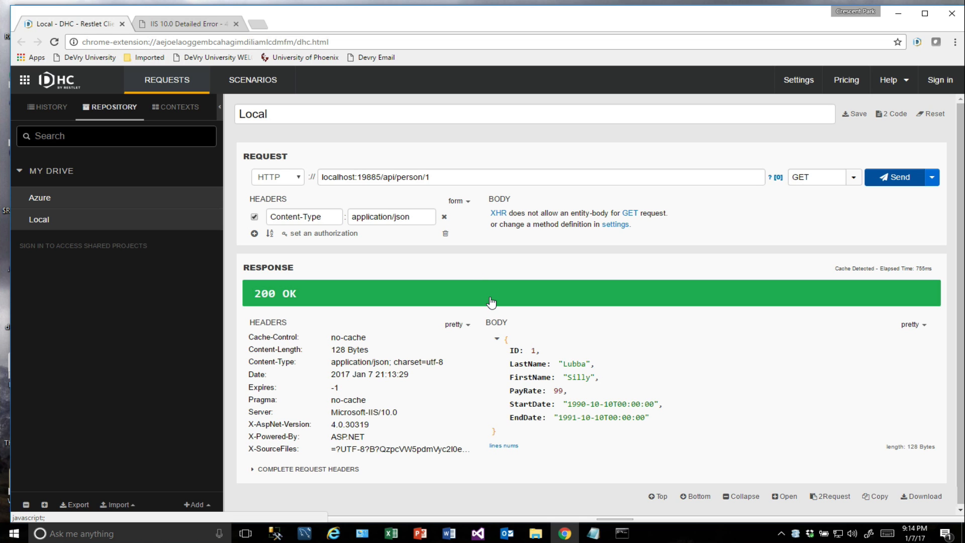
# Stop the running web server and select the SimpleRESTServer project
pyautogui.click(478, 533)
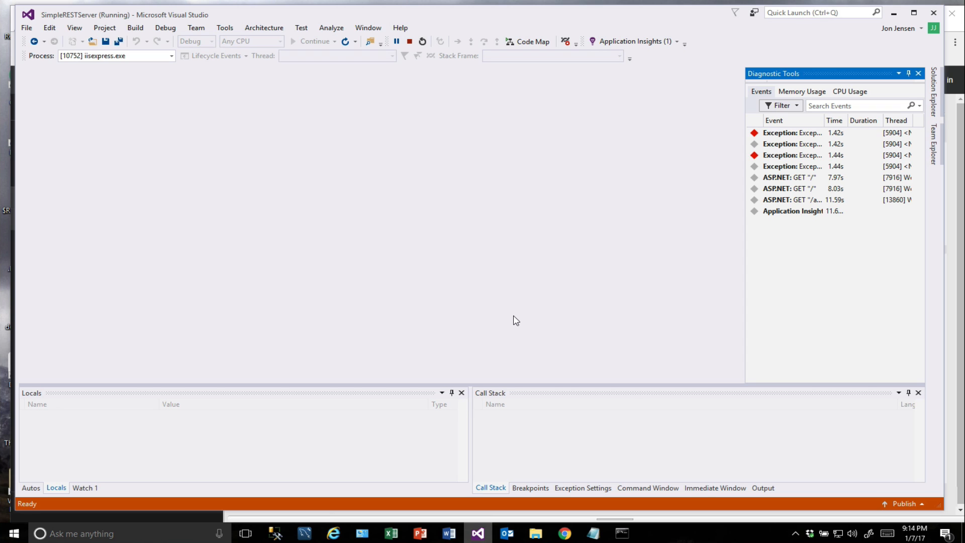
pyautogui.moveTo(363, 72)
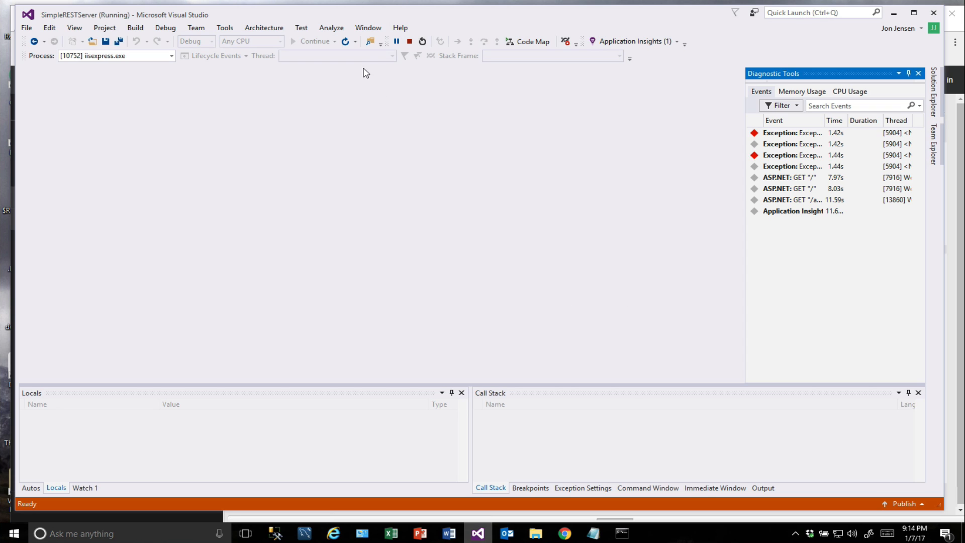
pyautogui.click(414, 41)
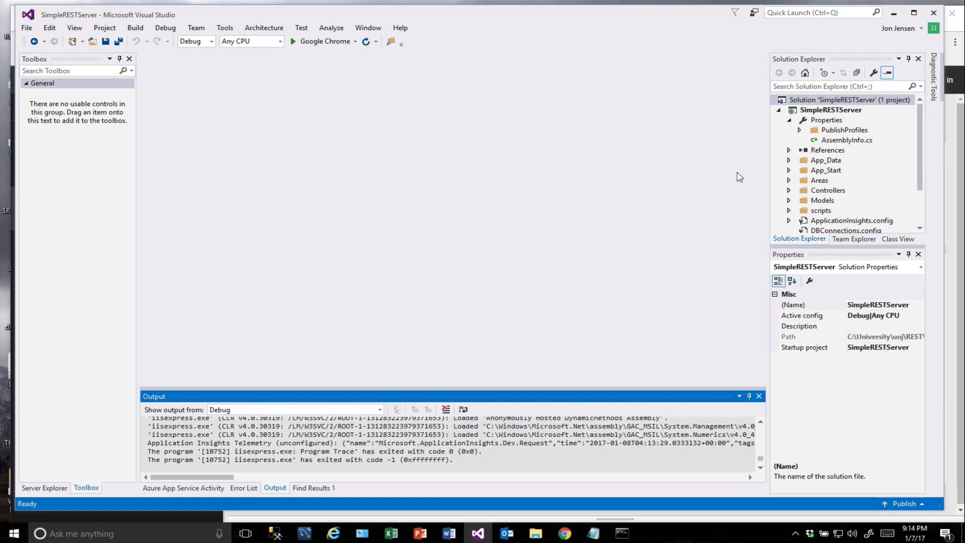
pyautogui.click(826, 110)
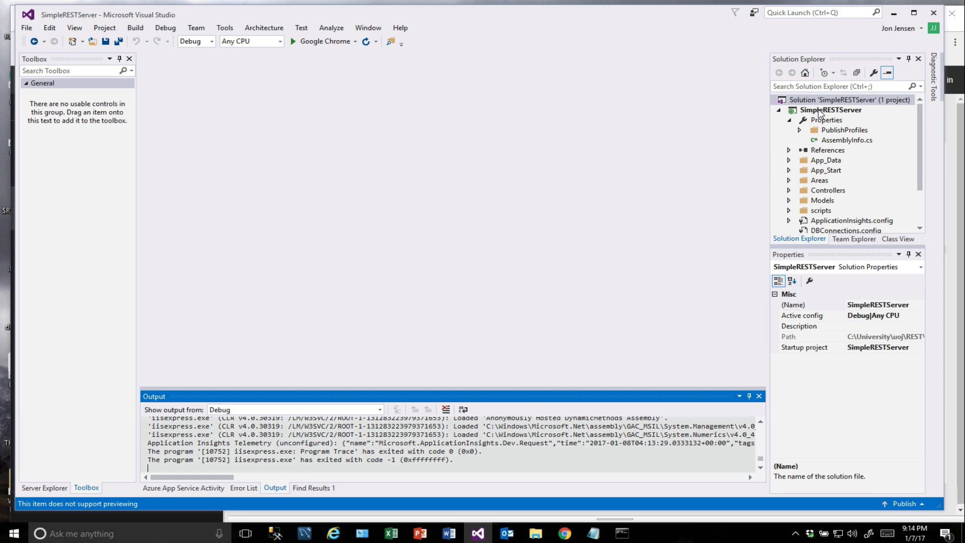
pyautogui.click(832, 109)
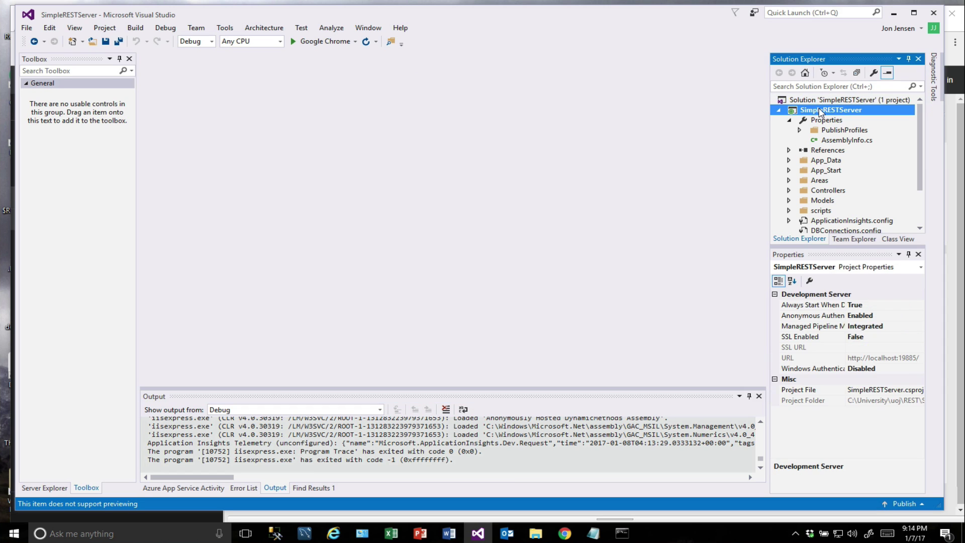
# Add a new folder to the project and name it MessageHandlers
pyautogui.rightClick(830, 110)
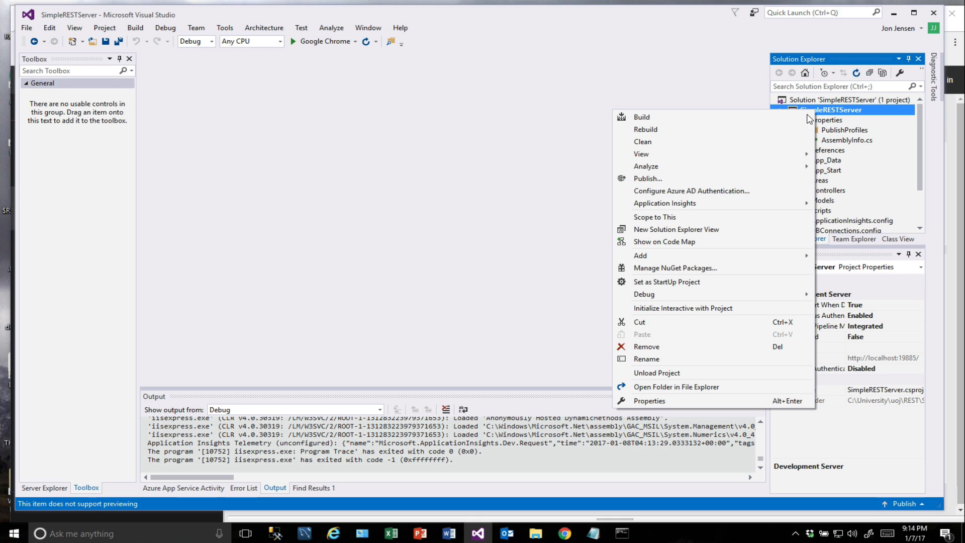
pyautogui.moveTo(649, 412)
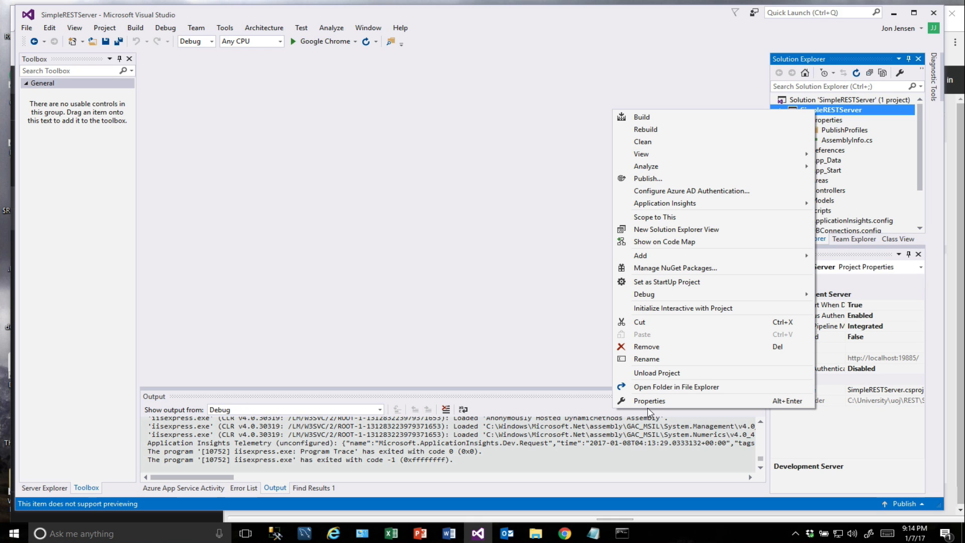
pyautogui.moveTo(651, 125)
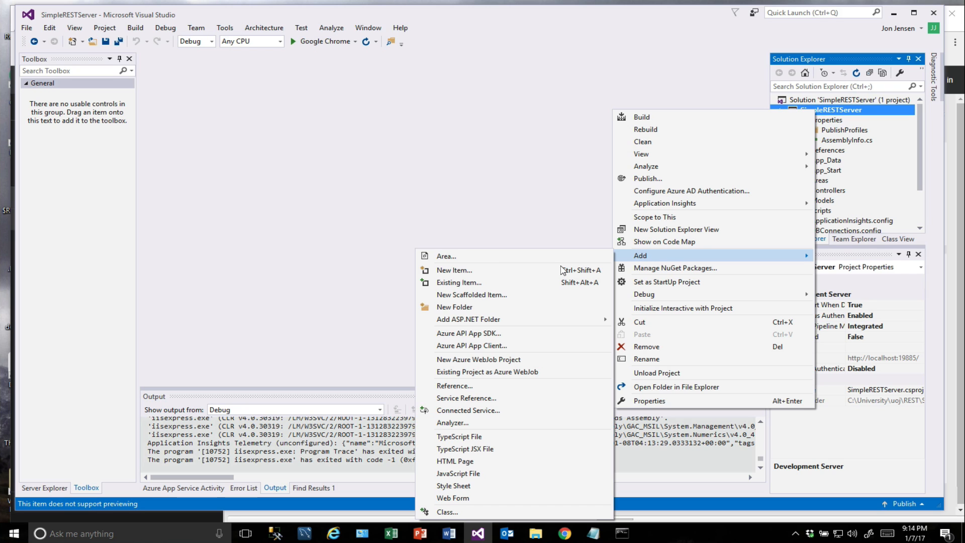
pyautogui.click(455, 307)
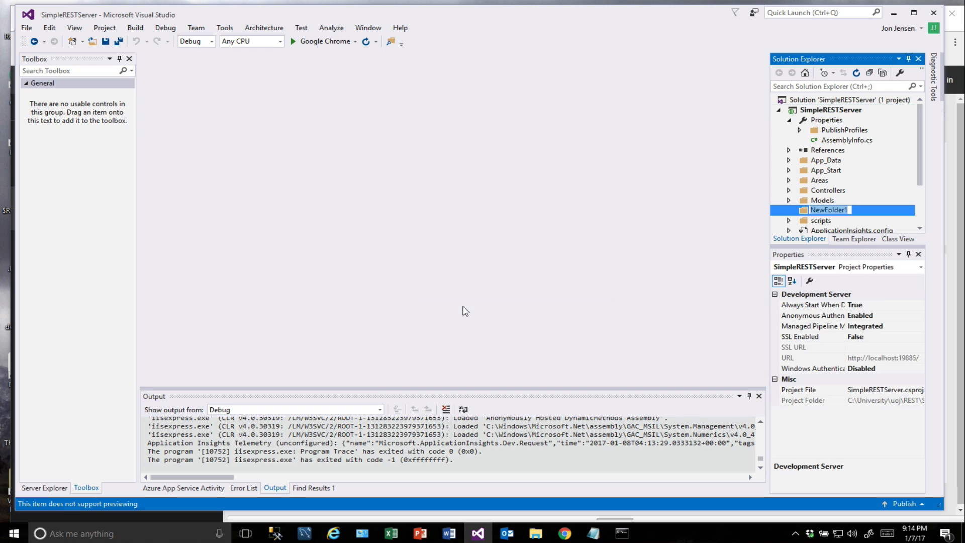
pyautogui.write('MessageHandlers')
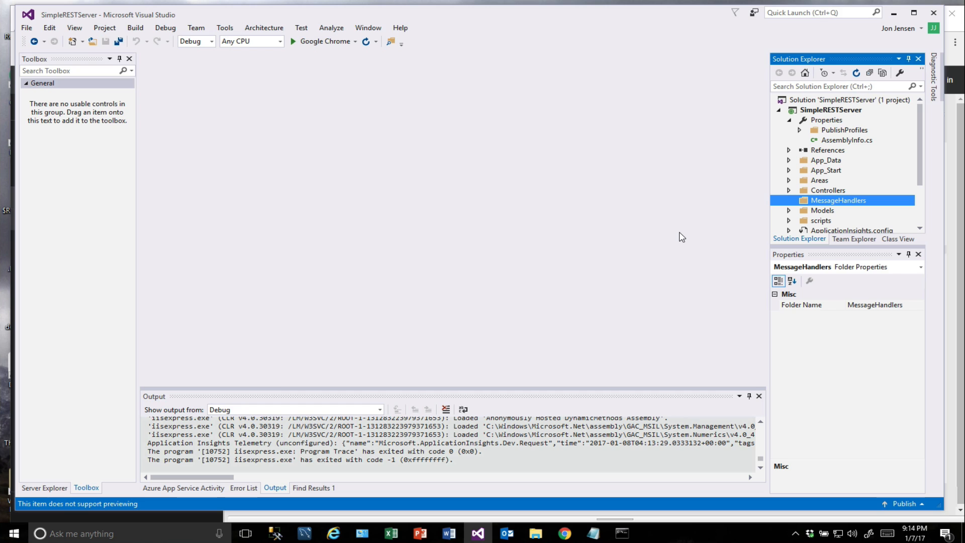
pyautogui.moveTo(808, 211)
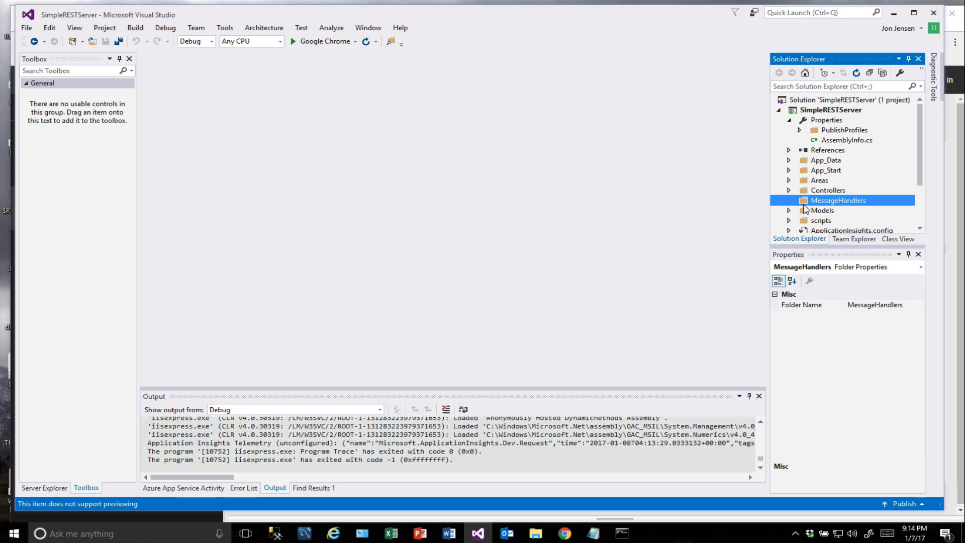
pyautogui.rightClick(839, 200)
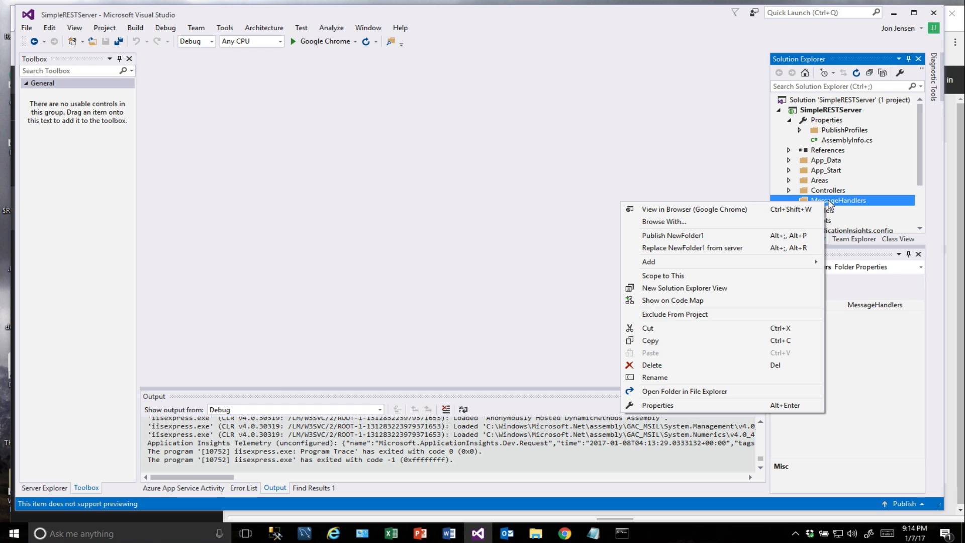
pyautogui.moveTo(690, 219)
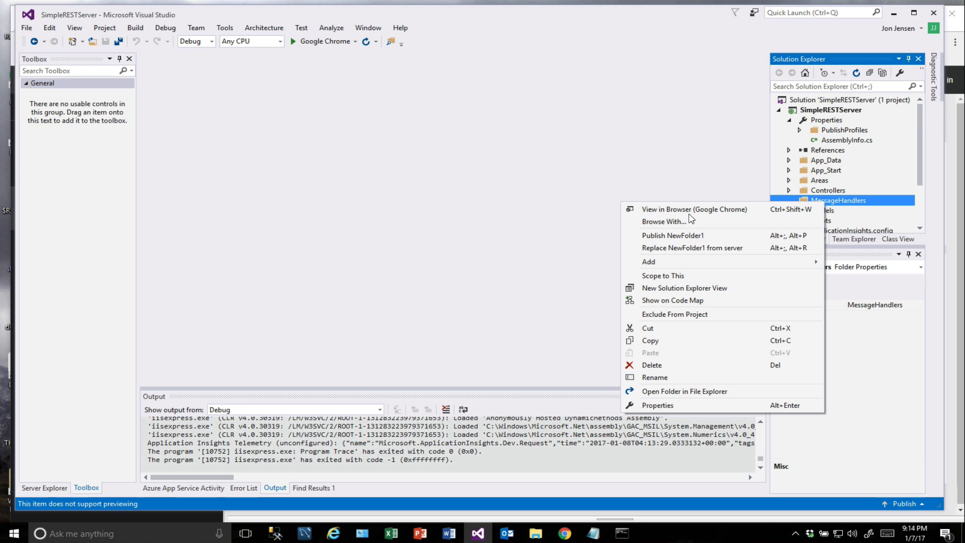
pyautogui.moveTo(663, 262)
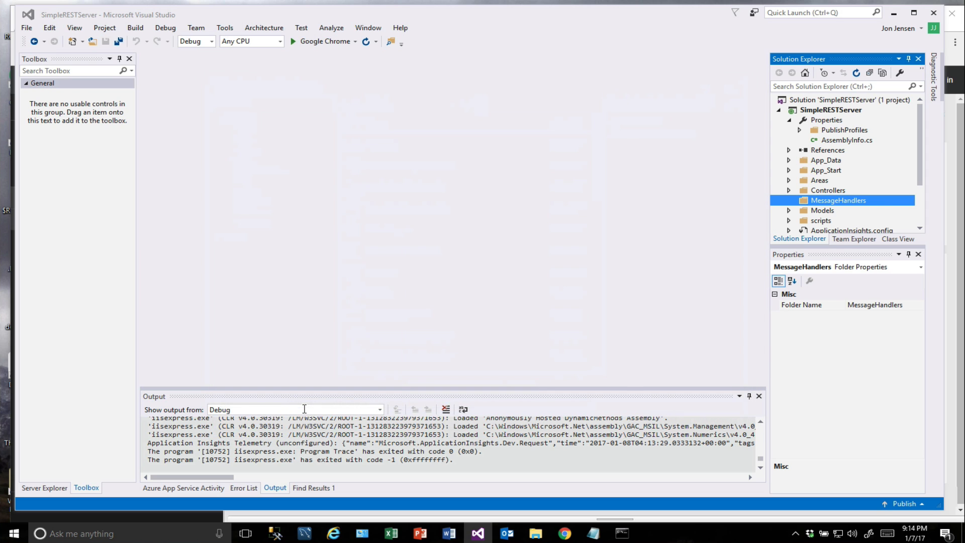
# Open APIKeyMessageHandler.cs, make the class inherit DelegatingHandler, and start a using line
pyautogui.doubleClick(870, 210)
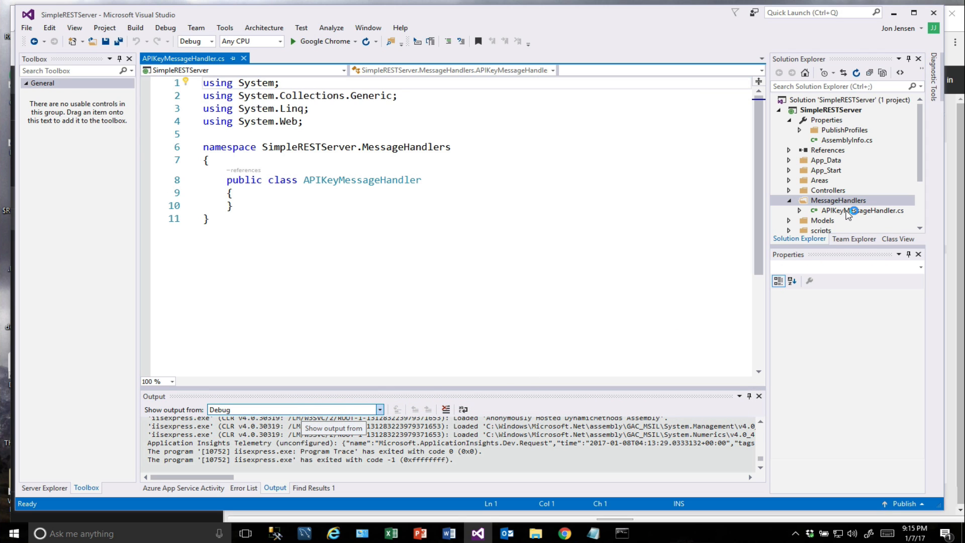
pyautogui.click(863, 211)
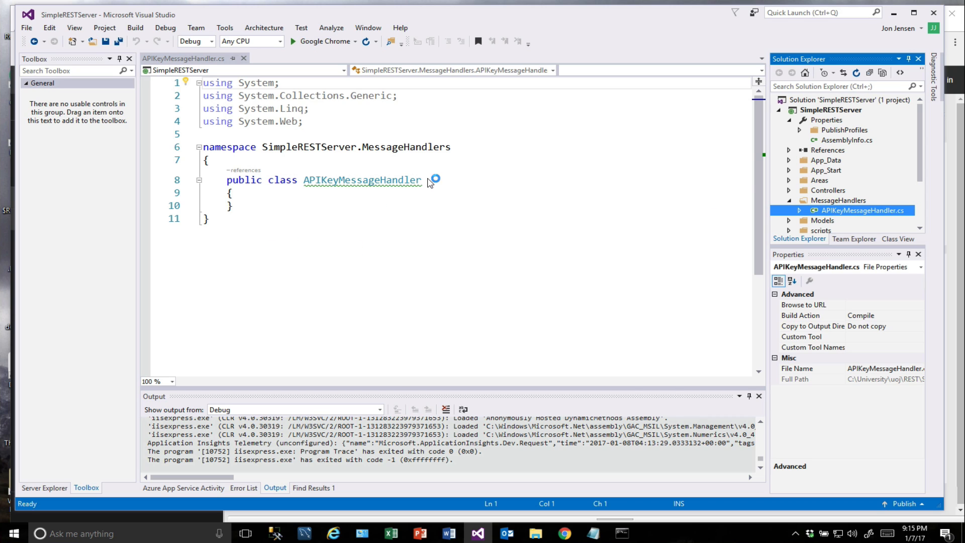
pyautogui.click(436, 180)
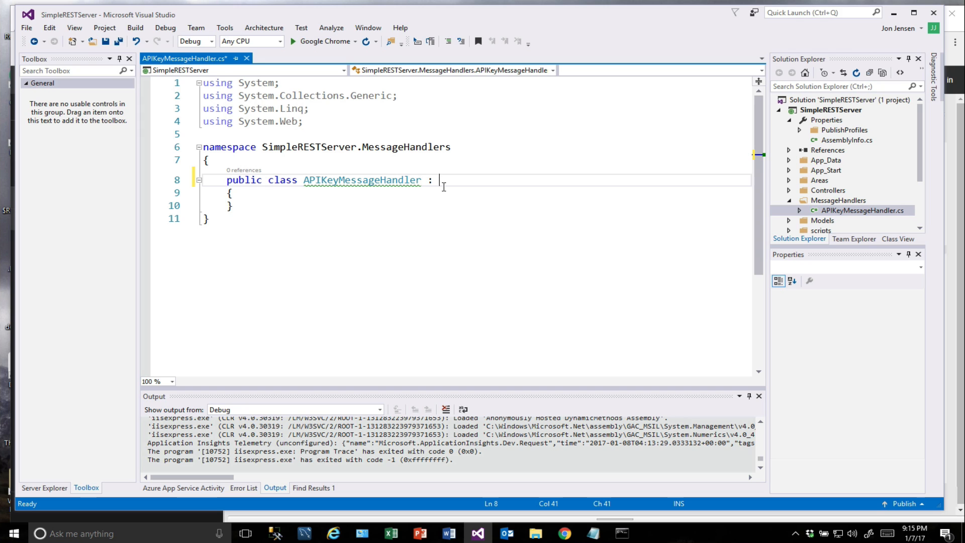
pyautogui.write('Delegatin')
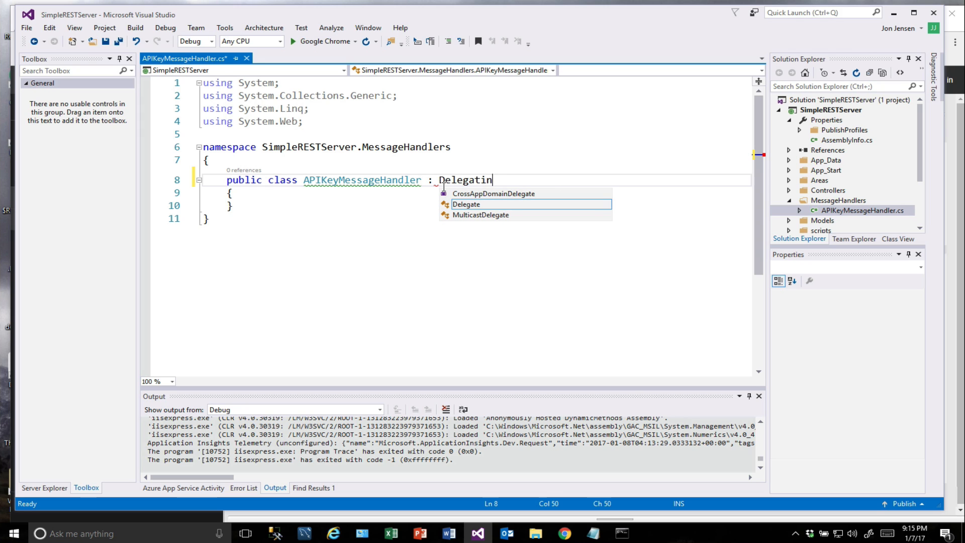
pyautogui.write('gHan')
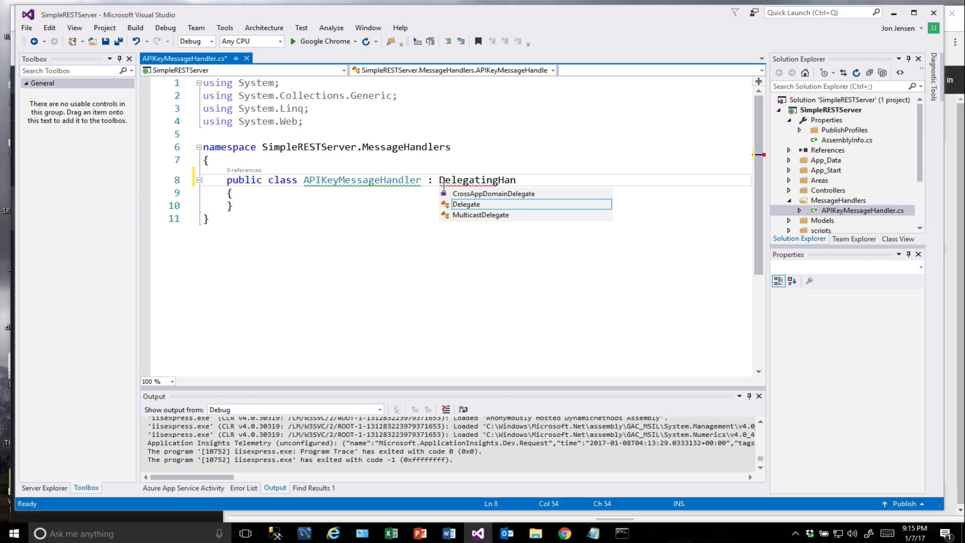
pyautogui.write('dler')
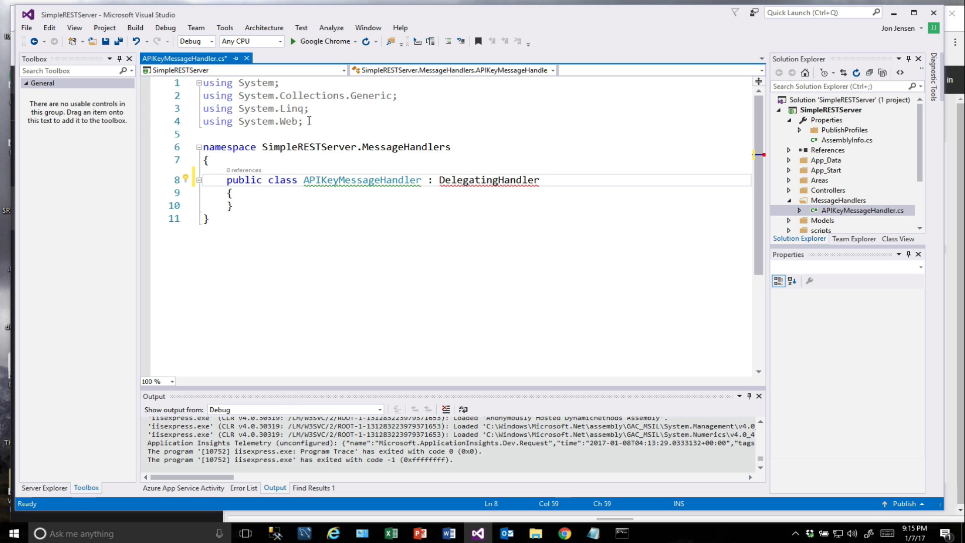
pyautogui.write('u')
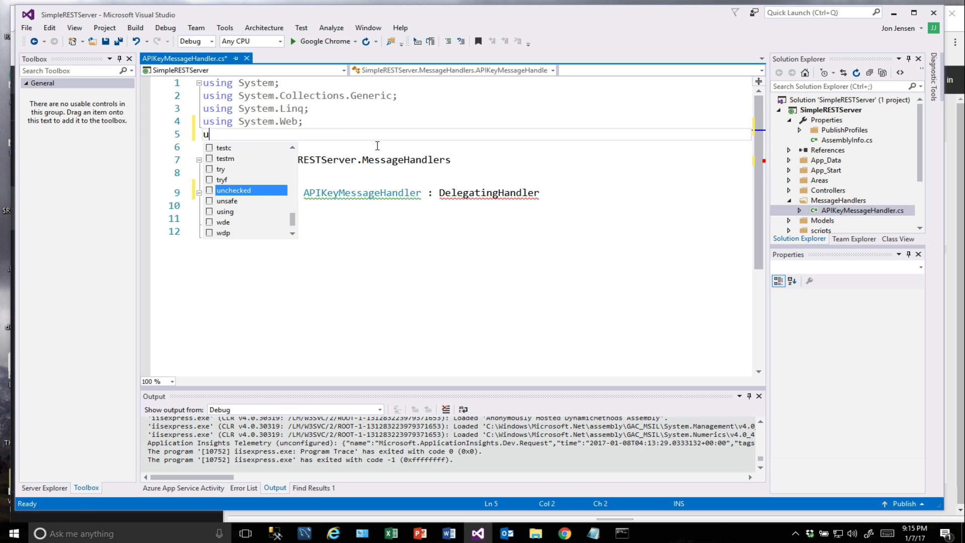
pyautogui.write('using')
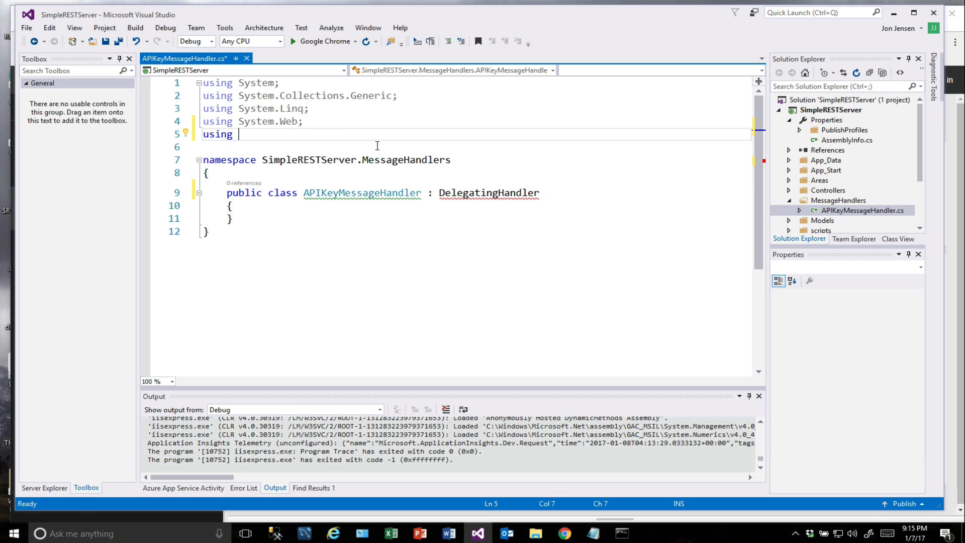
# Add using directives for System.Net.Http, System.Threading, System.Threading.Tasks and System.Net
pyautogui.write('Sys')
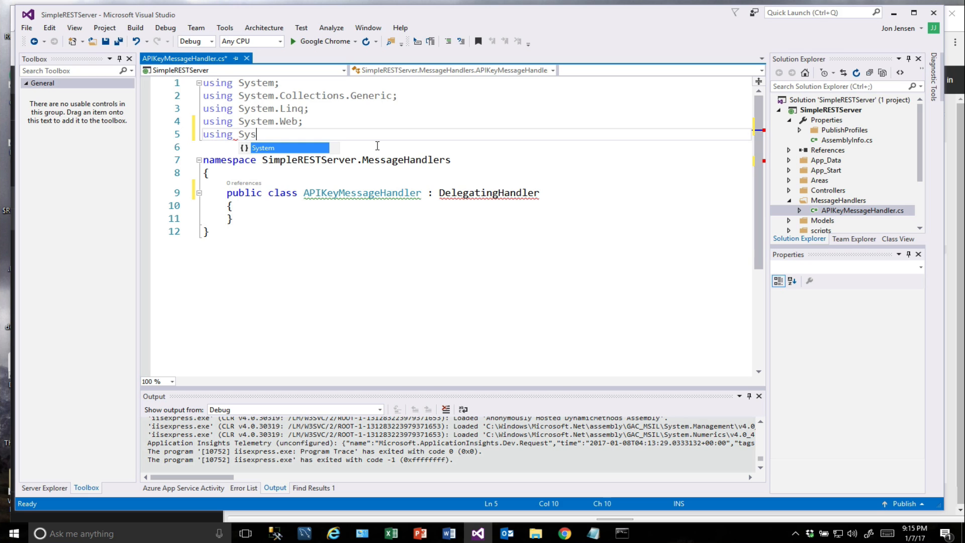
pyautogui.write('tem')
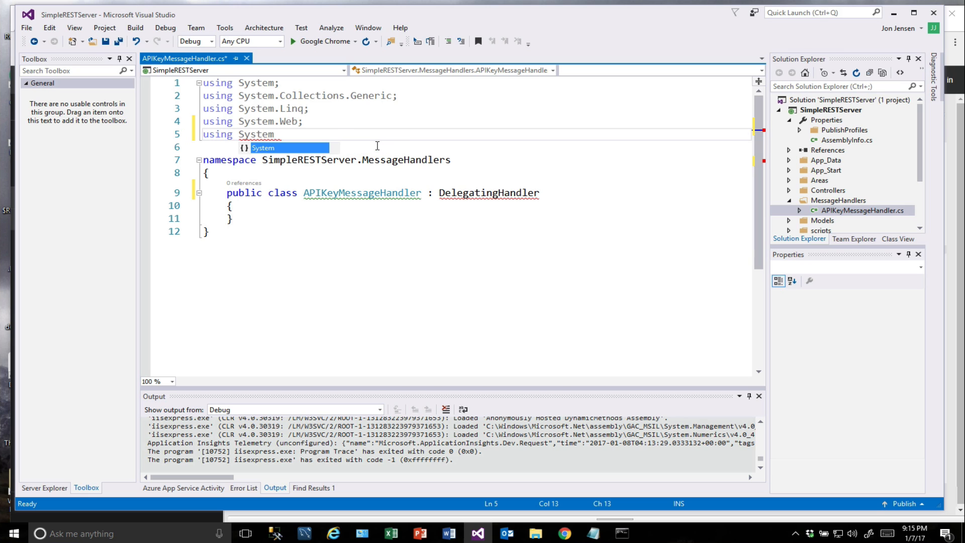
pyautogui.write('.')
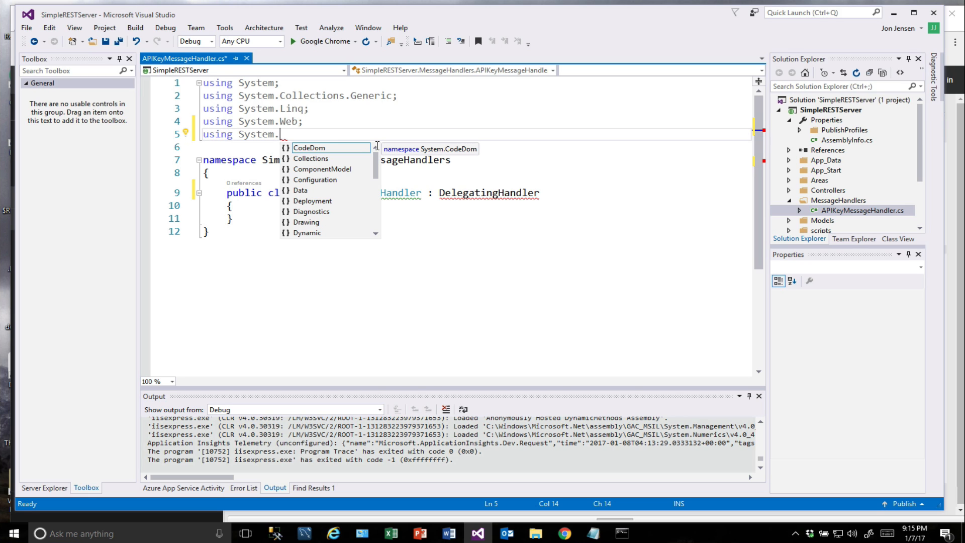
pyautogui.write('Net.Http;')
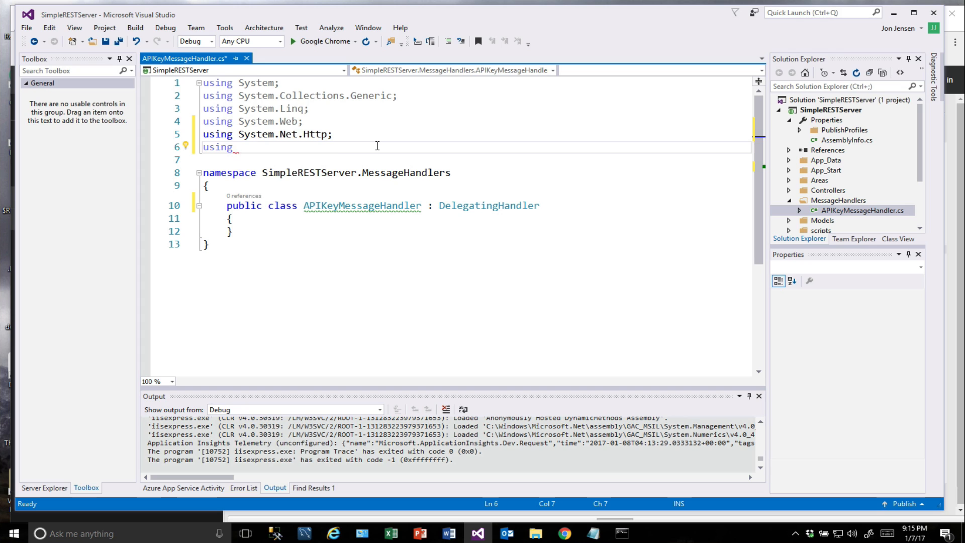
pyautogui.write('System.Threading;')
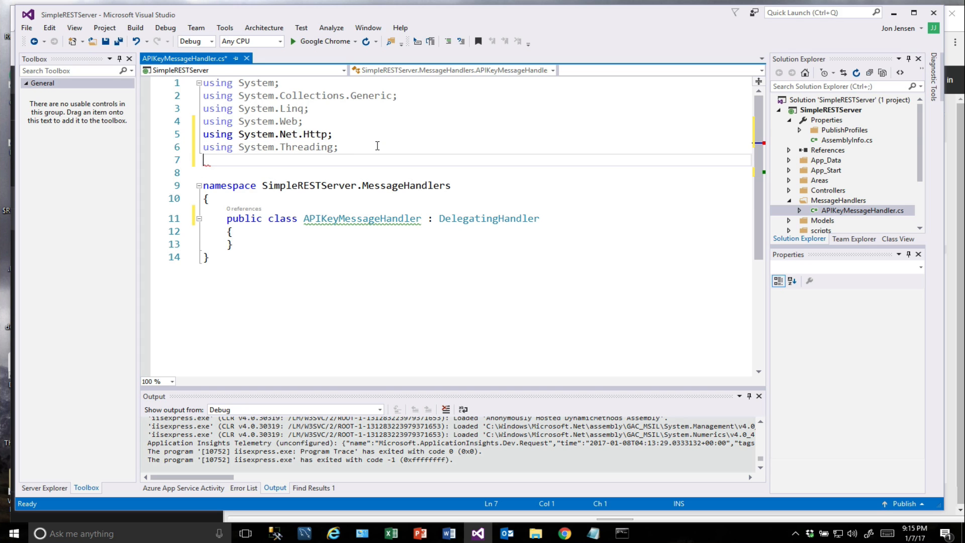
pyautogui.write('using S')
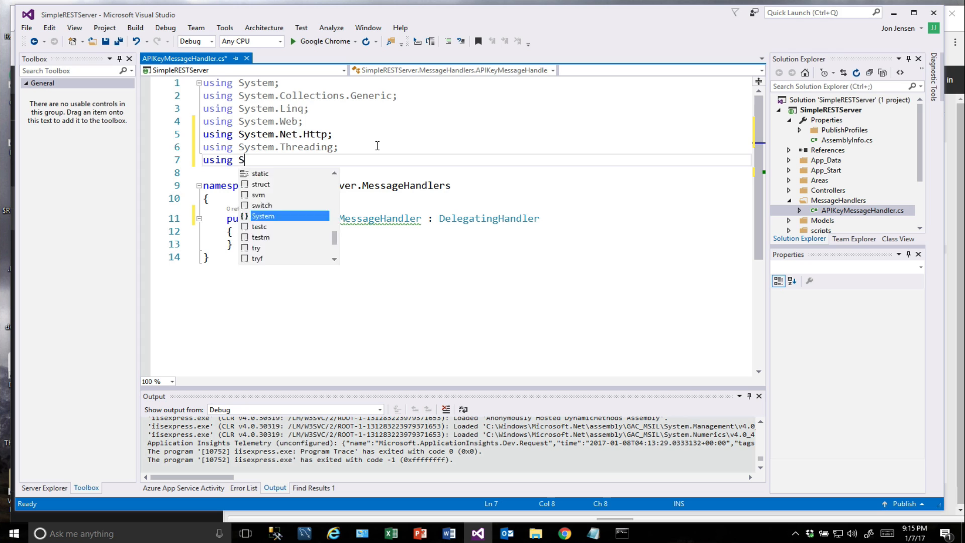
pyautogui.write('ystem')
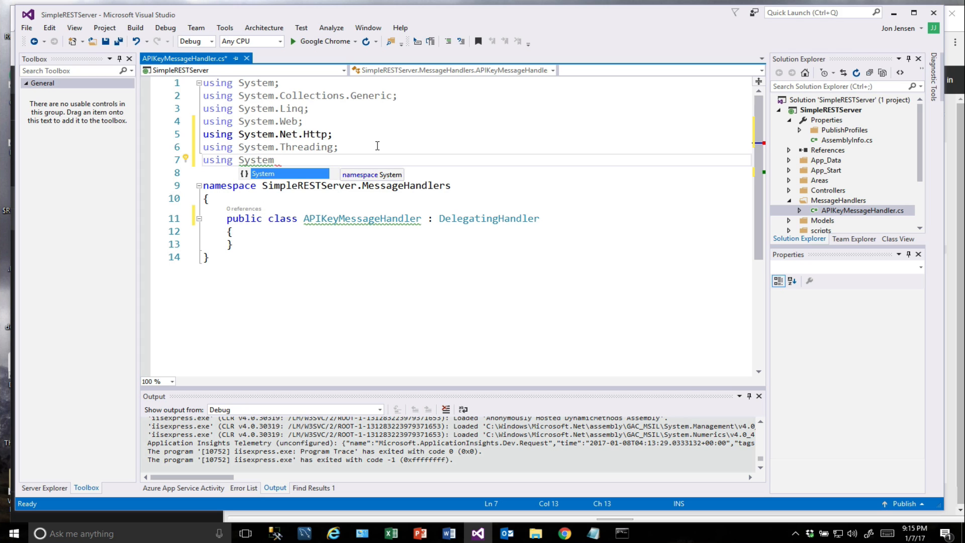
pyautogui.write('.Threading.Tasks')
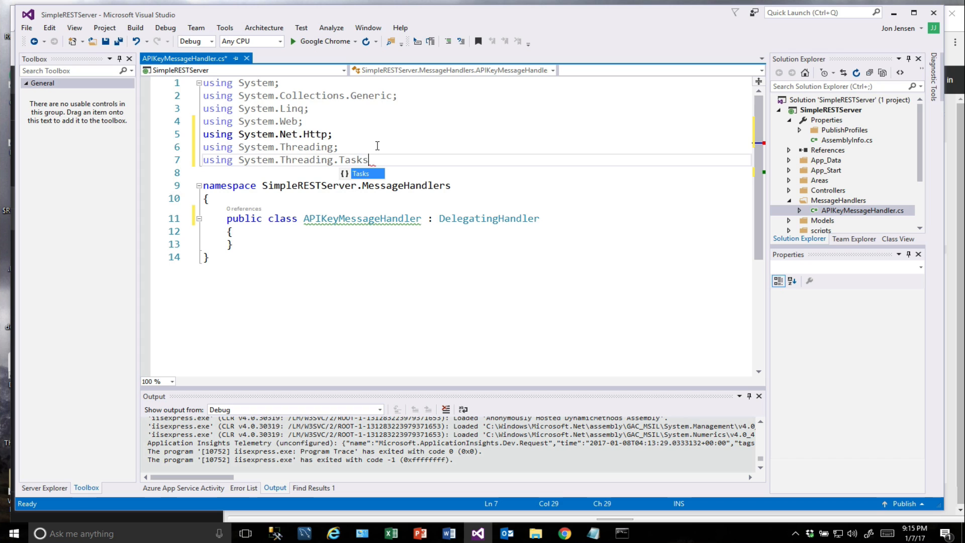
pyautogui.write(';')
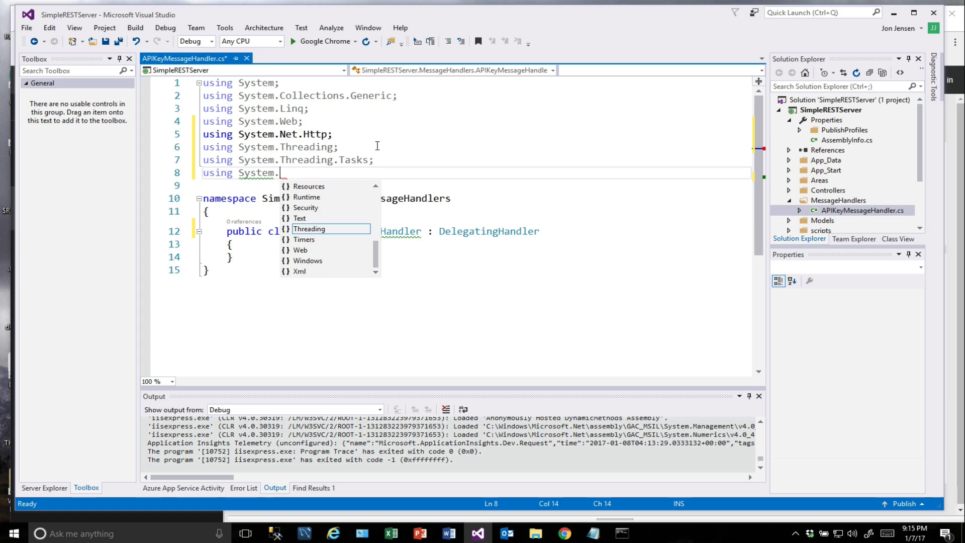
pyautogui.write('Net;')
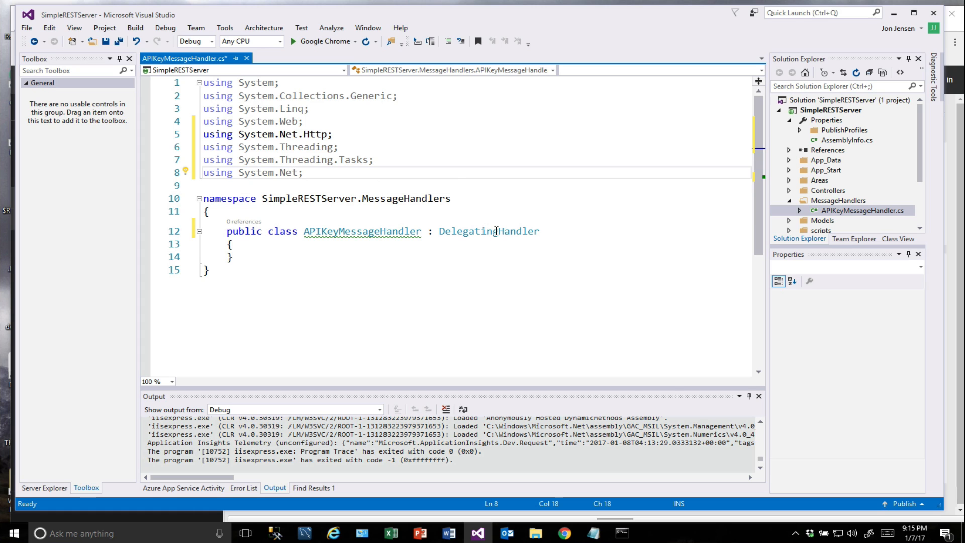
pyautogui.moveTo(581, 277)
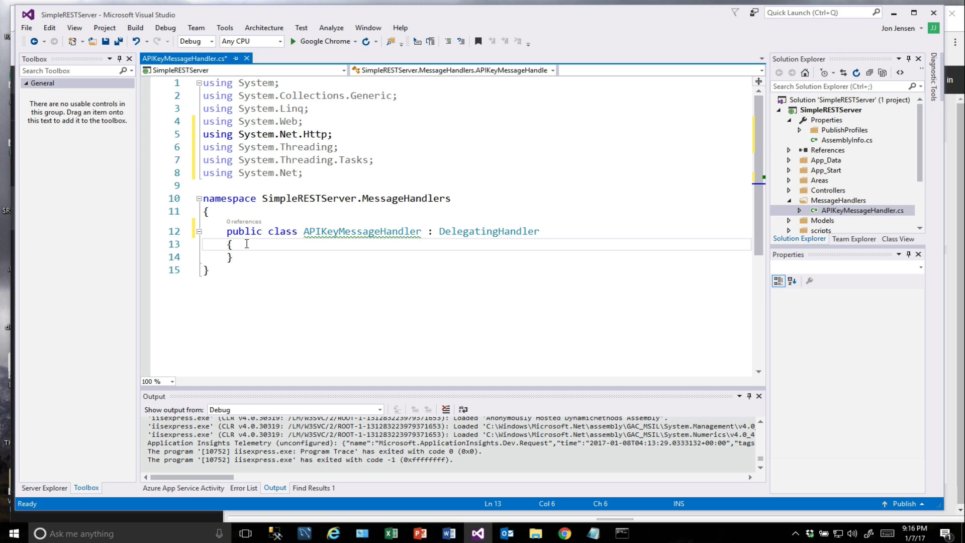
# On a new class line, begin declaring private const string APIKeyToCheck =
pyautogui.press('Enter')
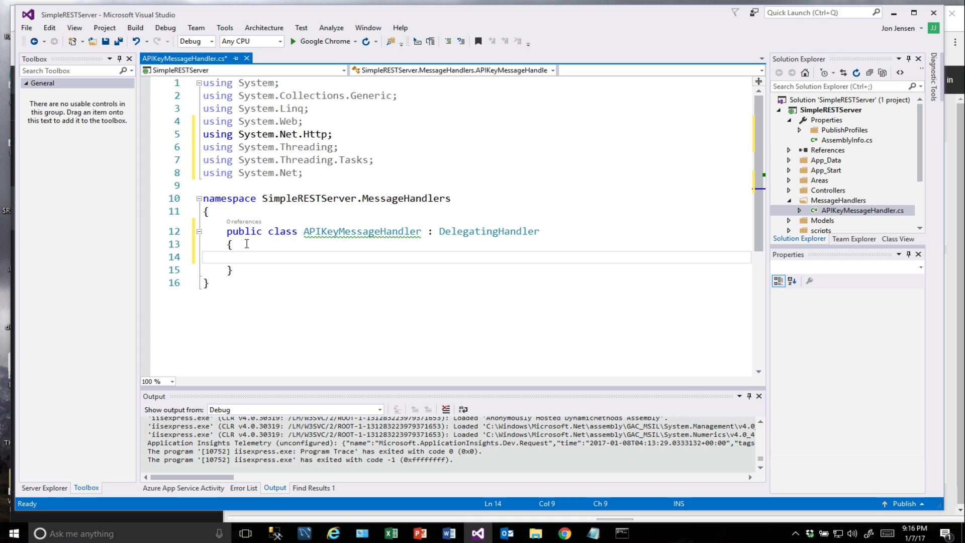
pyautogui.write('p')
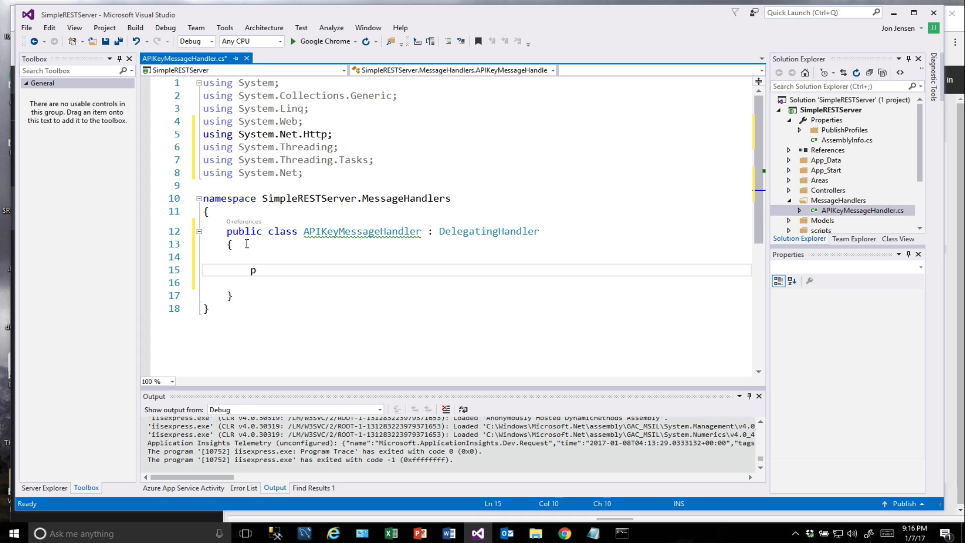
pyautogui.write('rivate con')
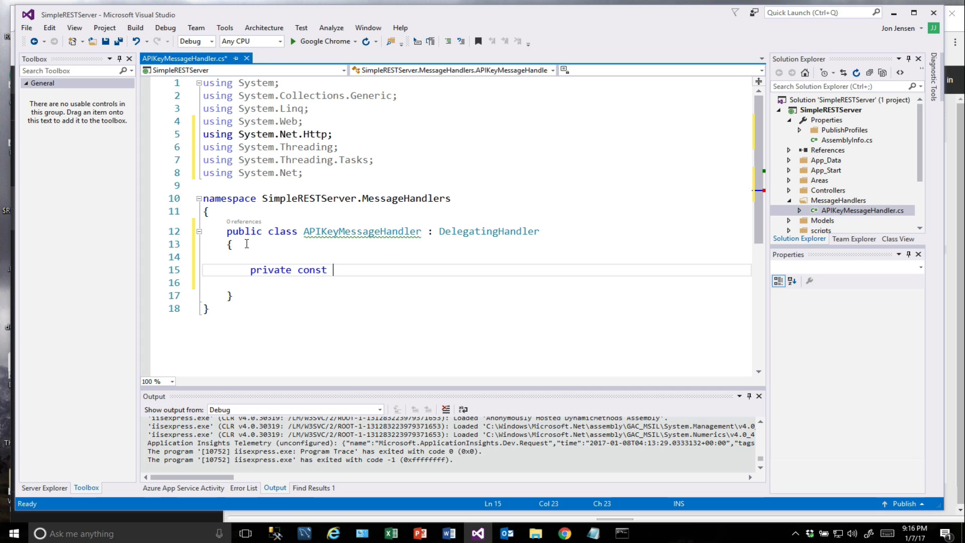
pyautogui.write('string')
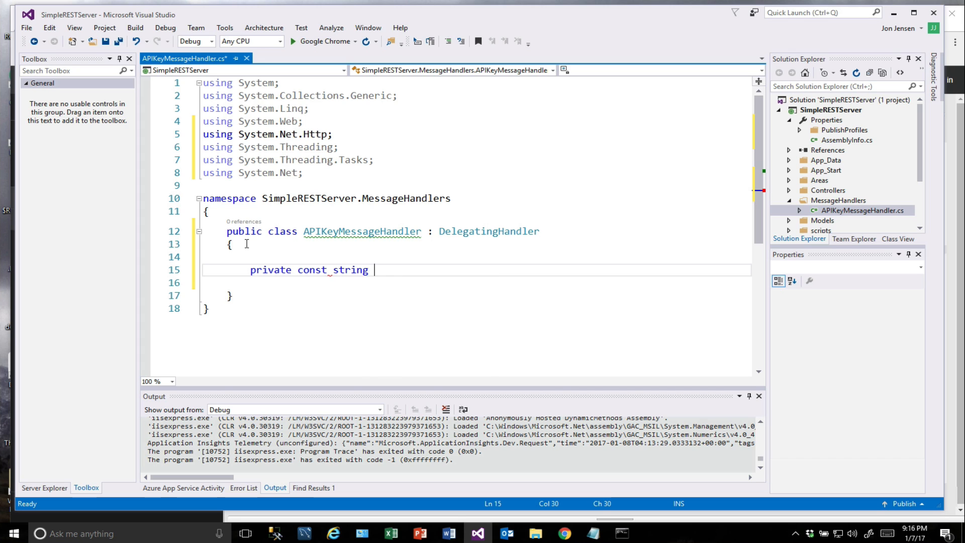
pyautogui.write('_AP')
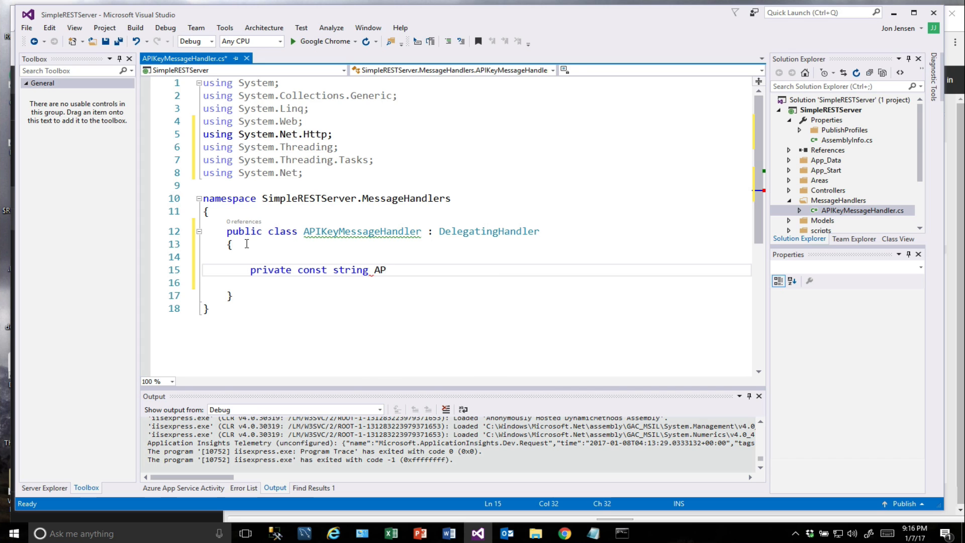
pyautogui.write('IKey')
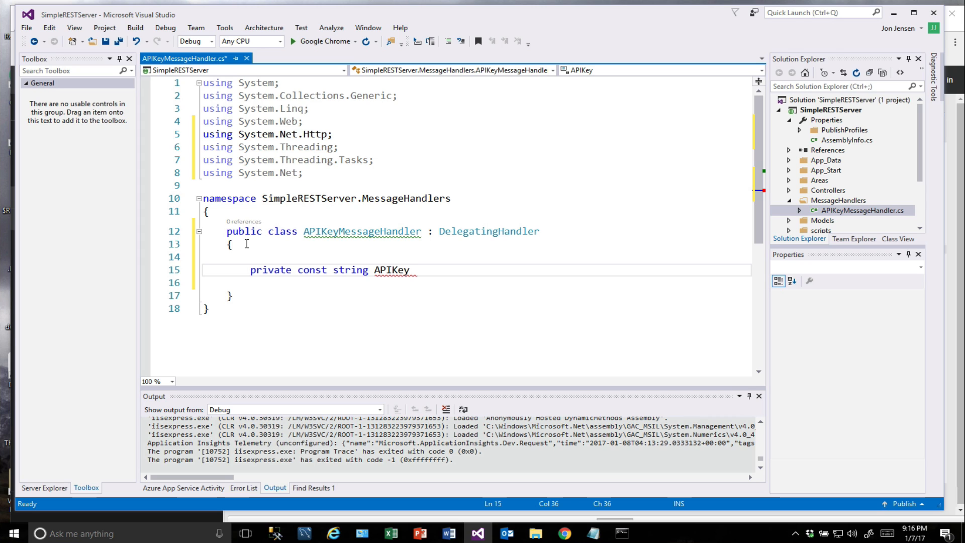
pyautogui.write('To')
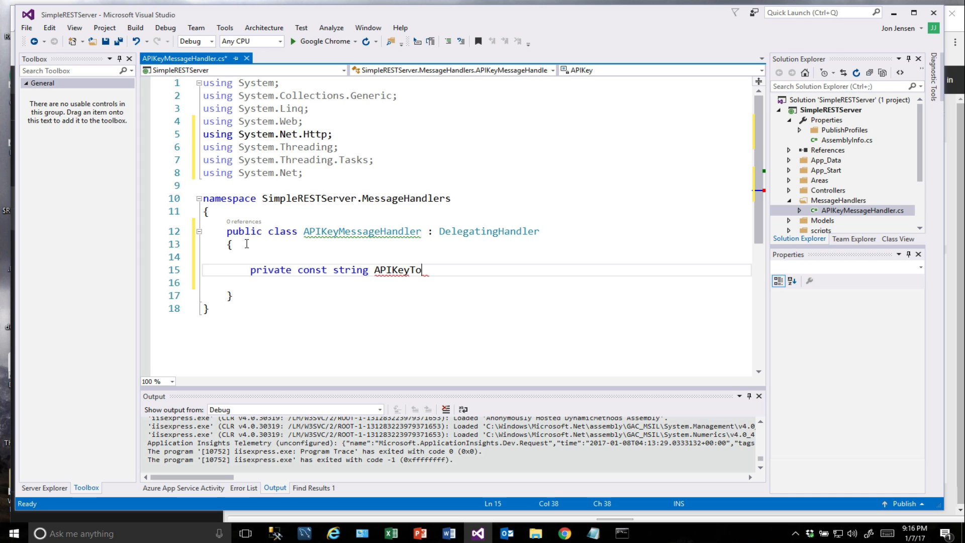
pyautogui.write('Check')
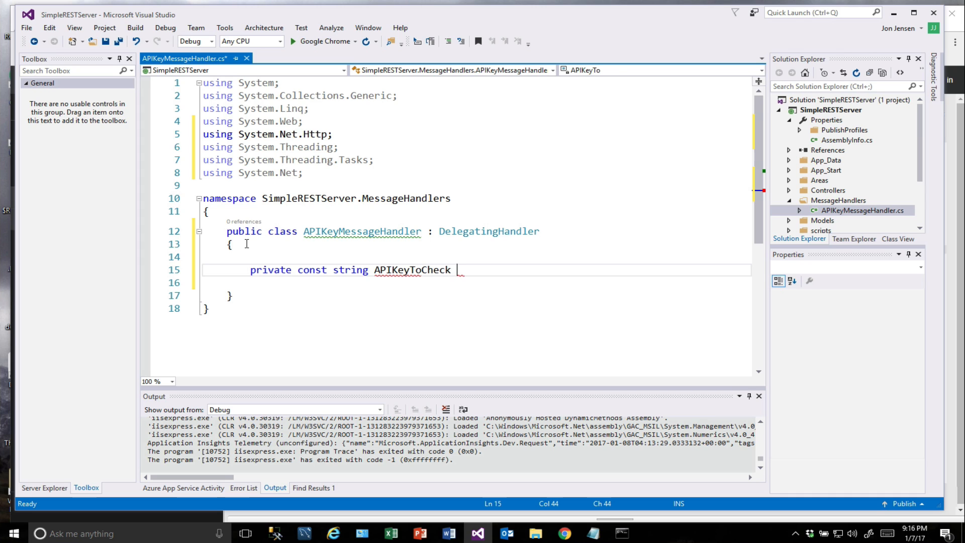
pyautogui.write('=')
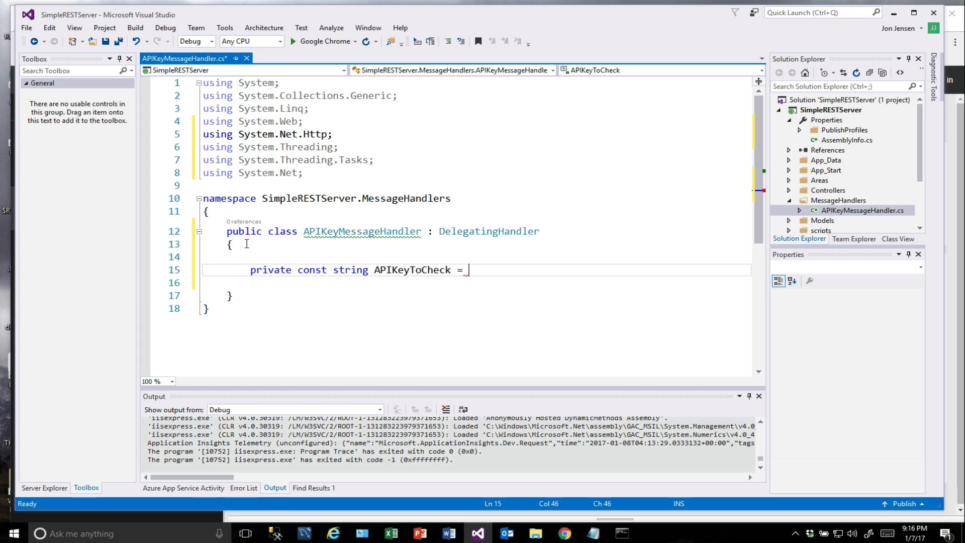
pyautogui.write('"')
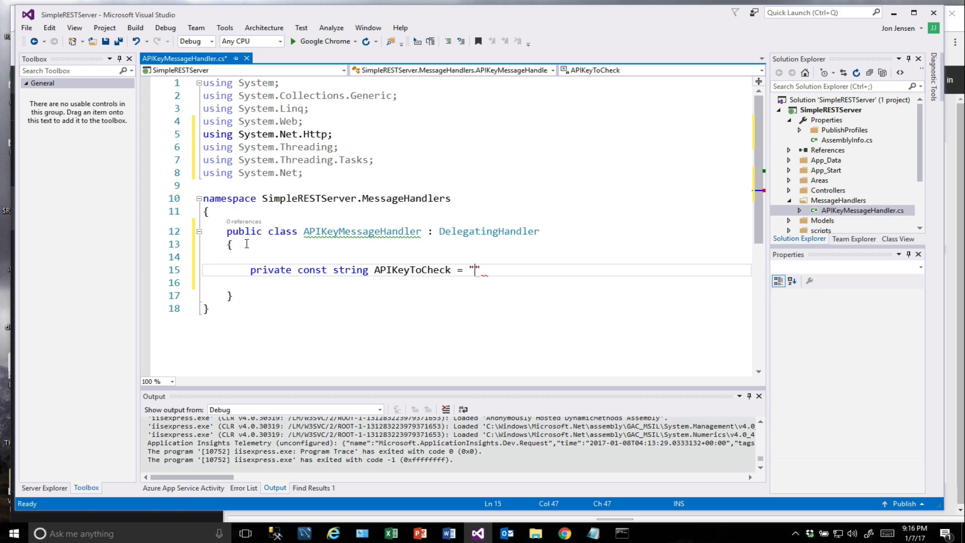
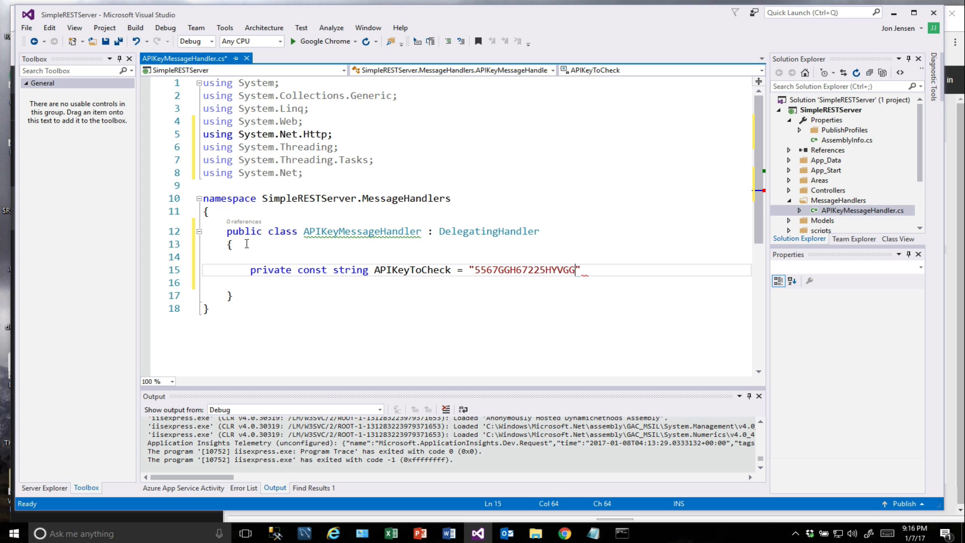
pyautogui.write(';')
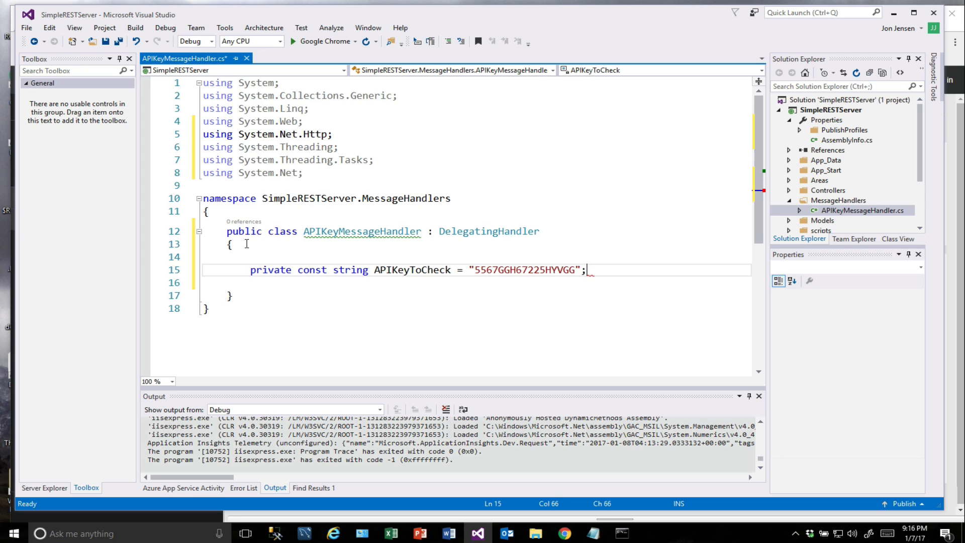
pyautogui.press('Enter')
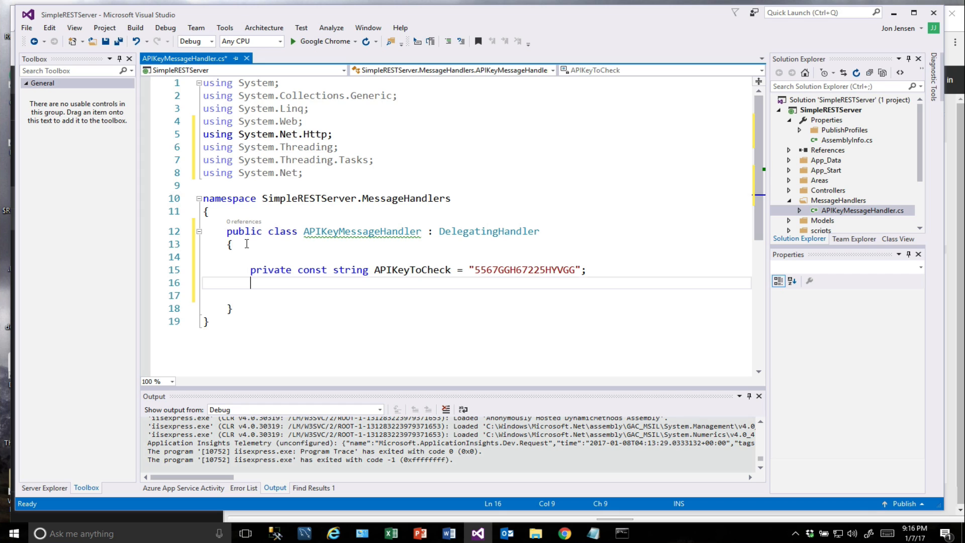
# Type the method modifiers and return type: protected override async Task<HttpResponseMessage>
pyautogui.write('pr')
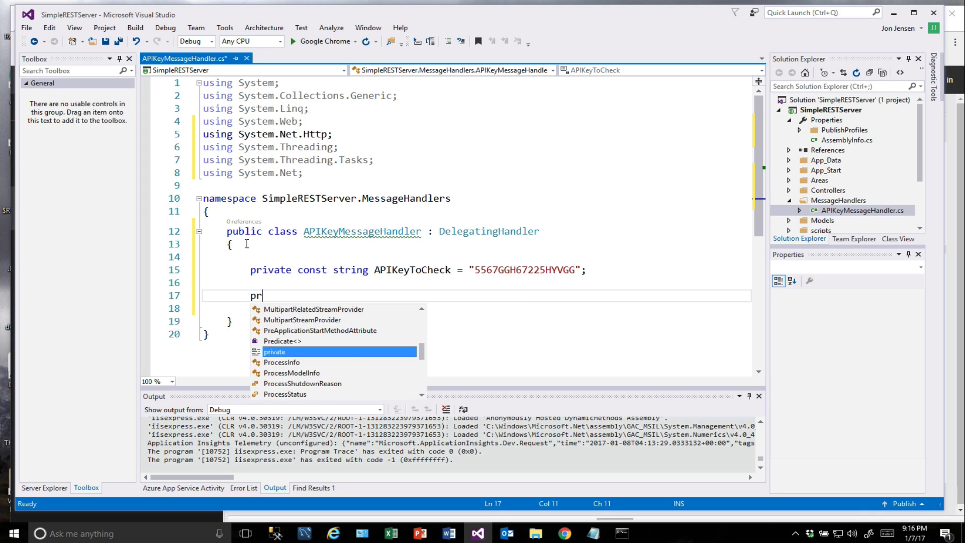
pyautogui.write('otected')
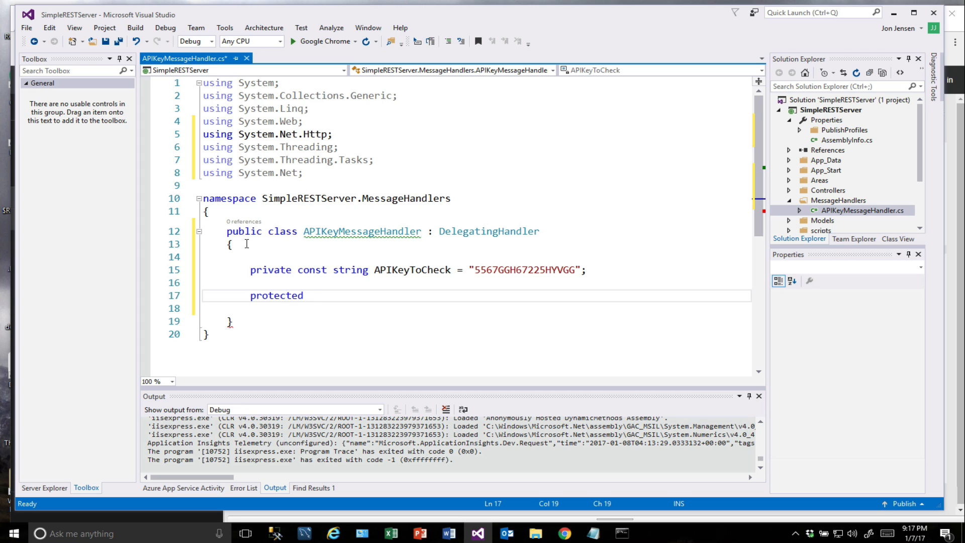
pyautogui.write('ov')
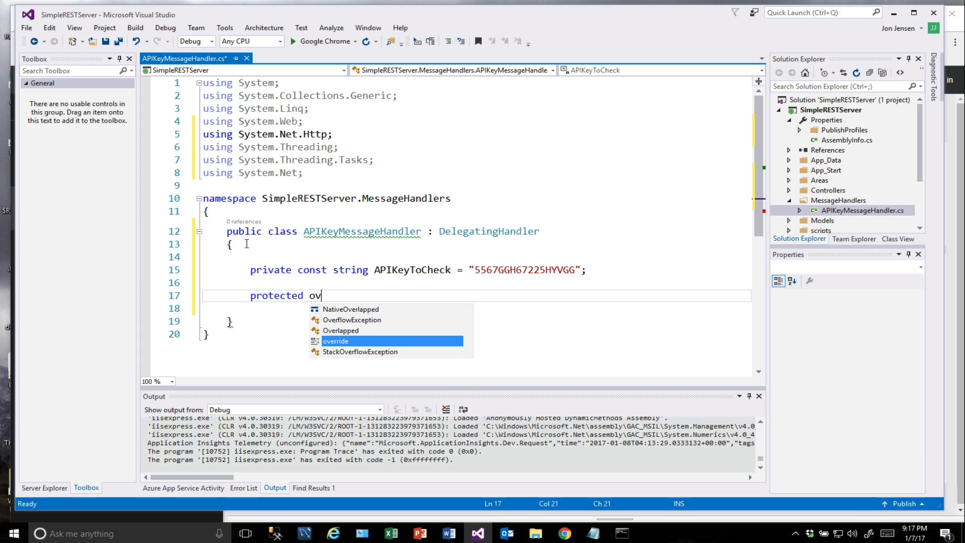
pyautogui.press('Tab')
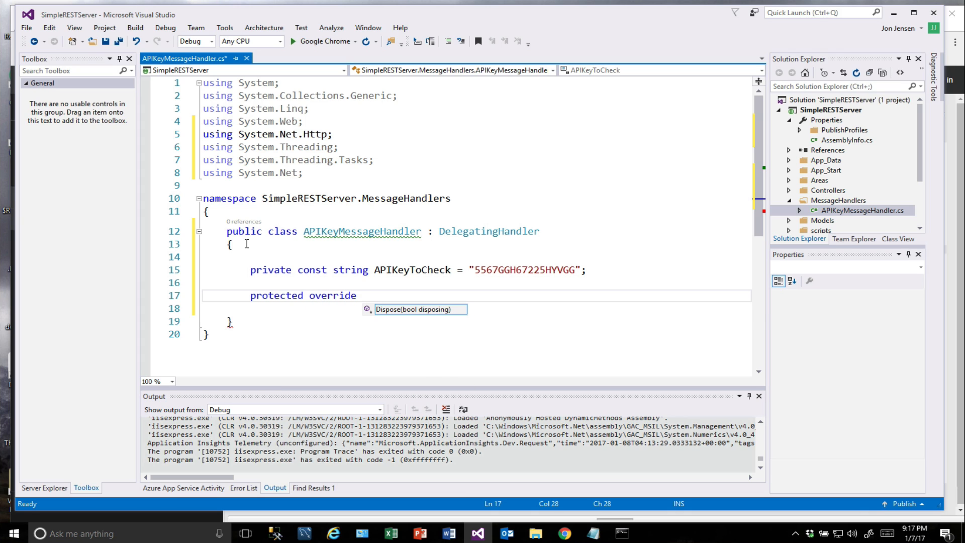
pyautogui.write('async')
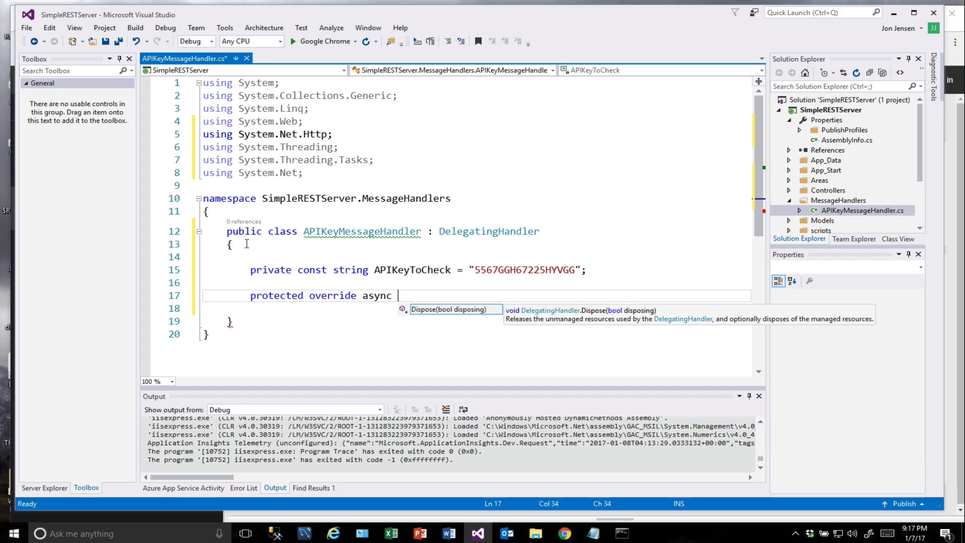
pyautogui.write('Task')
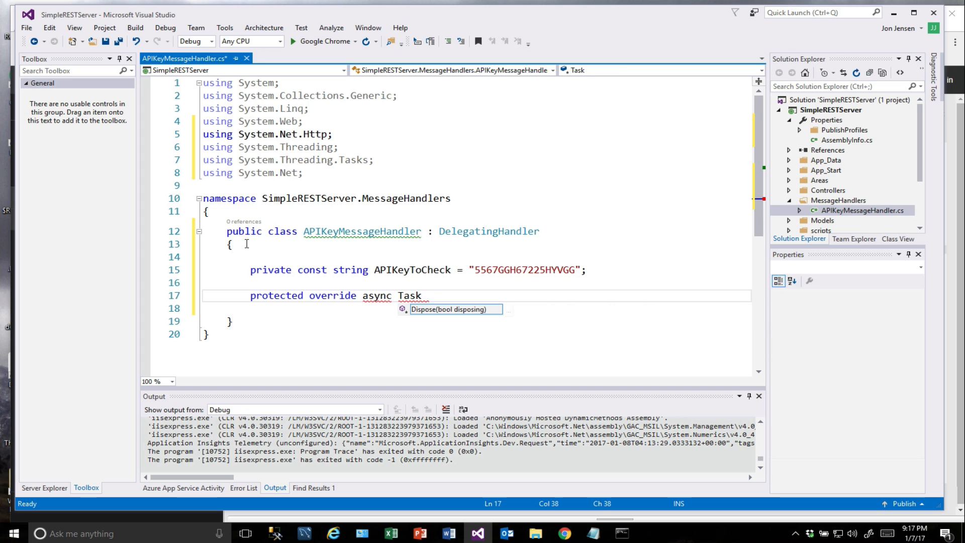
pyautogui.write('<H>')
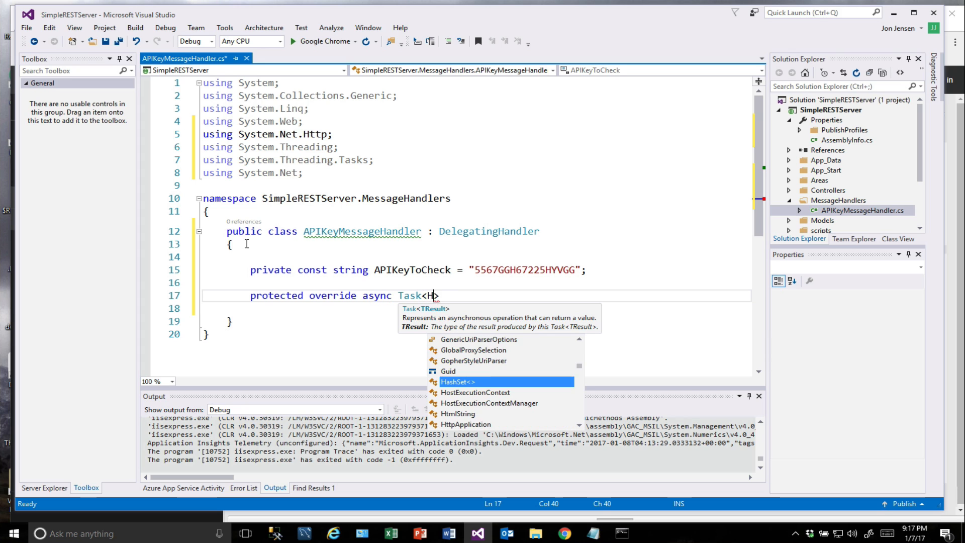
pyautogui.write('ttpResponseMessage')
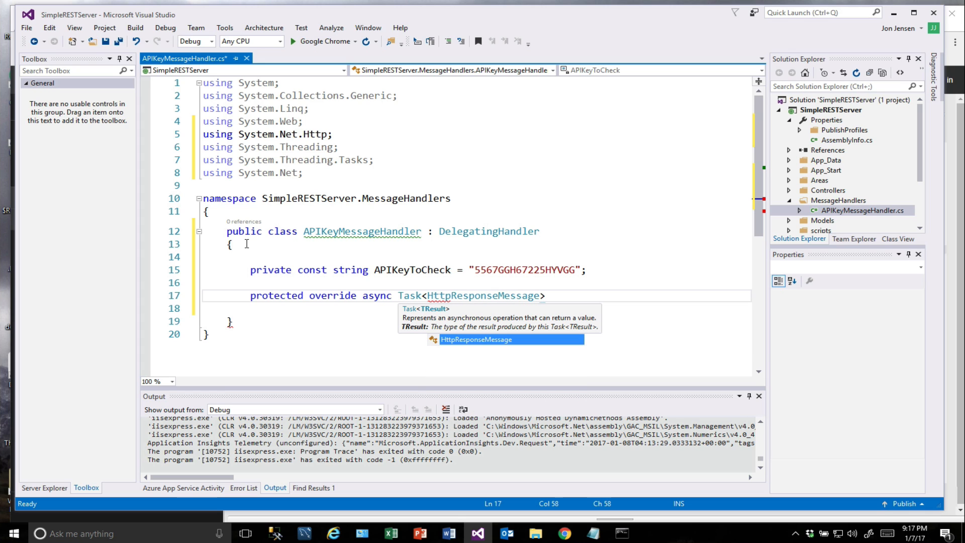
pyautogui.press('Escape')
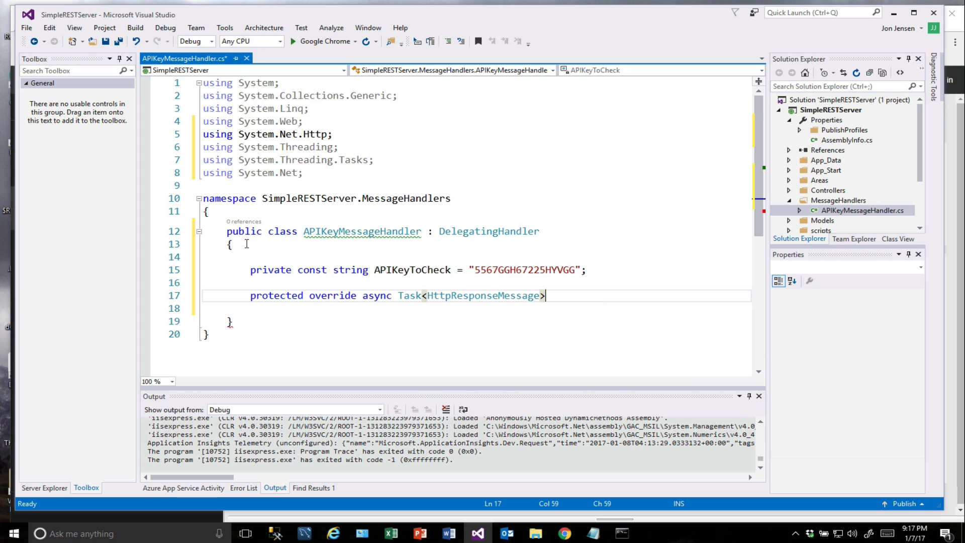
# Name the method SendAsync with HttpRequestMessage and CancellationToken parameters
pyautogui.write('SendAsy')
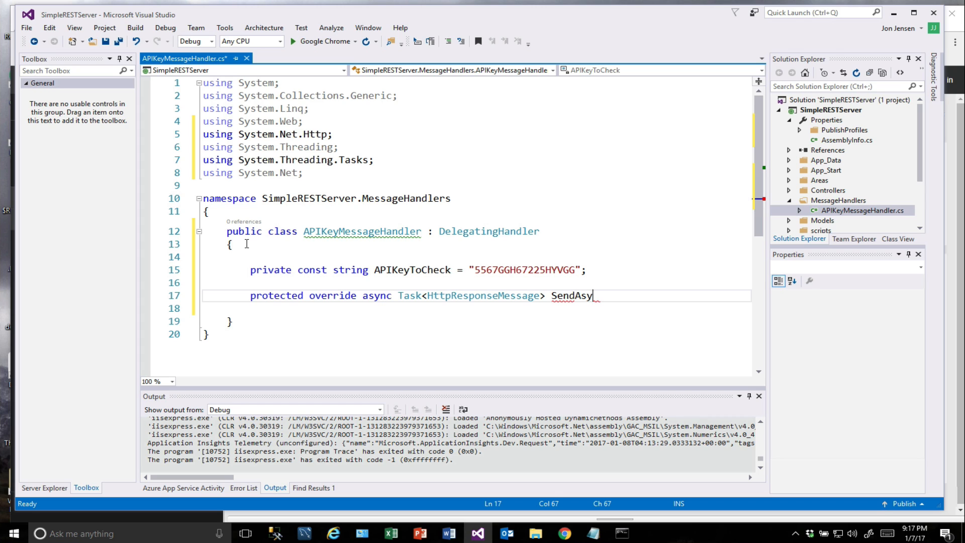
pyautogui.write('nc')
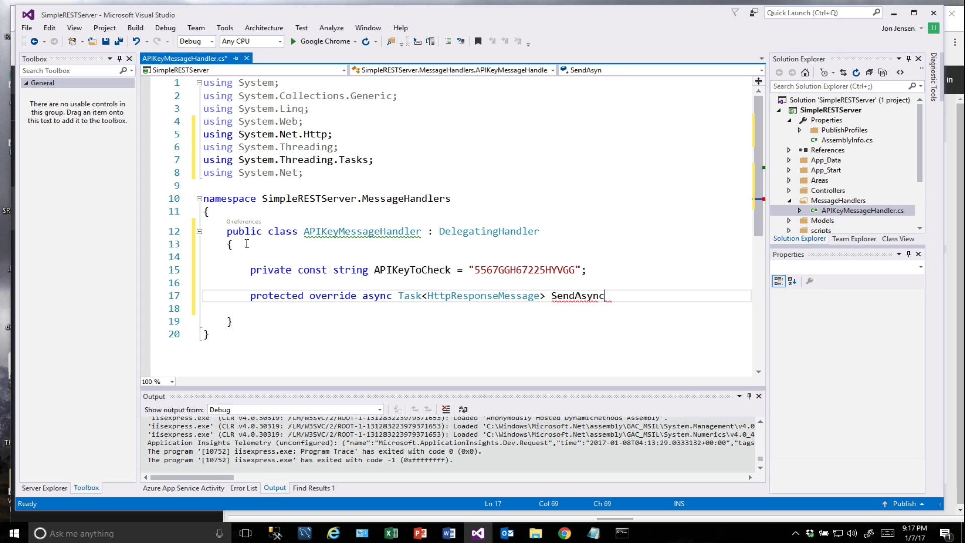
pyautogui.write('()')
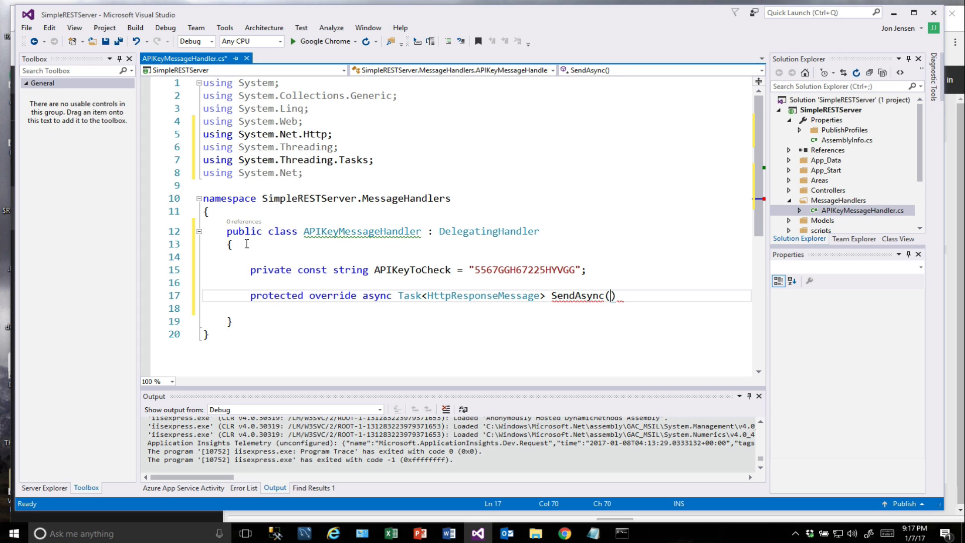
pyautogui.write('Http')
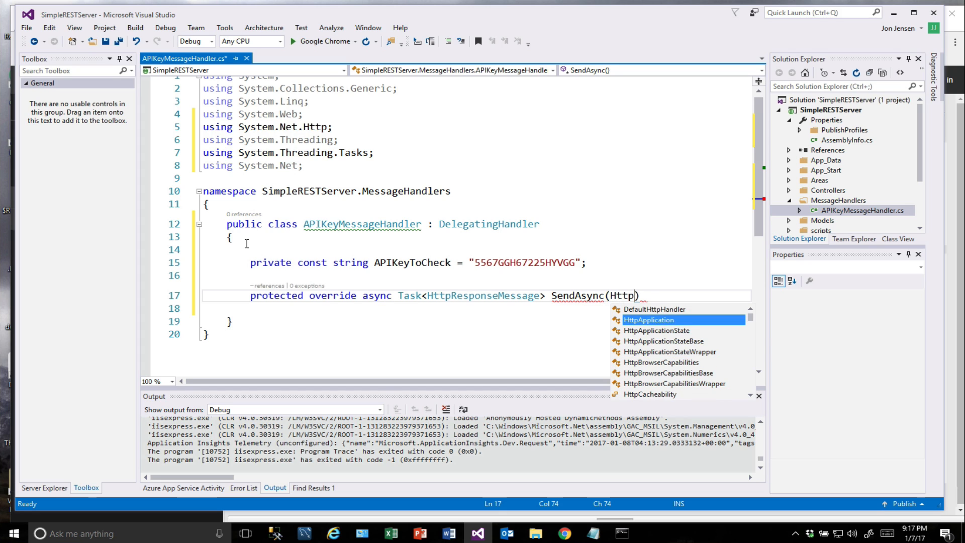
pyautogui.write('RequestMessage')
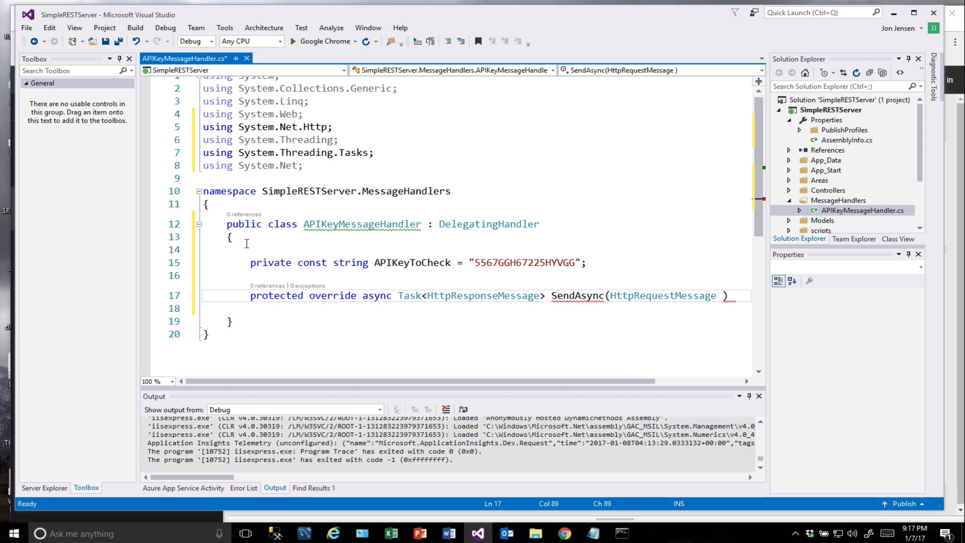
pyautogui.write('httpReque')
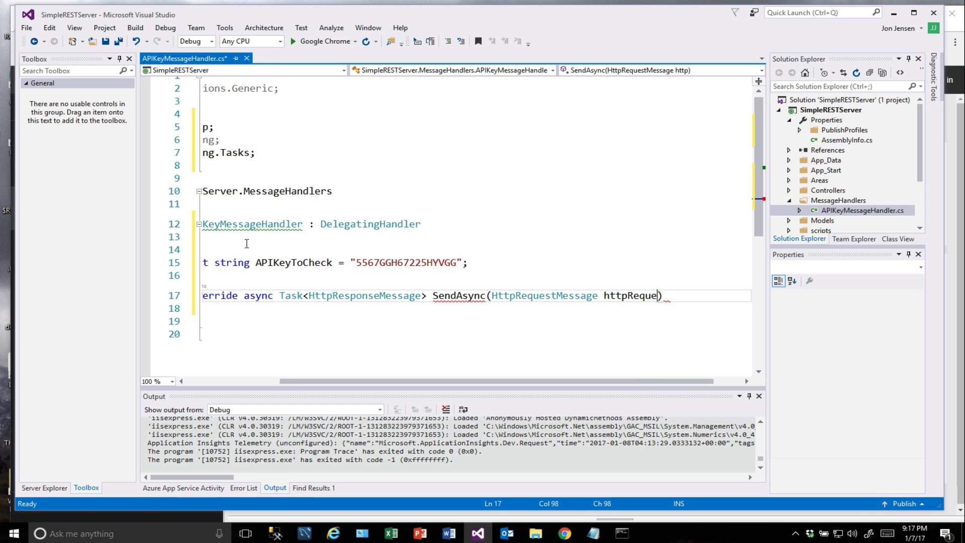
pyautogui.write('stMessage')
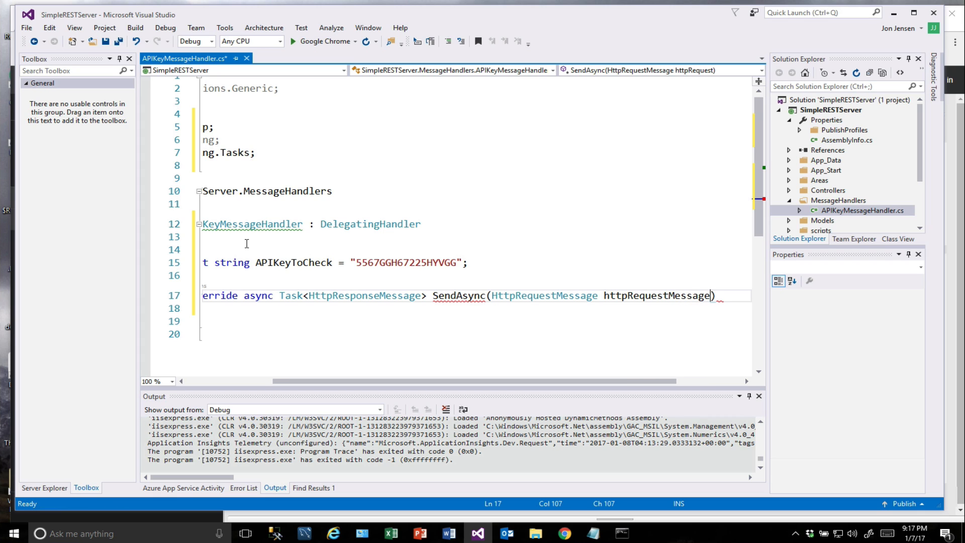
pyautogui.write(', CancellationToken')
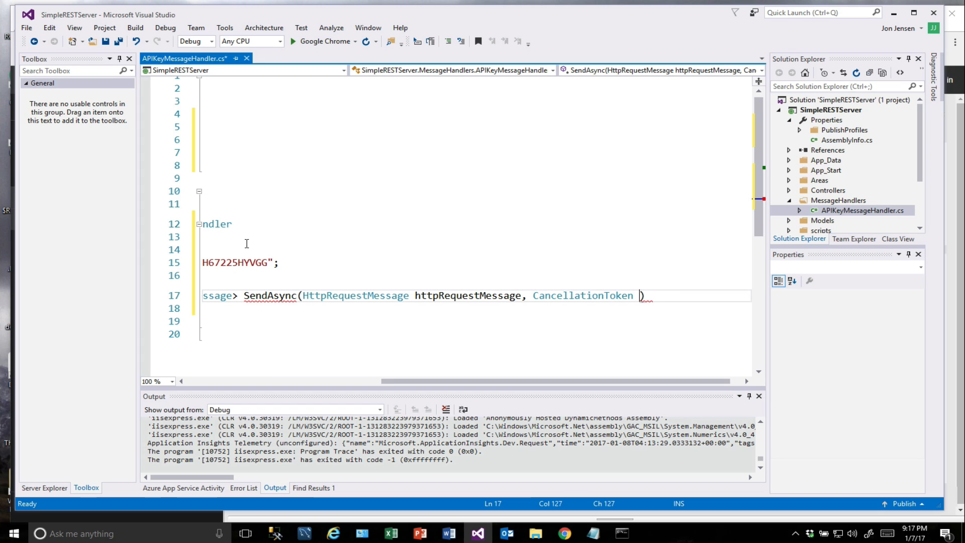
pyautogui.write('cancellationT')
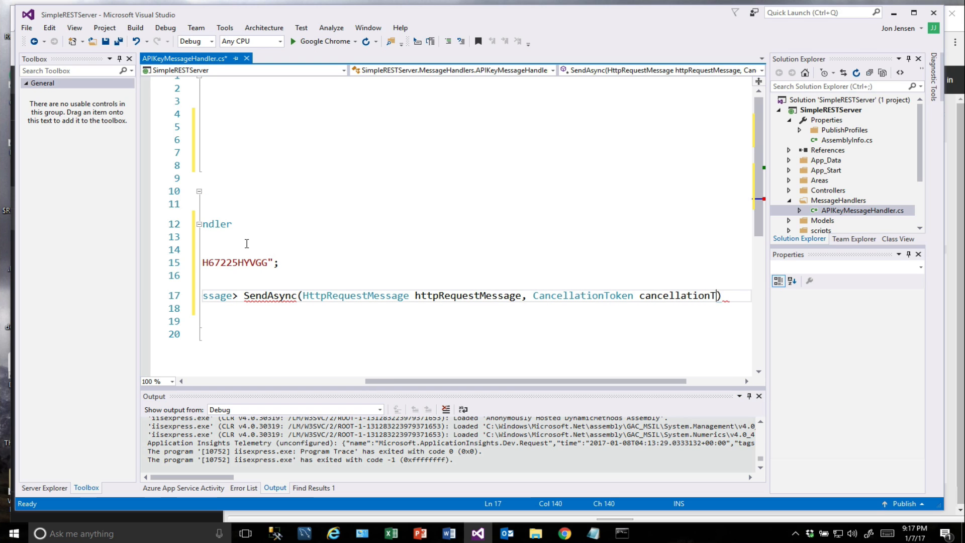
pyautogui.write('oken)')
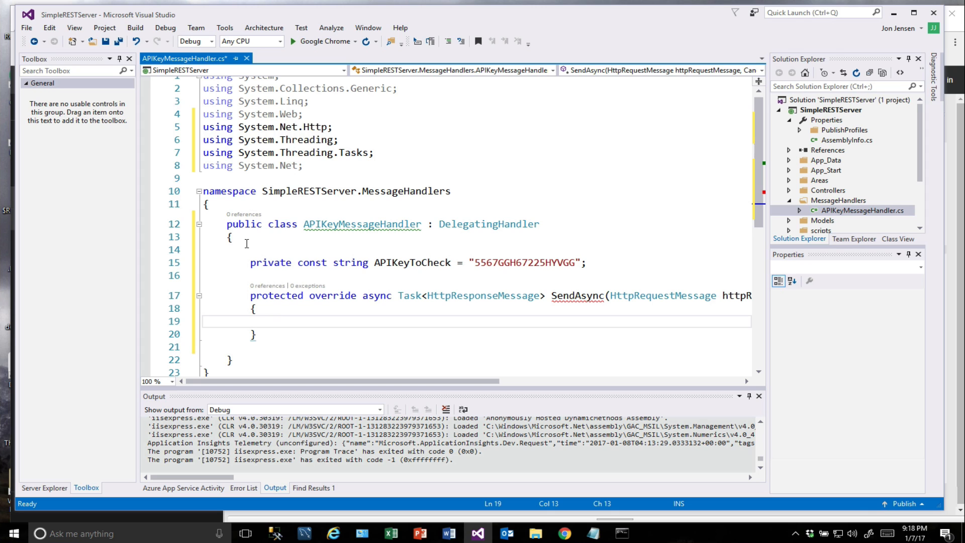
# Declare bool validKey = false; at the top of SendAsync
pyautogui.write('bool')
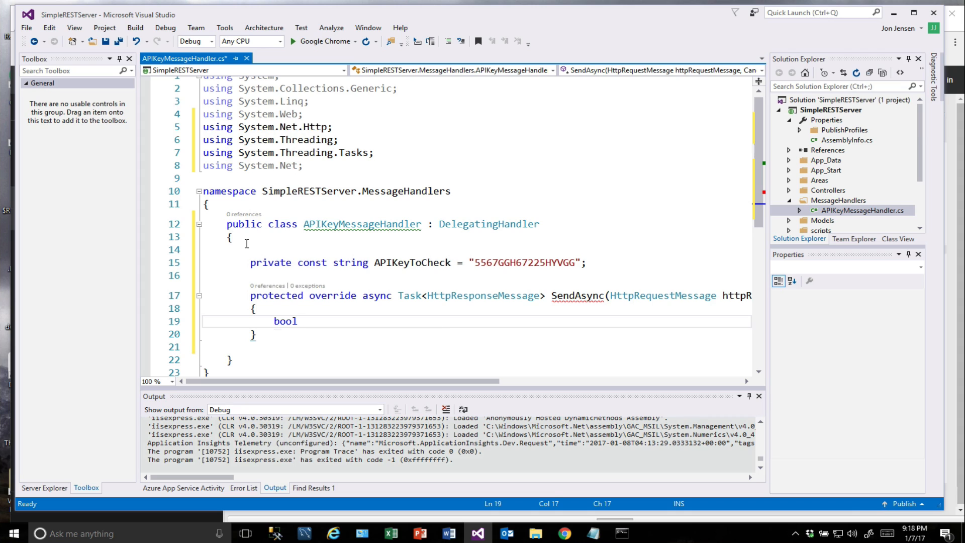
pyautogui.write('valid')
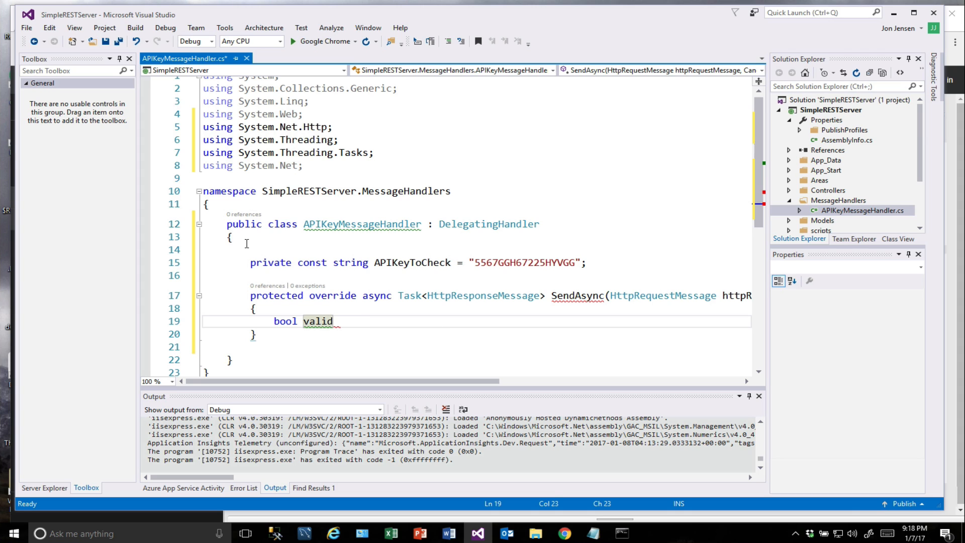
pyautogui.write('Key')
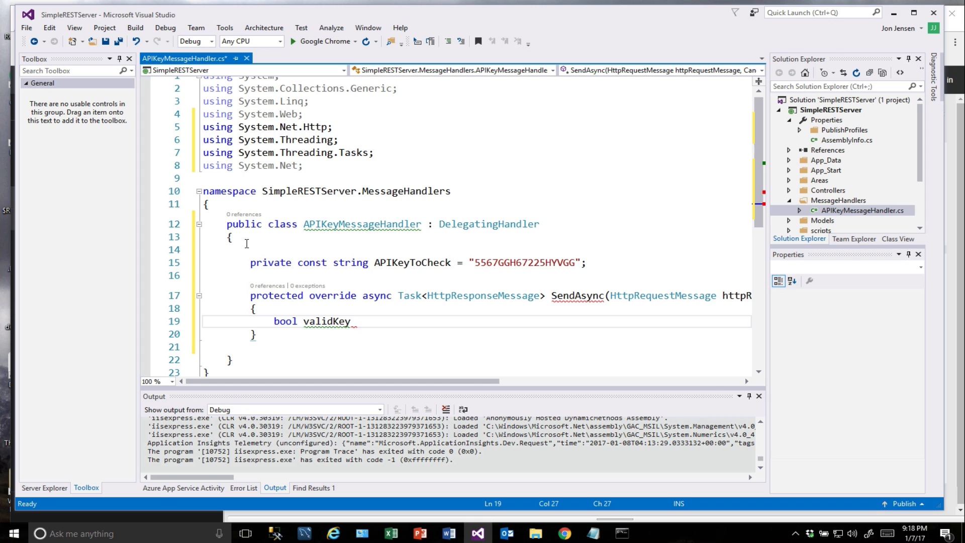
pyautogui.write('=')
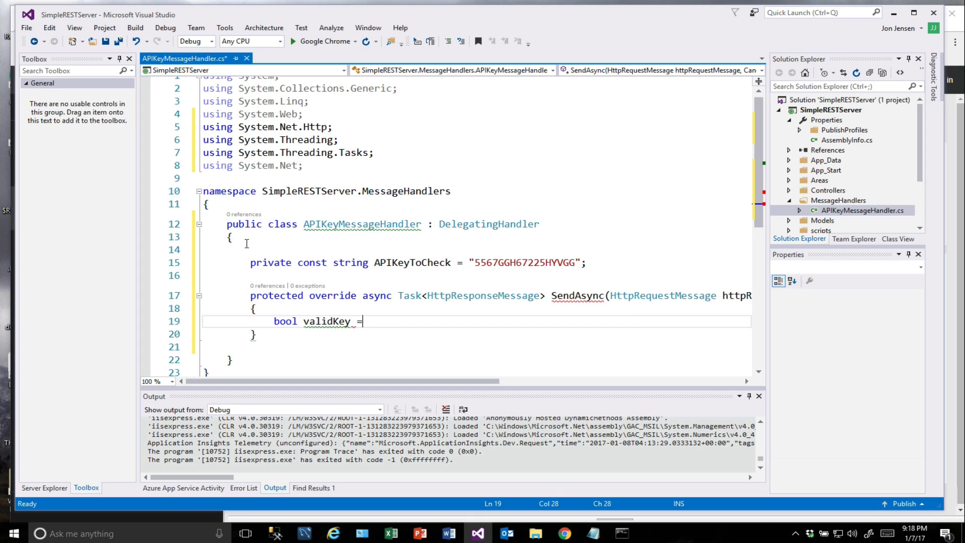
pyautogui.write('false;')
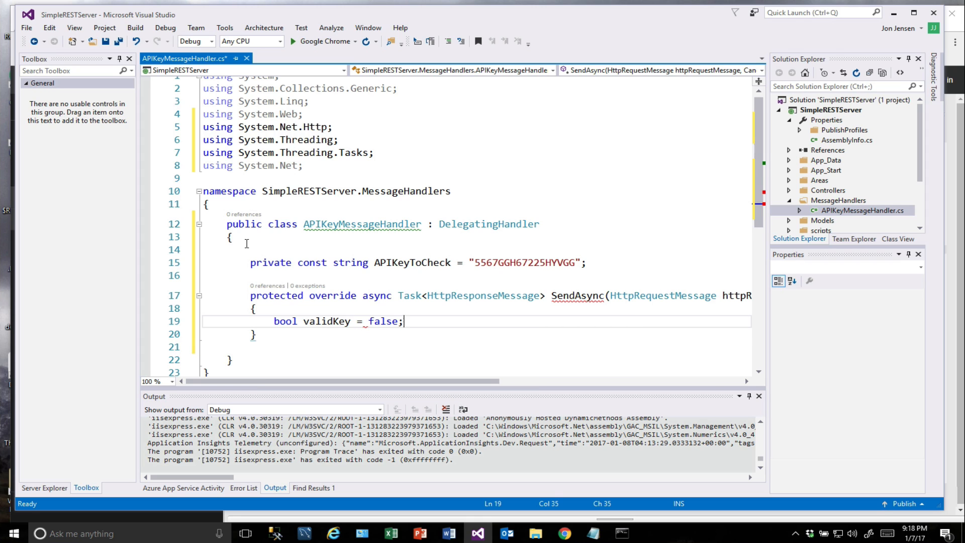
pyautogui.press('Enter')
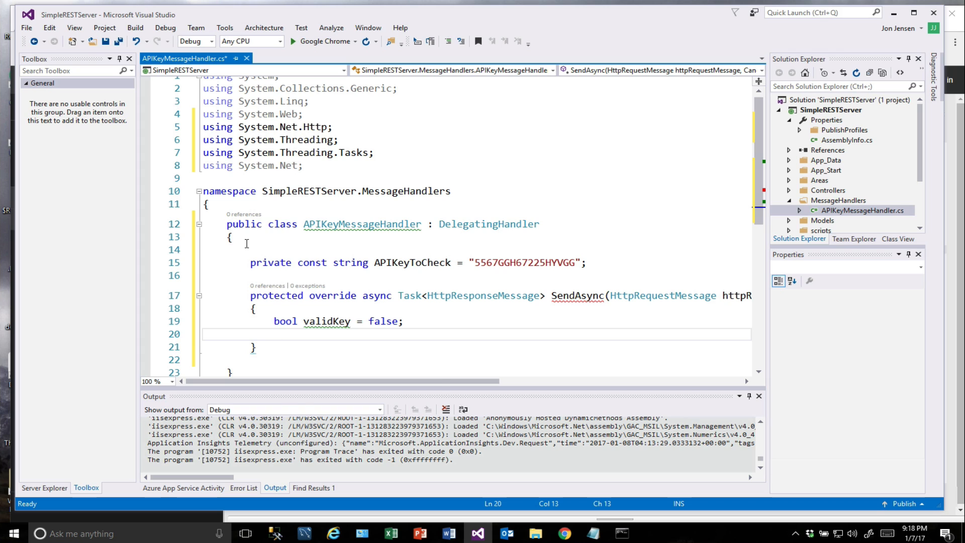
# Declare IEnumerable<string> requestHeaders;, start a var line, and close the Parallels popup
pyautogui.write('IEnumerable')
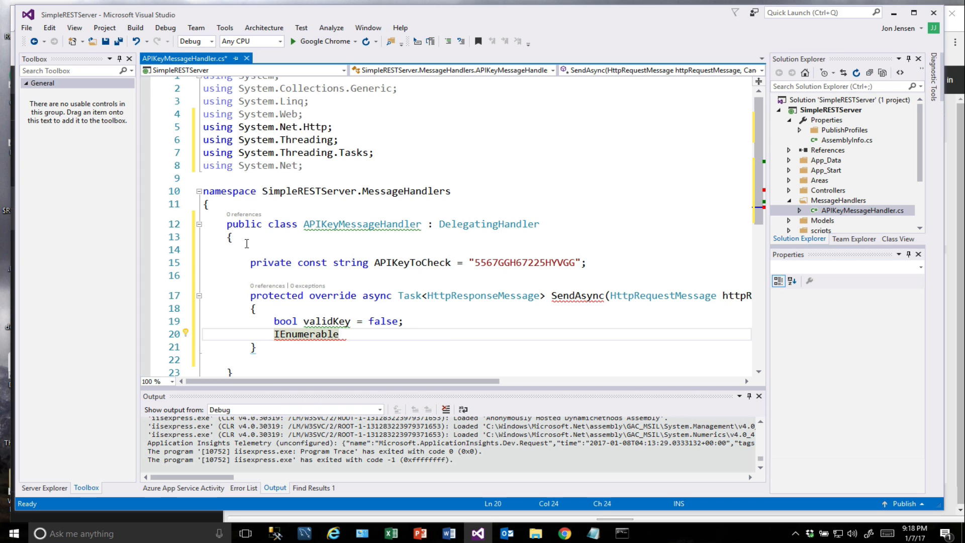
pyautogui.write('<string>')
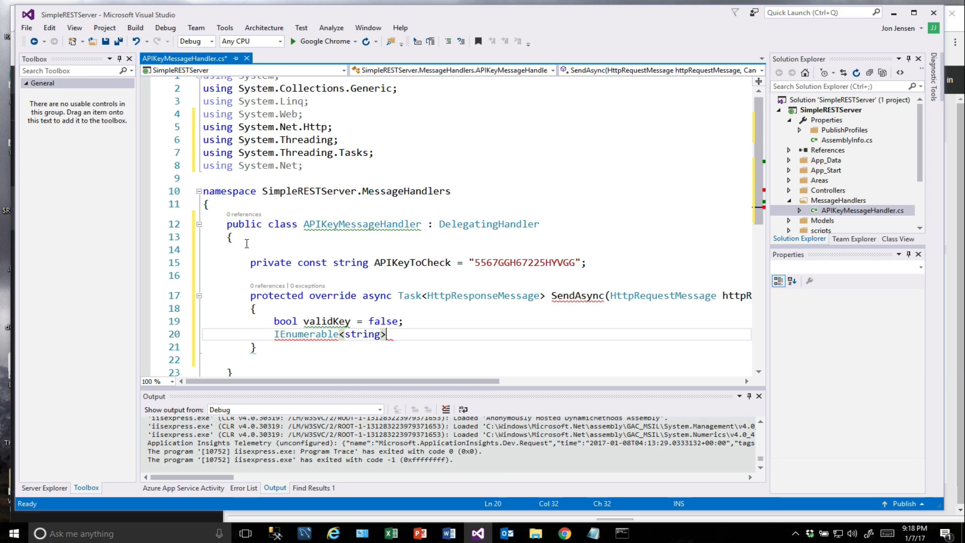
pyautogui.write('request')
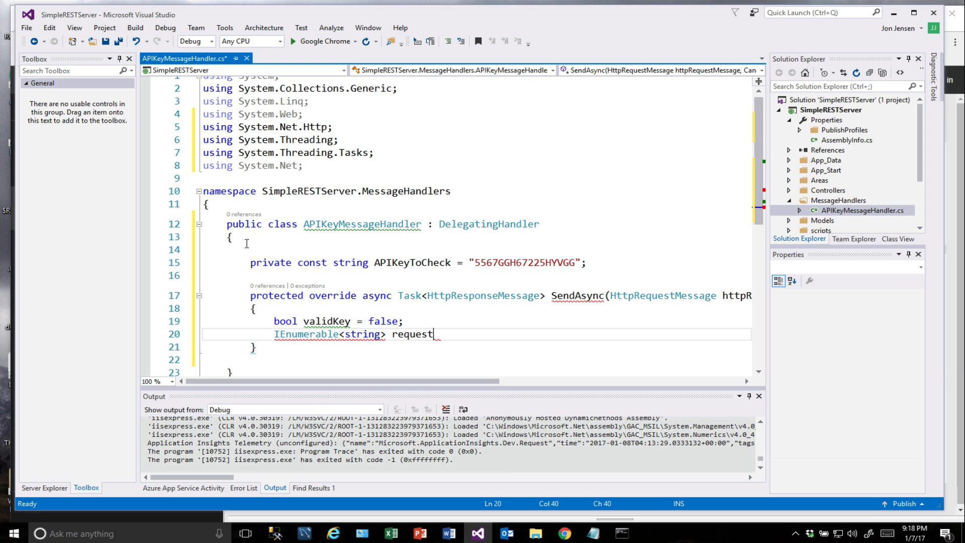
pyautogui.write('Headers')
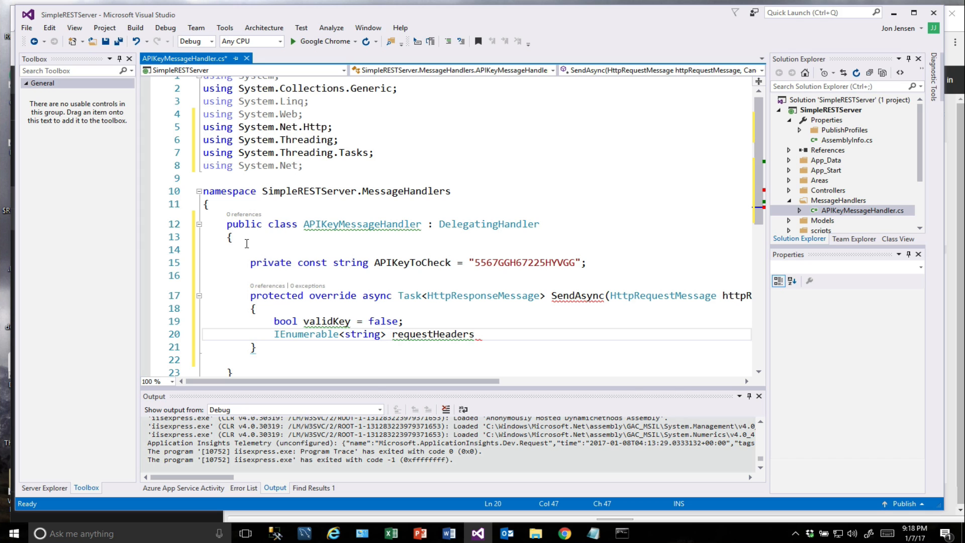
pyautogui.write(';')
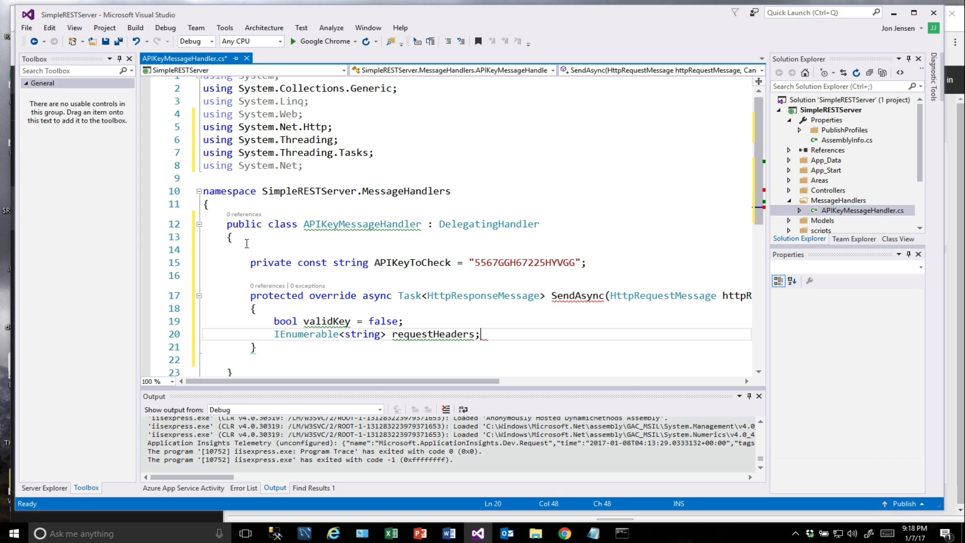
pyautogui.write('var')
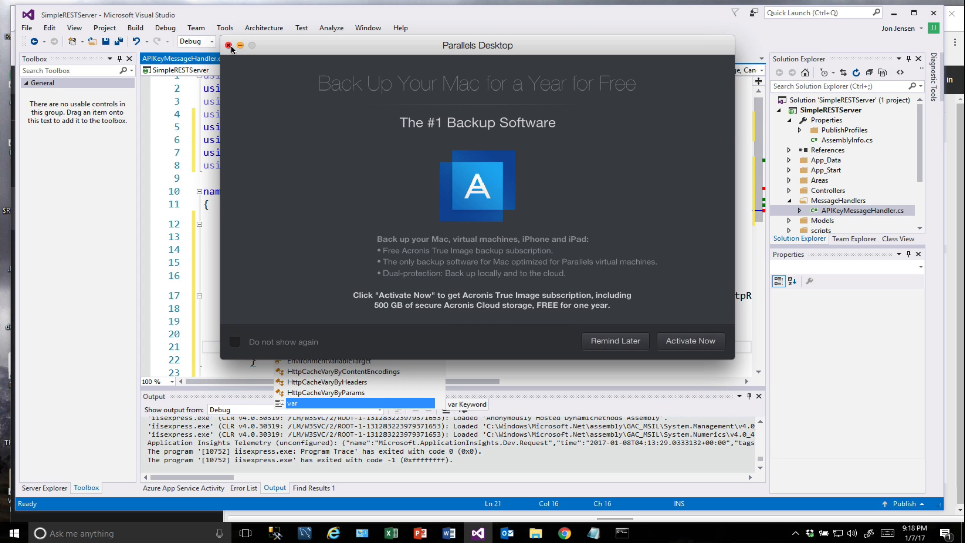
pyautogui.click(228, 45)
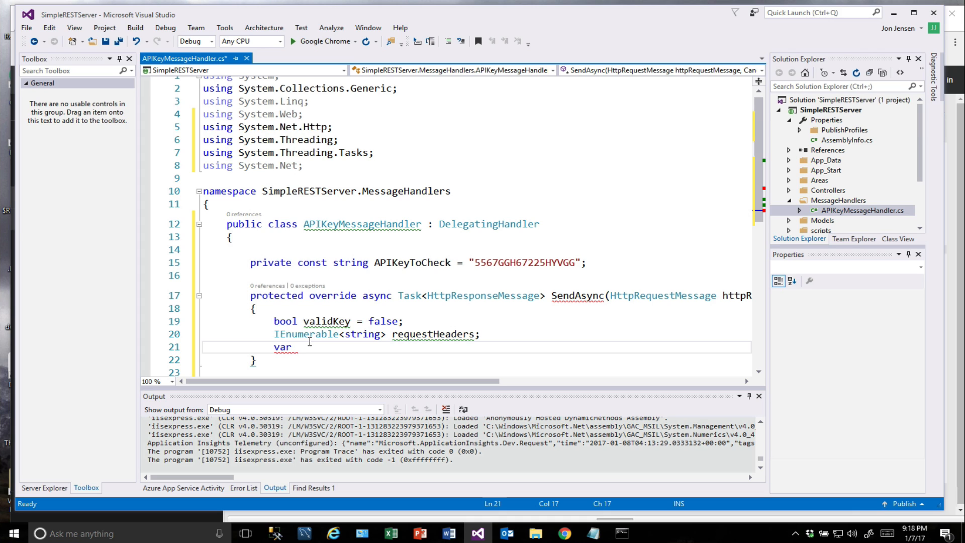
# Declare a checkApiKeyExists variable in SendAsync
pyautogui.write('che')
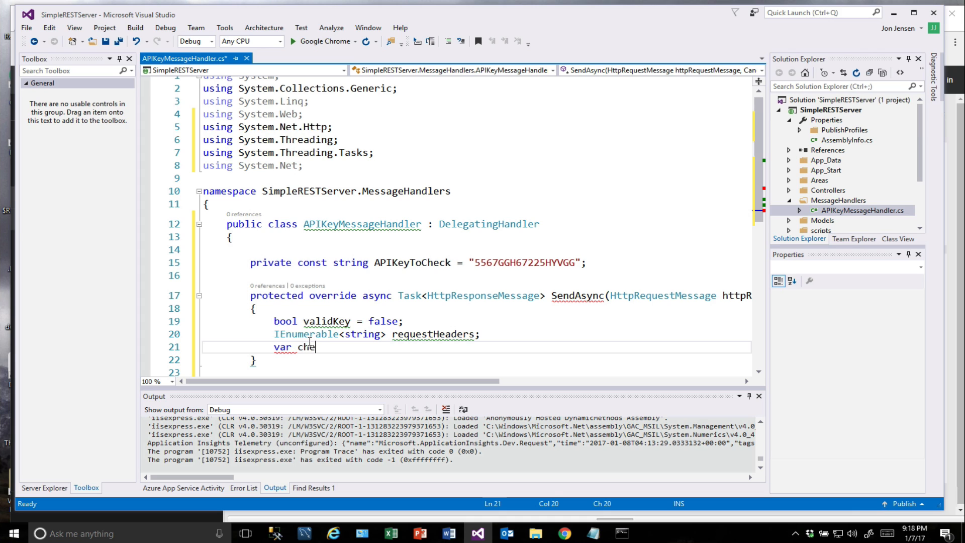
pyautogui.write('ck')
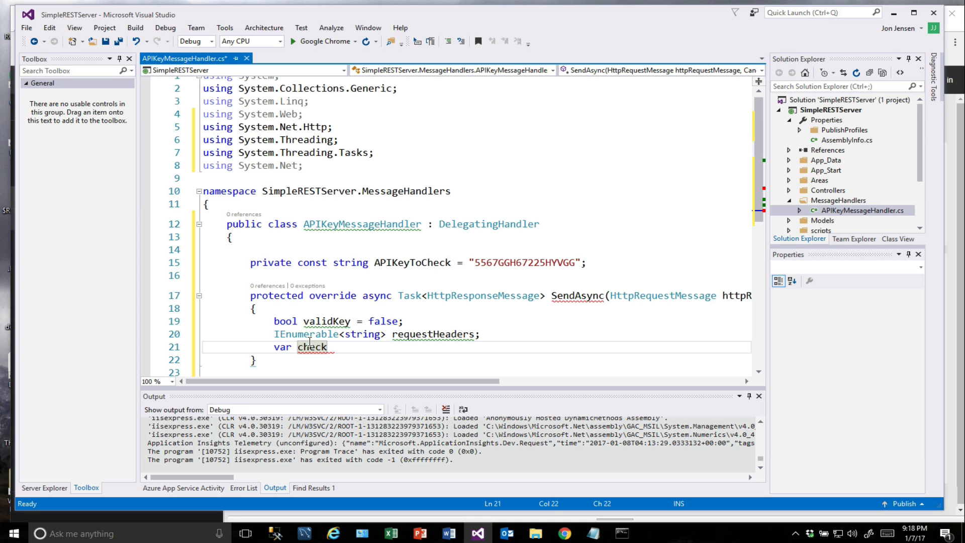
pyautogui.write('Api')
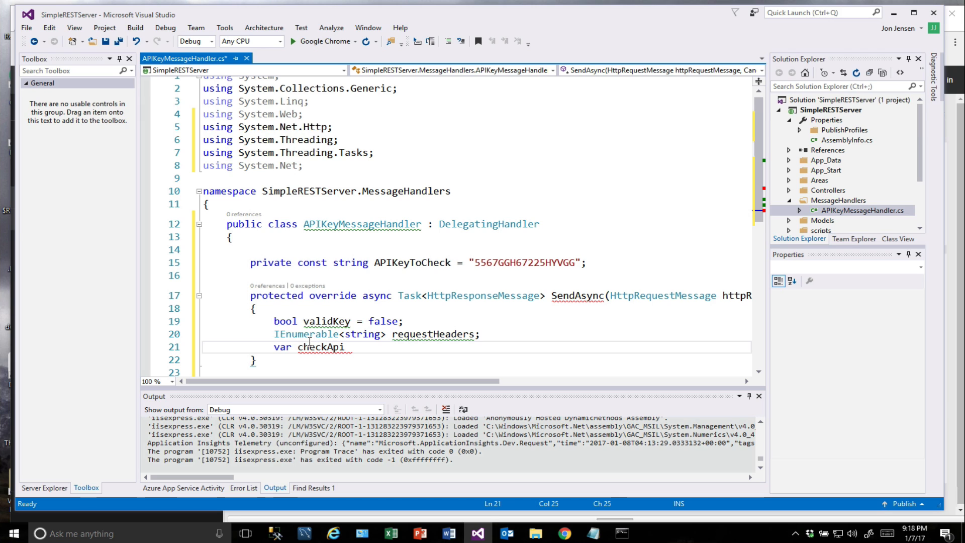
pyautogui.doubleClick(315, 346)
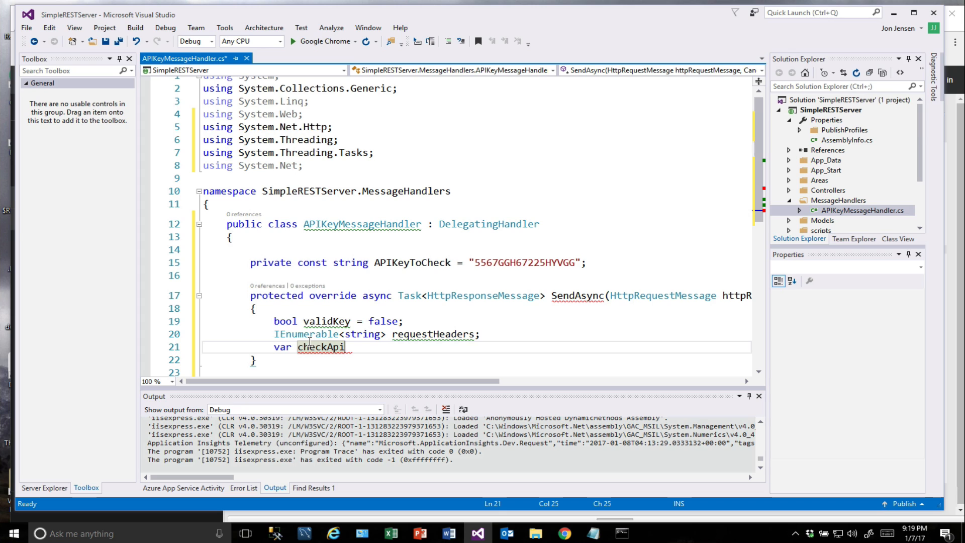
pyautogui.write('Key')
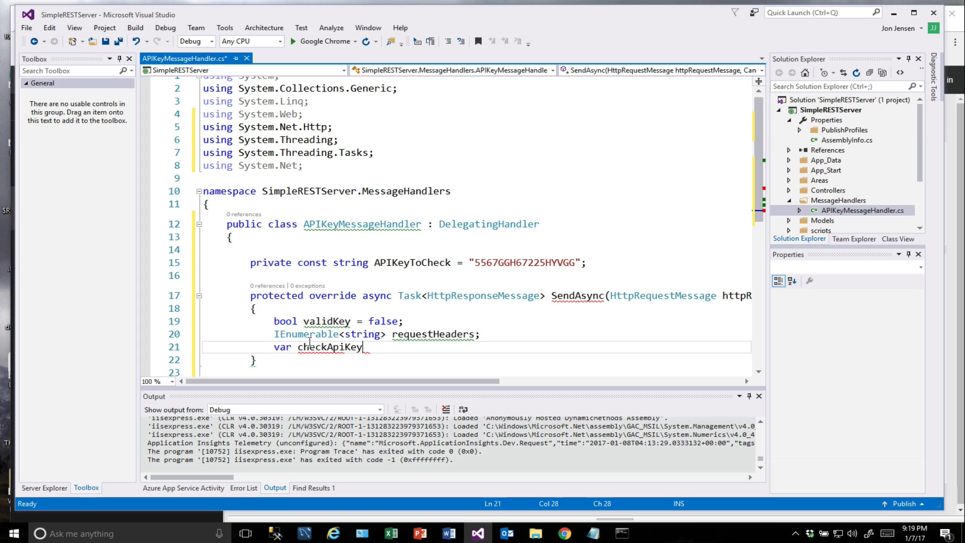
pyautogui.write('Exists')
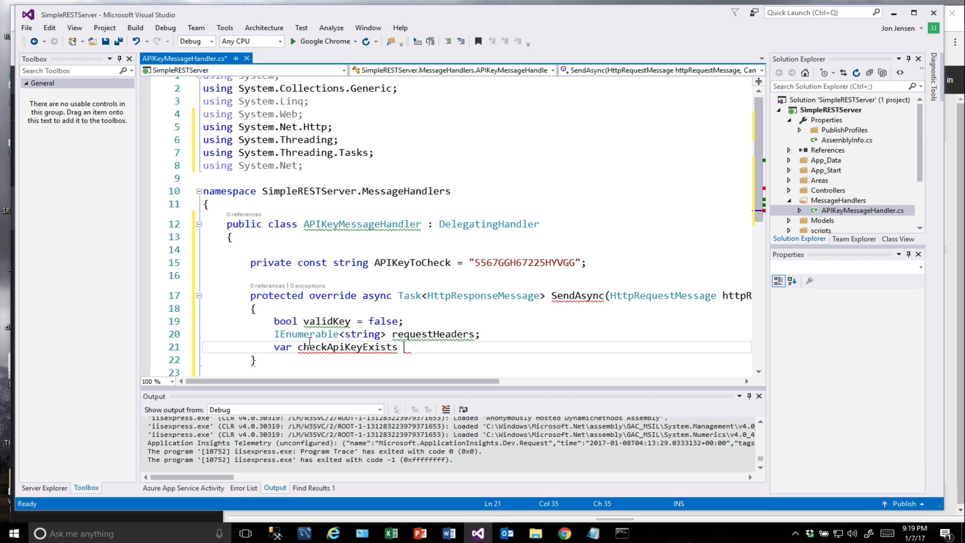
pyautogui.write('=')
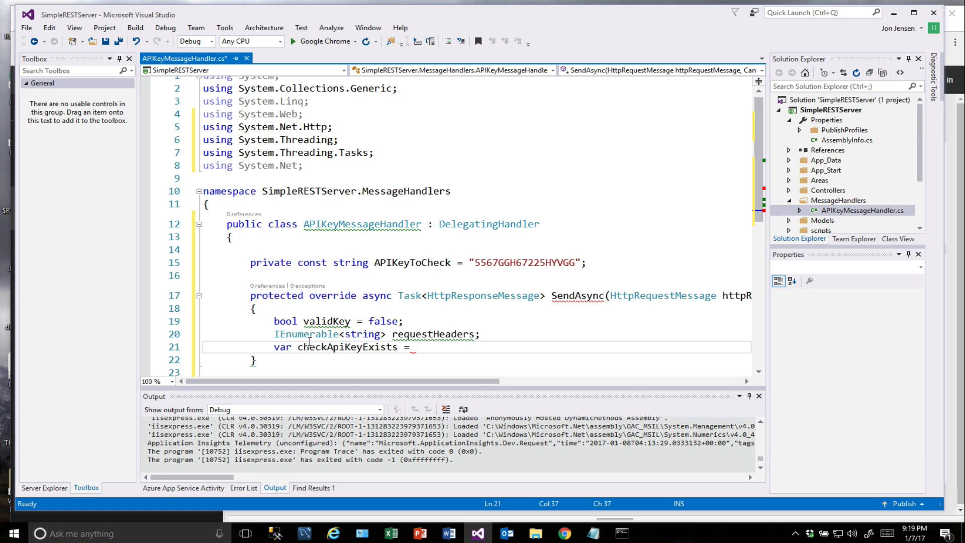
# Assign it httpRequestMessage.Headers.TryGetValues("APIKey", out requestHeaders)
pyautogui.write('httpRequestMessage')
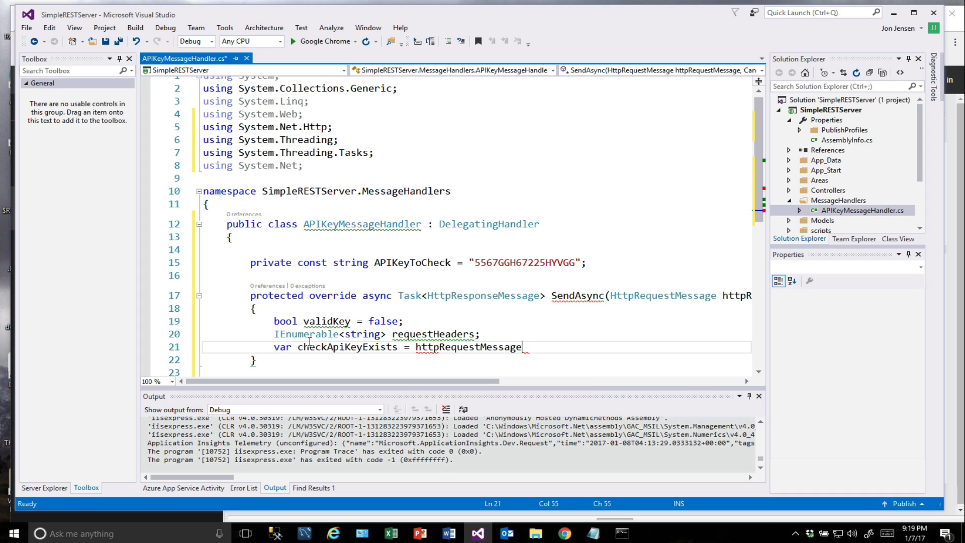
pyautogui.write('.Headers.')
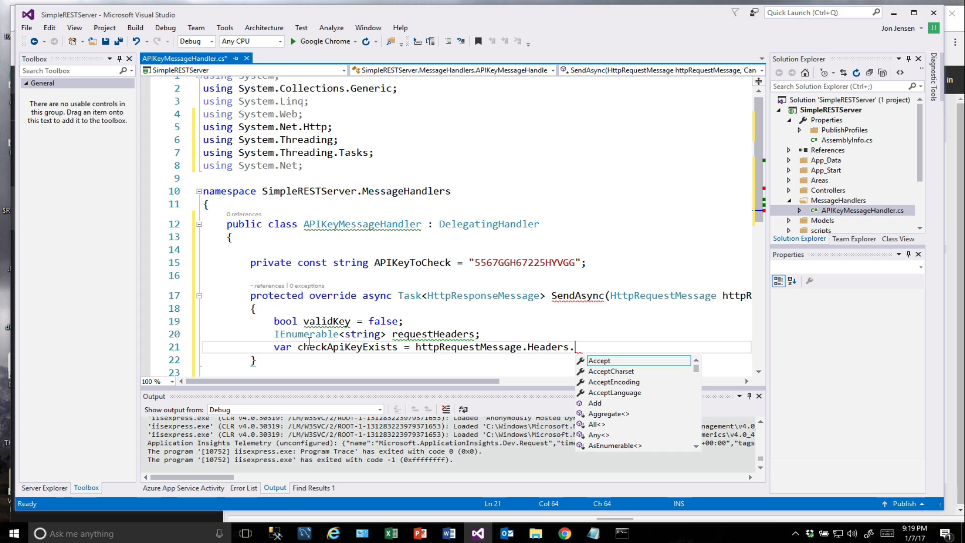
pyautogui.write('TryGetValues')
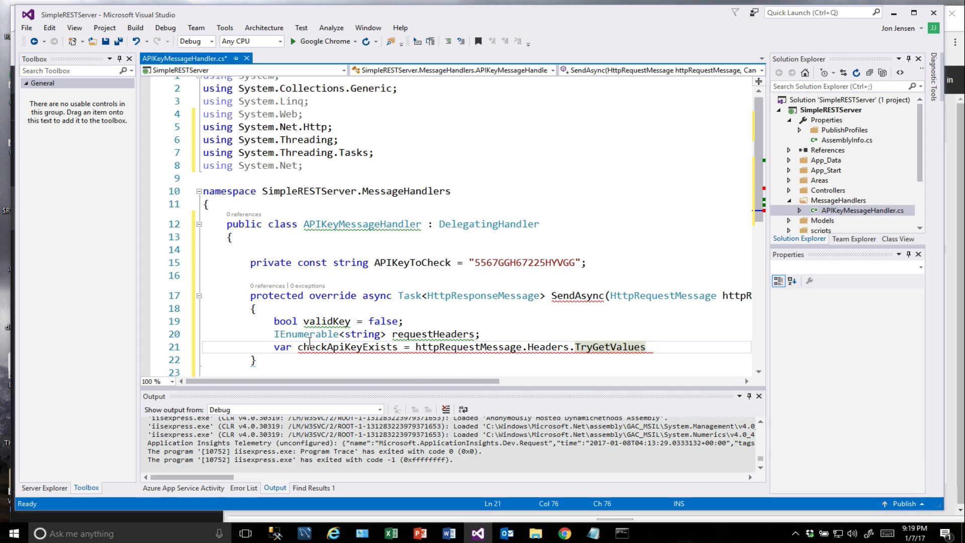
pyautogui.write('("AP"')
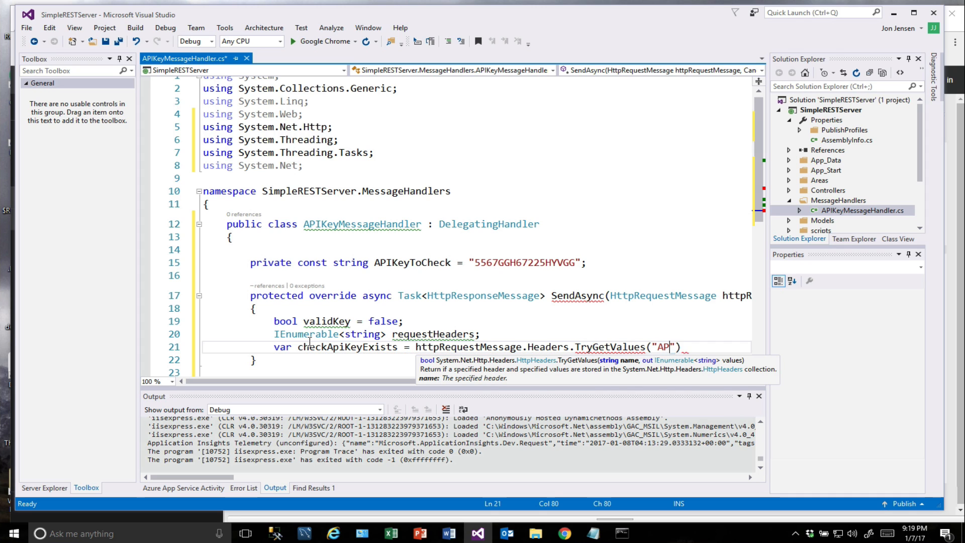
pyautogui.write('Key')
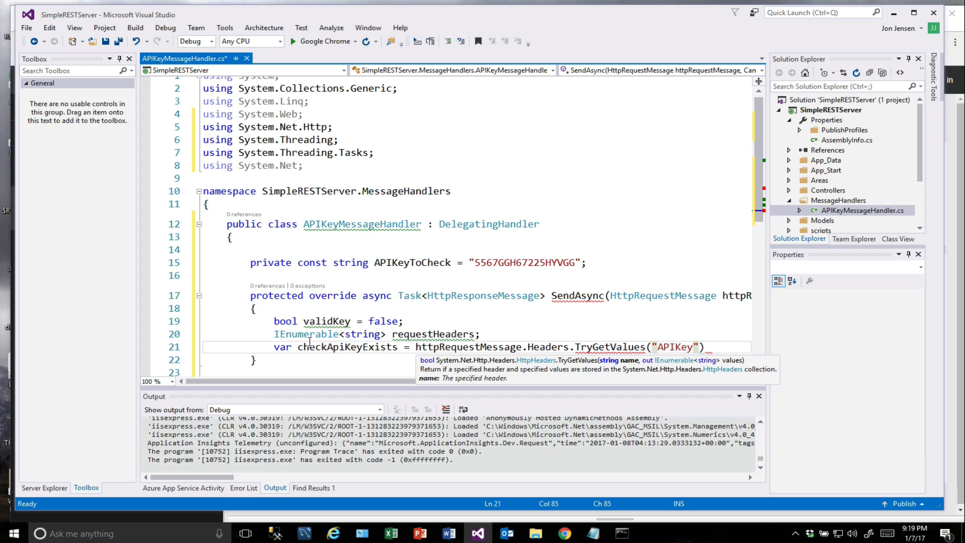
pyautogui.write(', out')
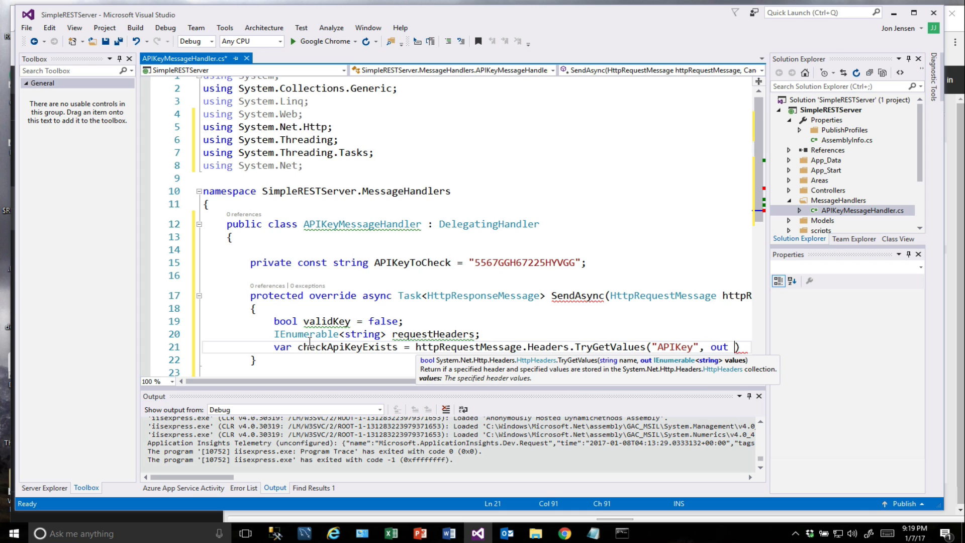
pyautogui.write('req')
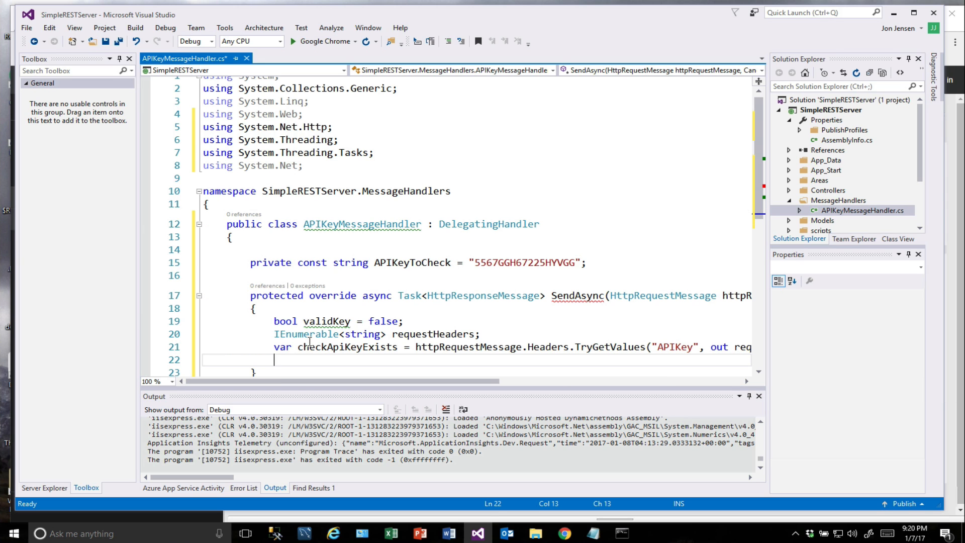
# Add if (checkApiKeyExists) with a nested if on requestHeaders.FirstOrDefault()
pyautogui.write('if (')
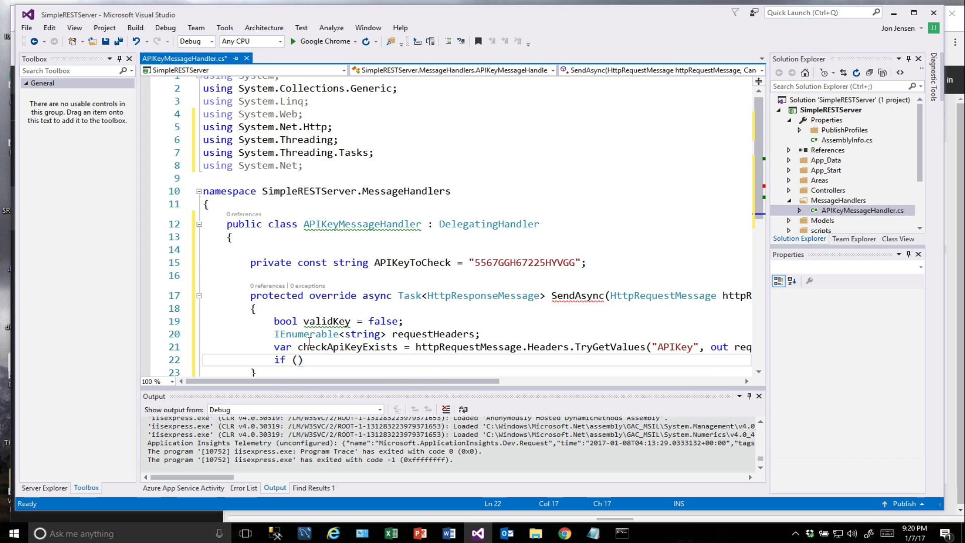
pyautogui.write('checkApiKeyExists')
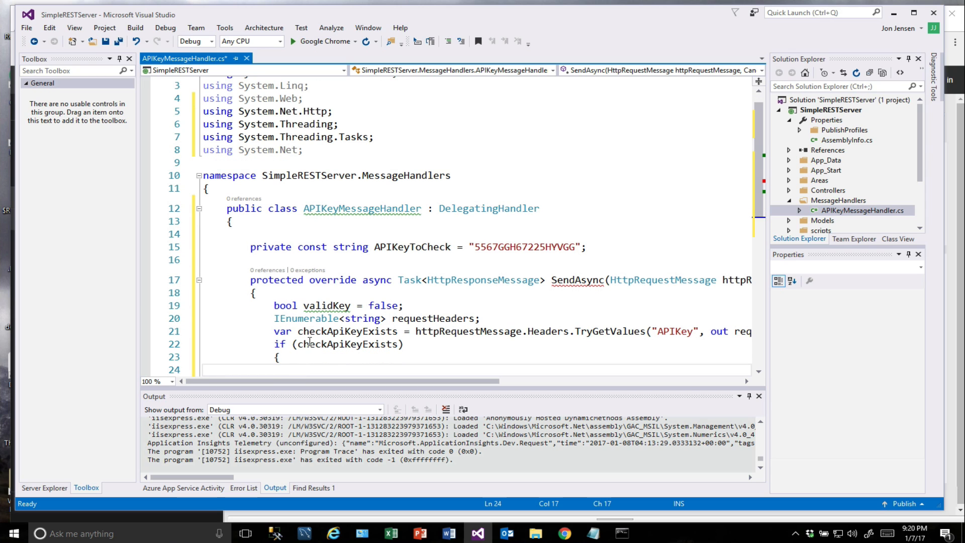
pyautogui.write('if (')
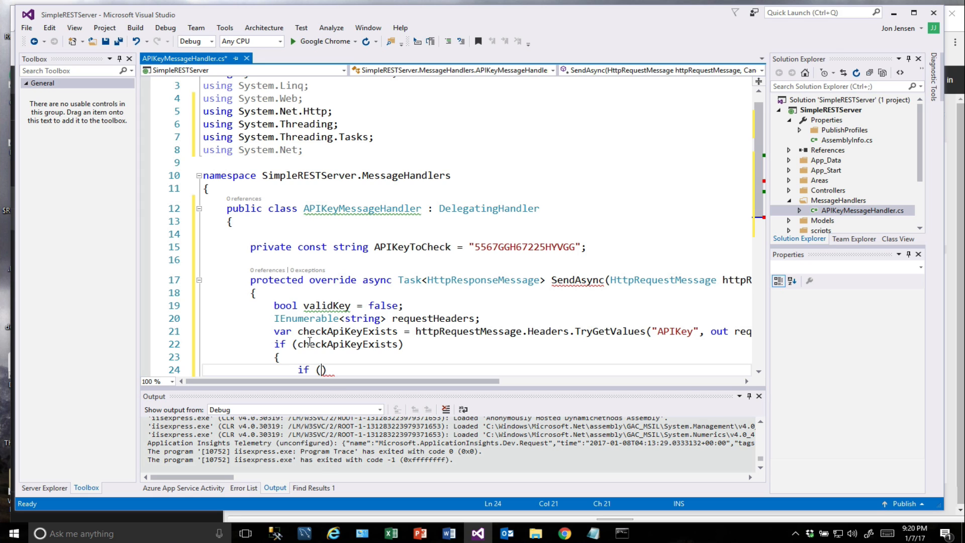
pyautogui.write('requestHeaders.F')
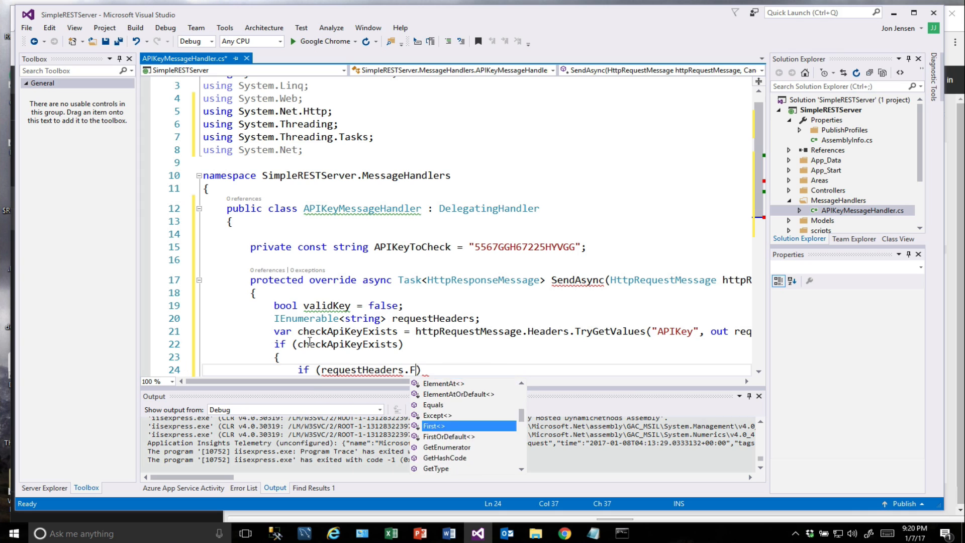
pyautogui.write('irstOrDefault')
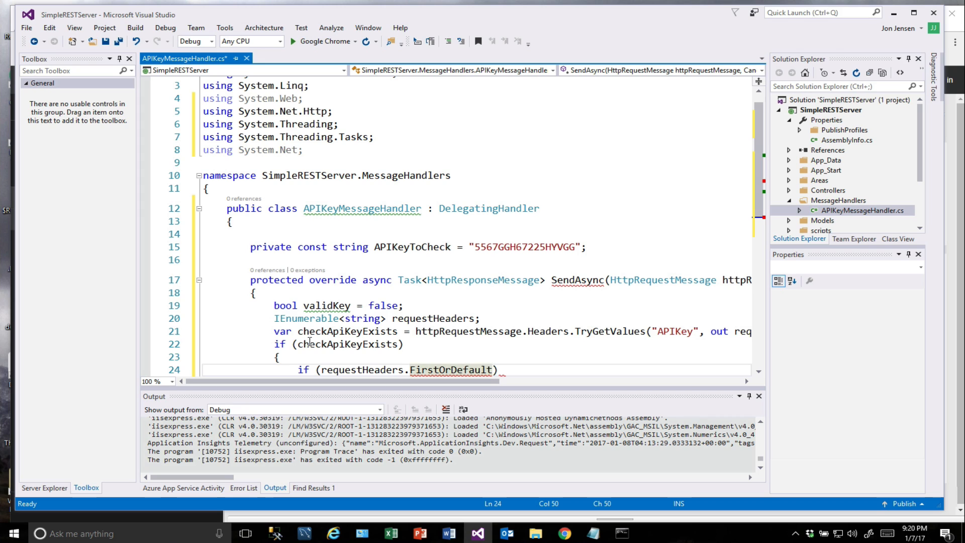
pyautogui.write('()')
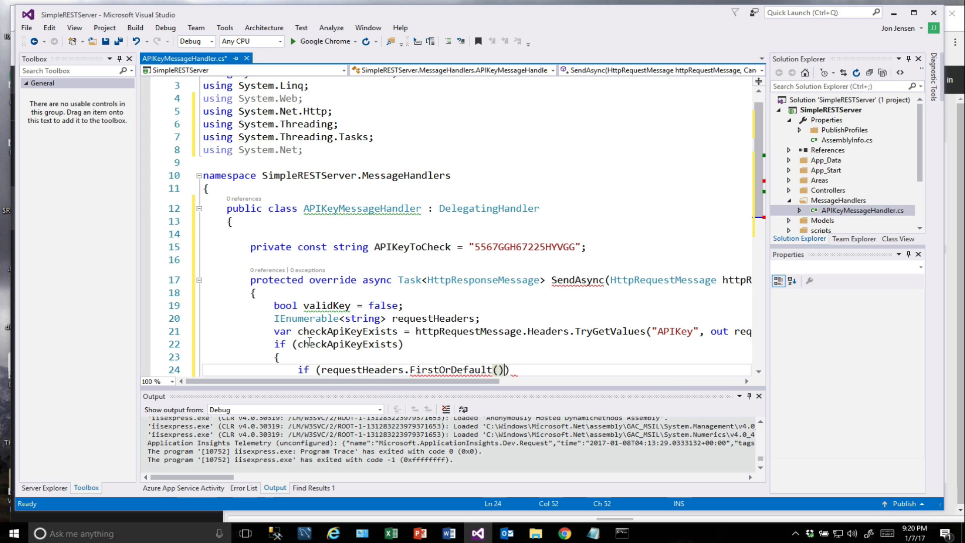
# Compare the first header value to APIKeyToCheck and set validKey = true inside
pyautogui.write('.Equ')
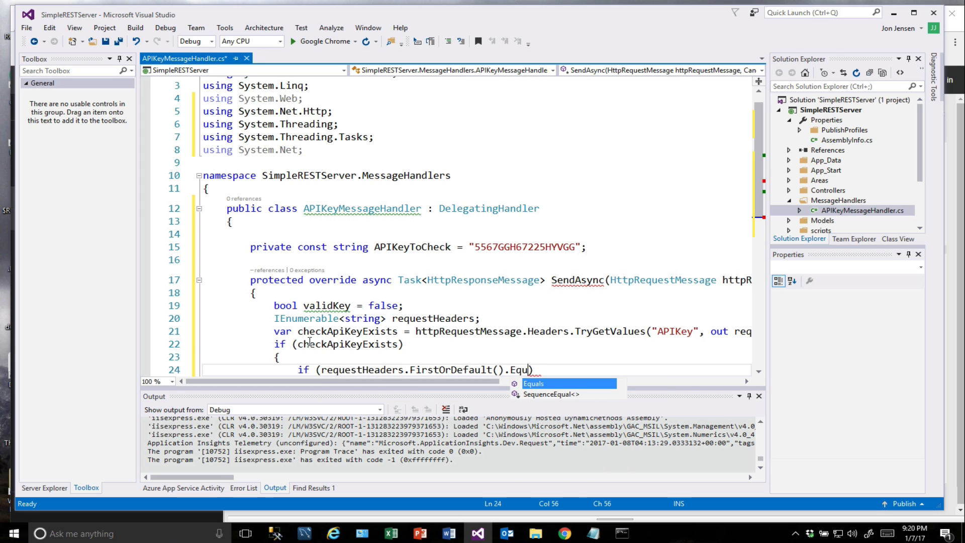
pyautogui.write('als')
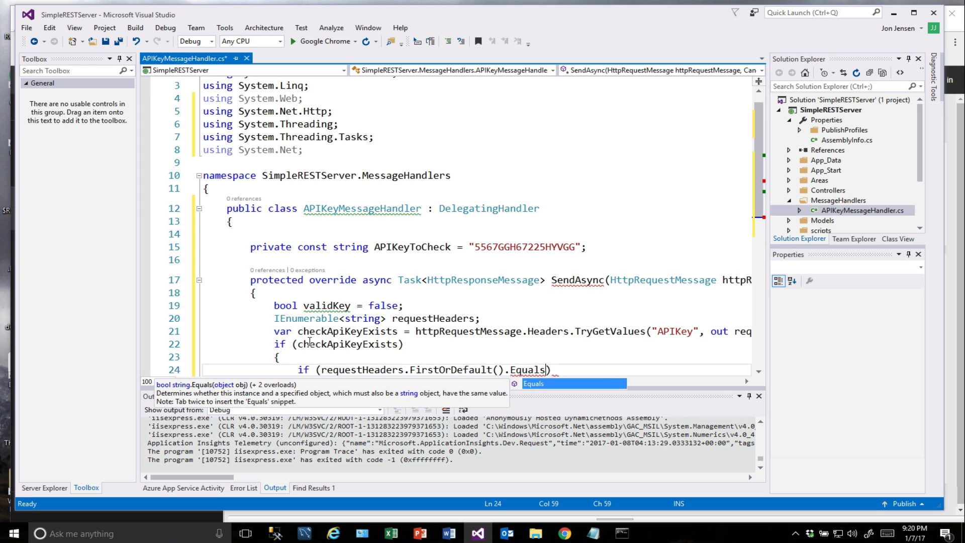
pyautogui.write('(')
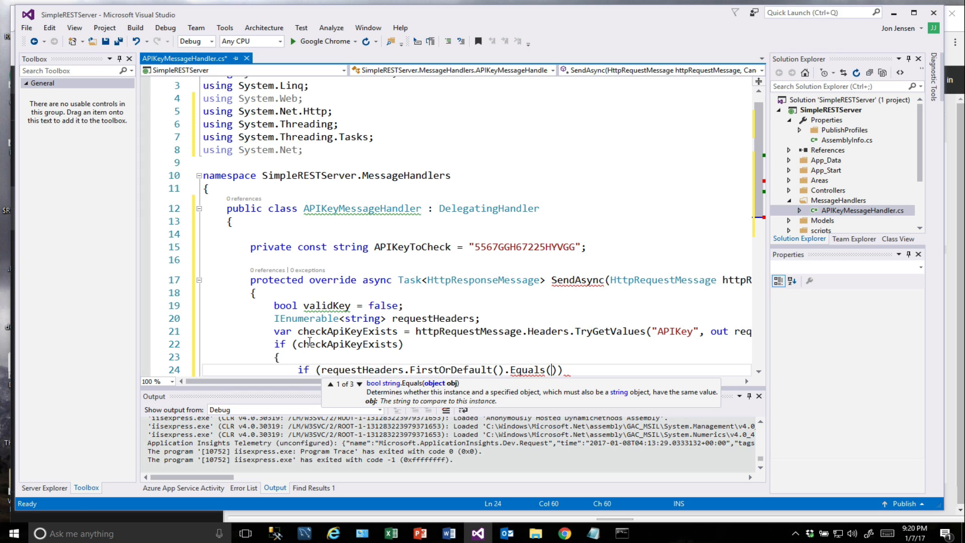
pyautogui.write('API')
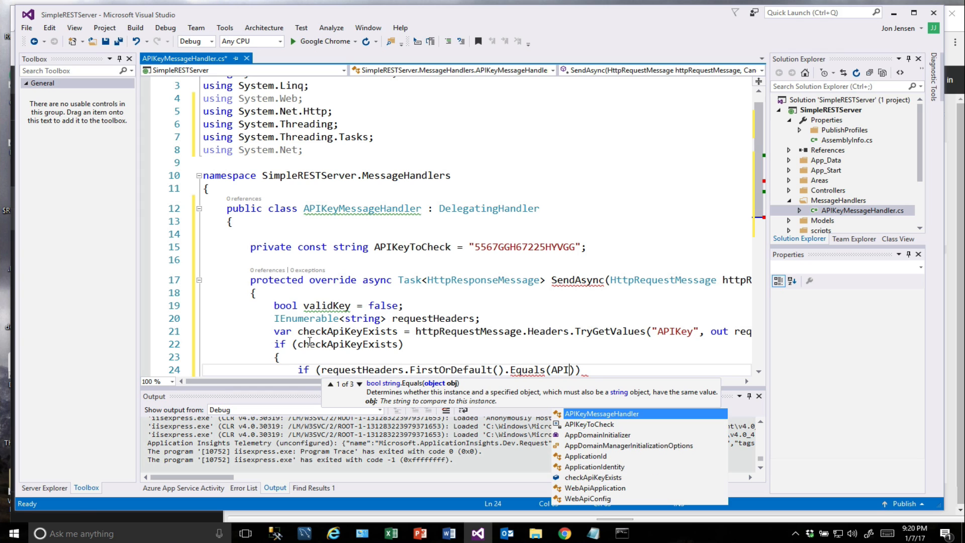
pyautogui.write('KeyToCheck')
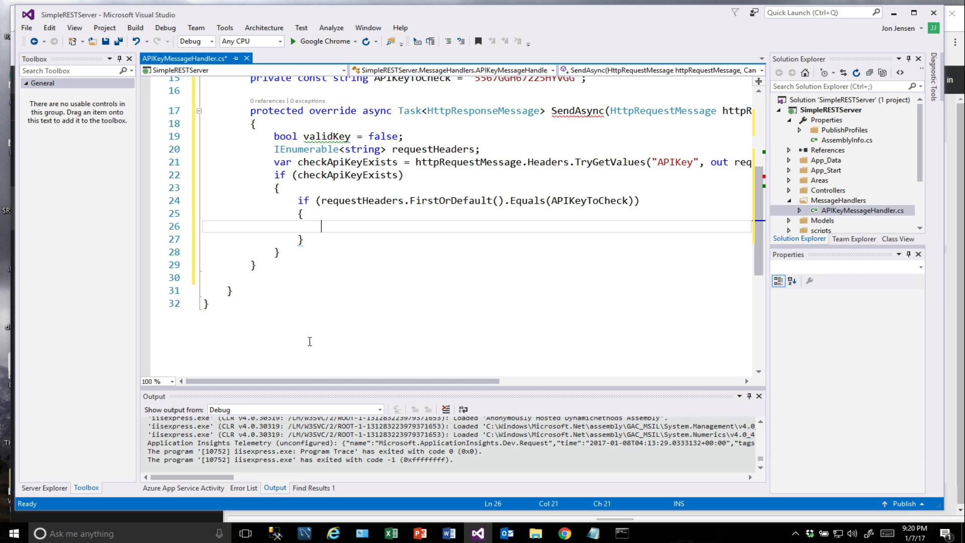
pyautogui.write('valid')
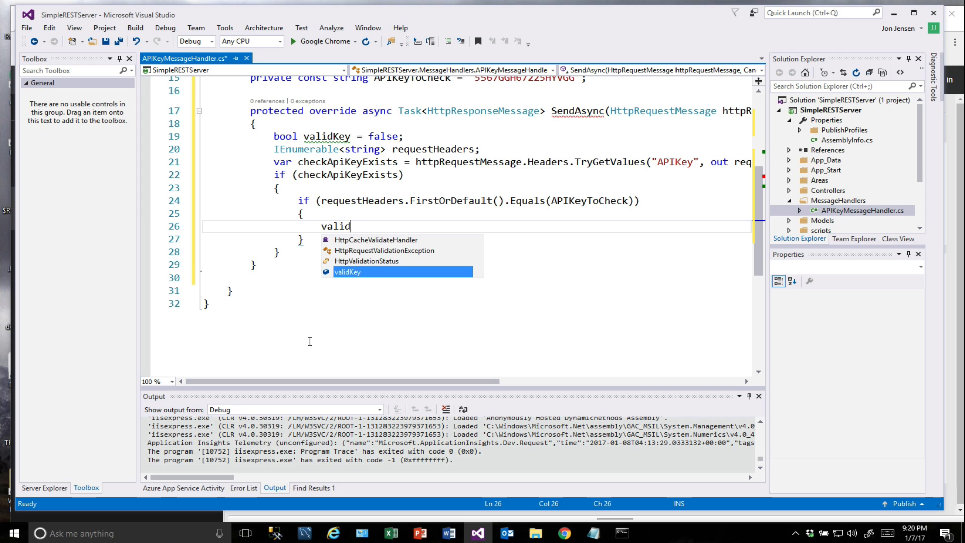
pyautogui.write('Key = true')
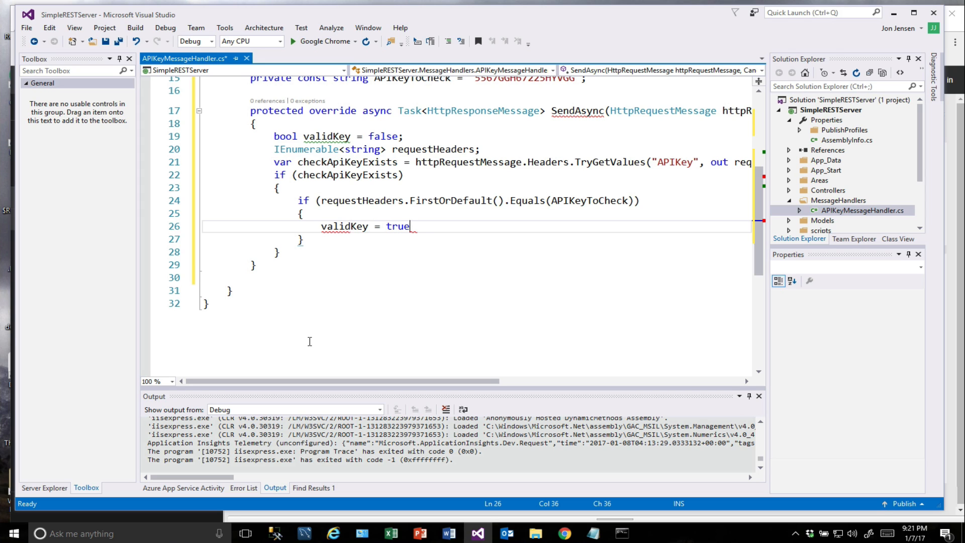
pyautogui.write(';')
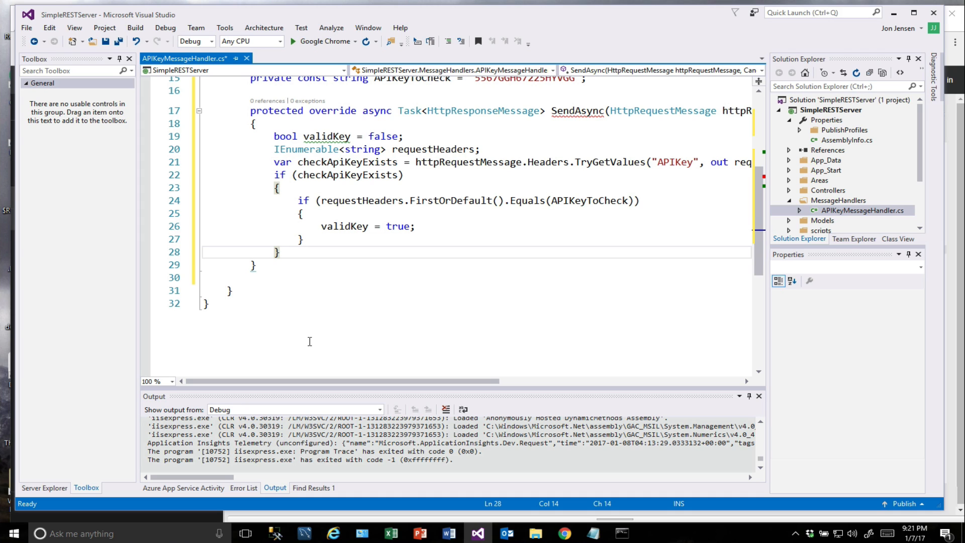
# Add an if (!validKey) block to SendAsync
pyautogui.write('if')
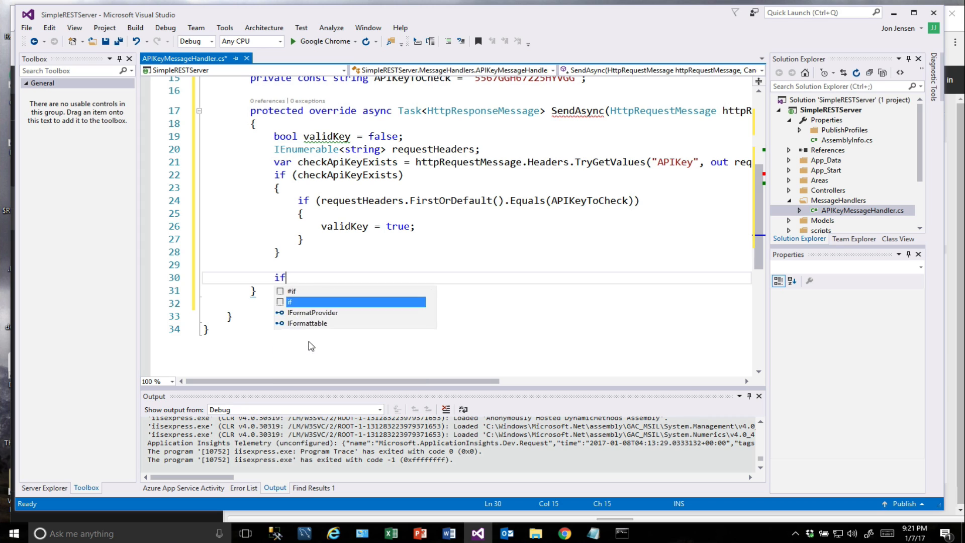
pyautogui.write('(')
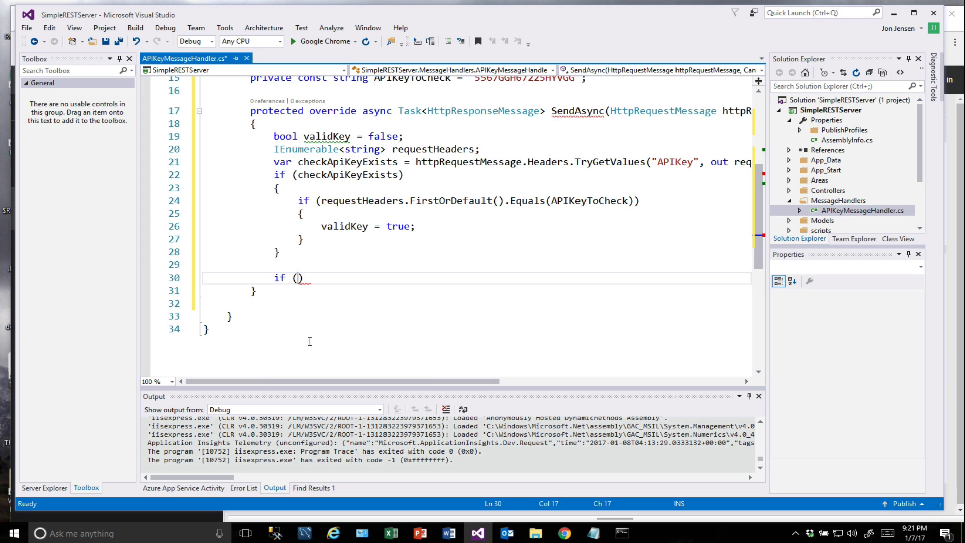
pyautogui.write('!valid')
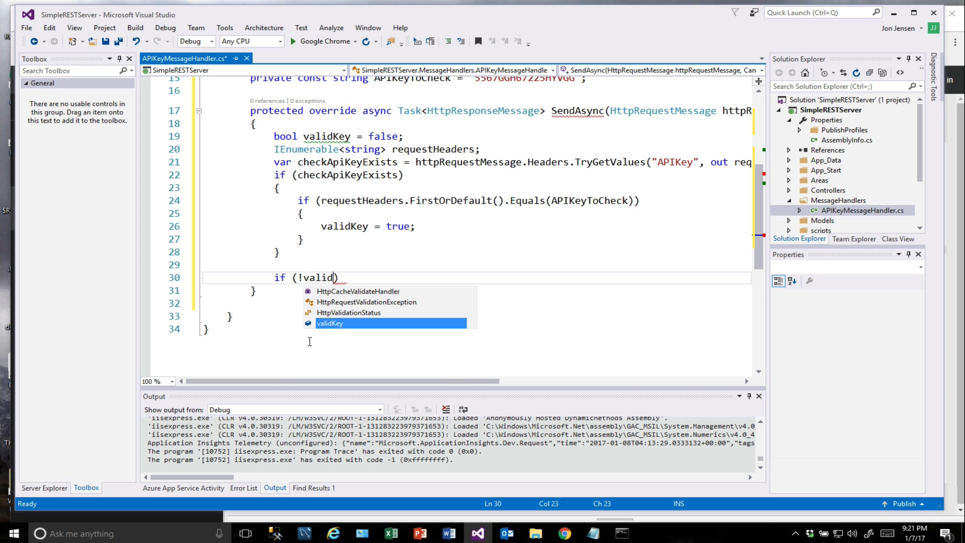
pyautogui.press('Tab')
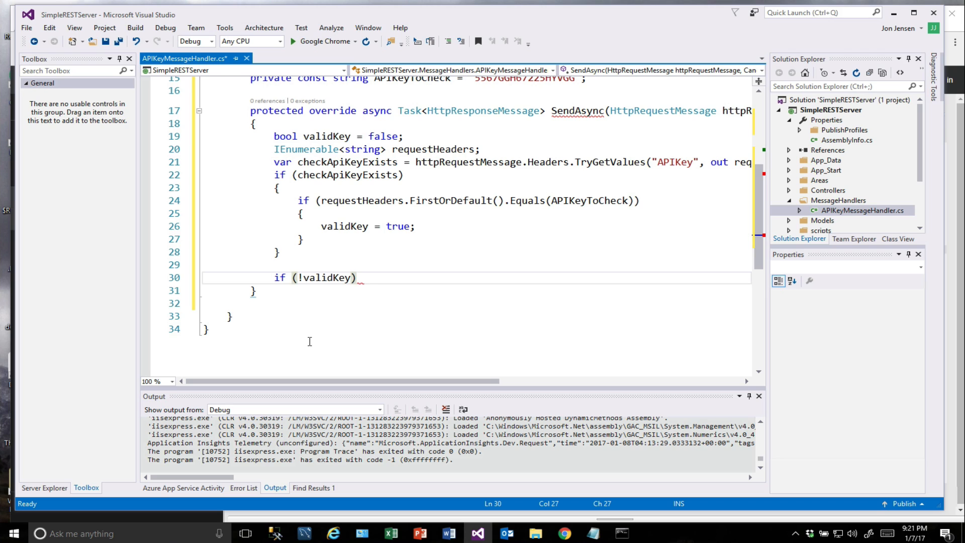
pyautogui.write('{')
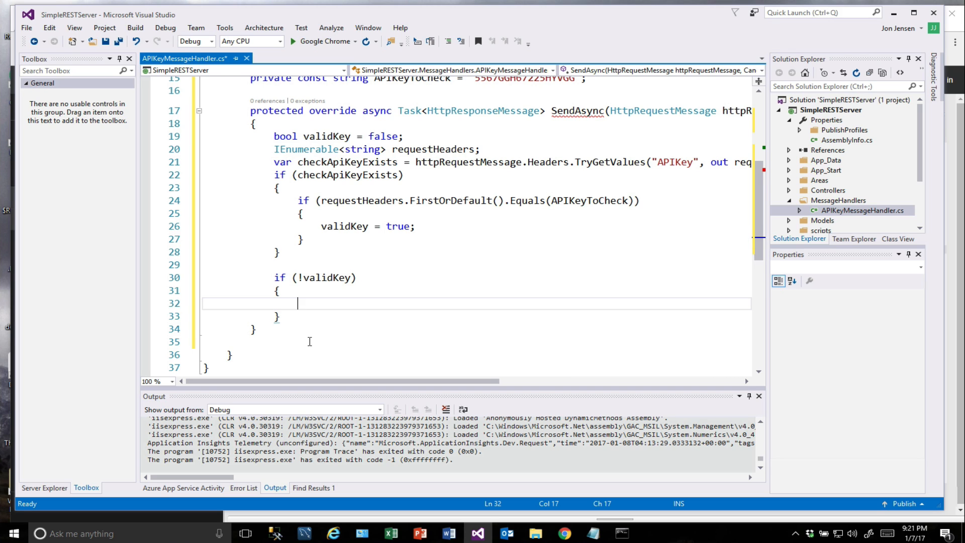
# Return httpRequestMessage.CreateResponse(HttpStatusCode.Forbidden, "Invalid API Key") inside it
pyautogui.write('return h')
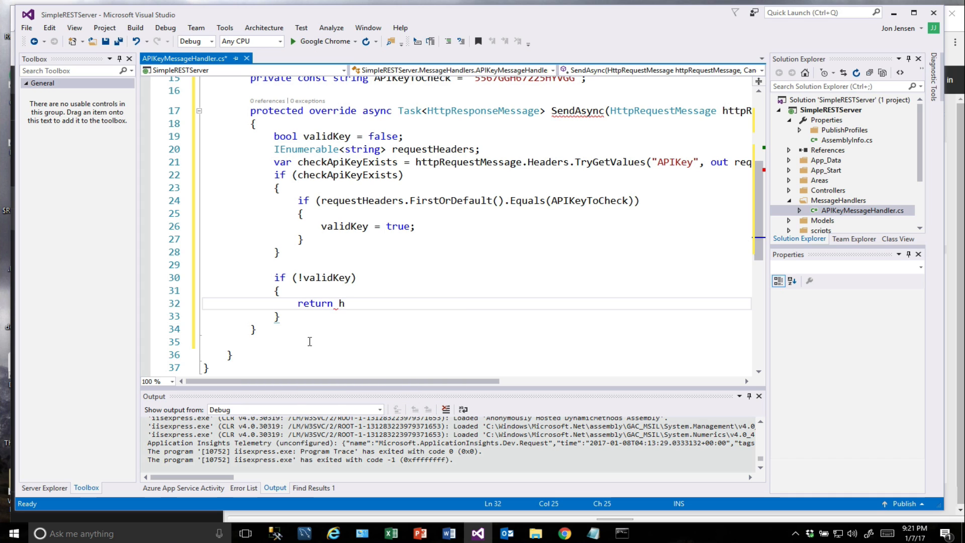
pyautogui.write('ttpRequestMessage')
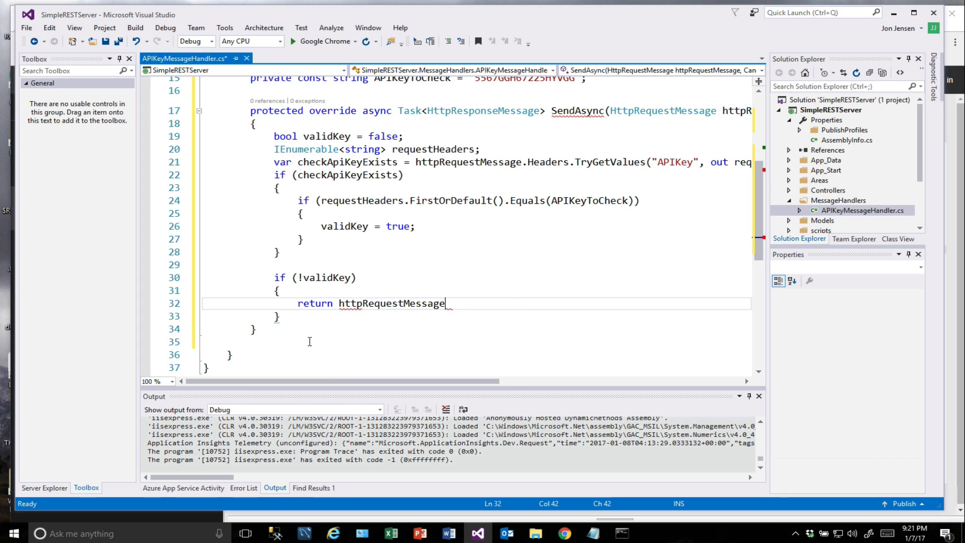
pyautogui.write('.')
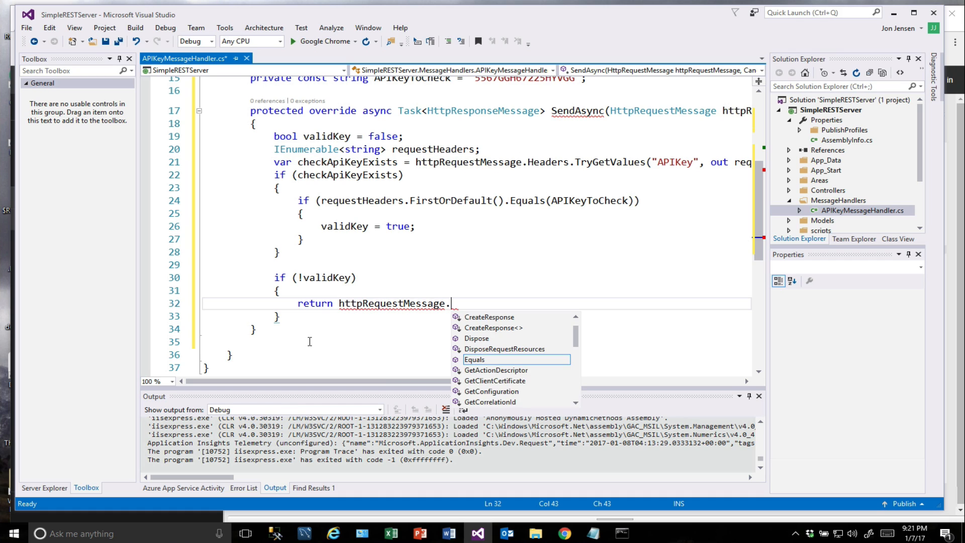
pyautogui.write('Create')
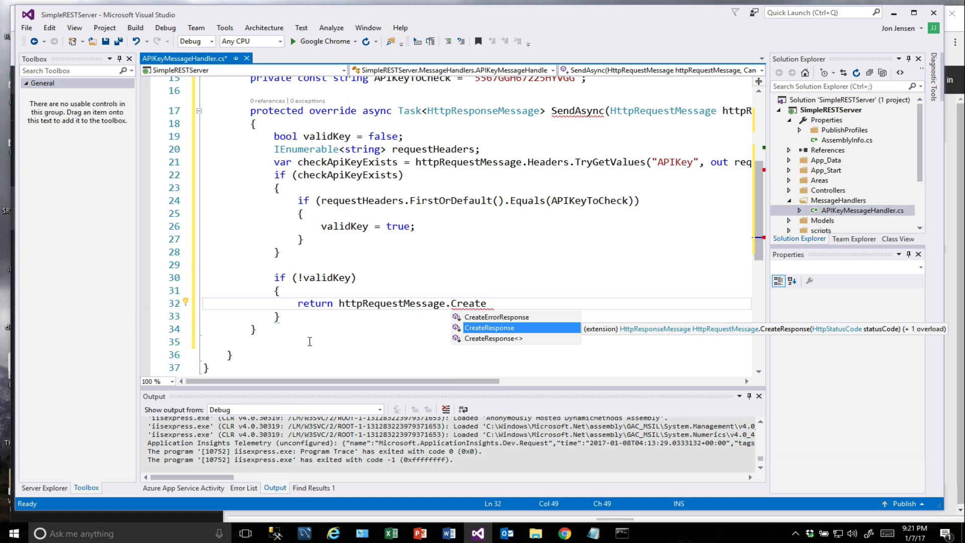
pyautogui.press('Tab')
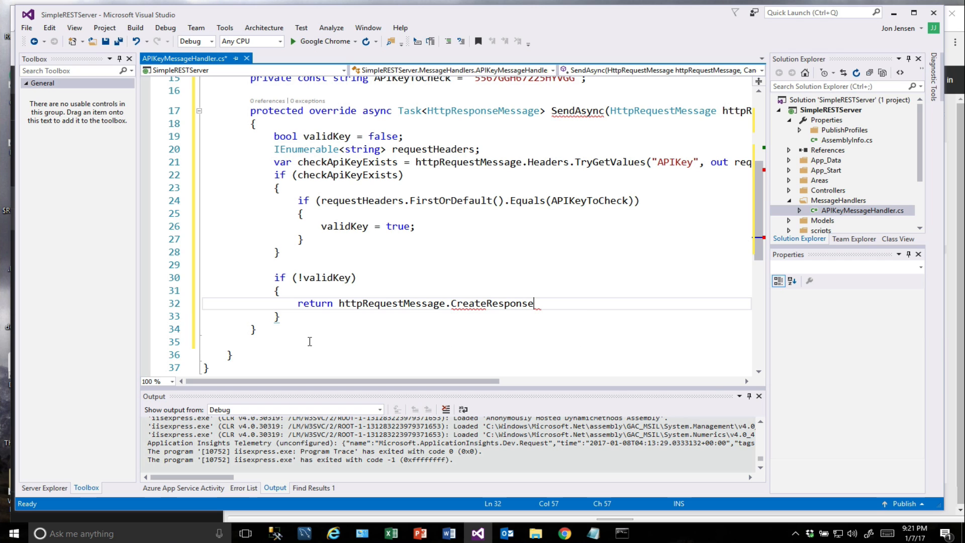
pyautogui.write('(htt')
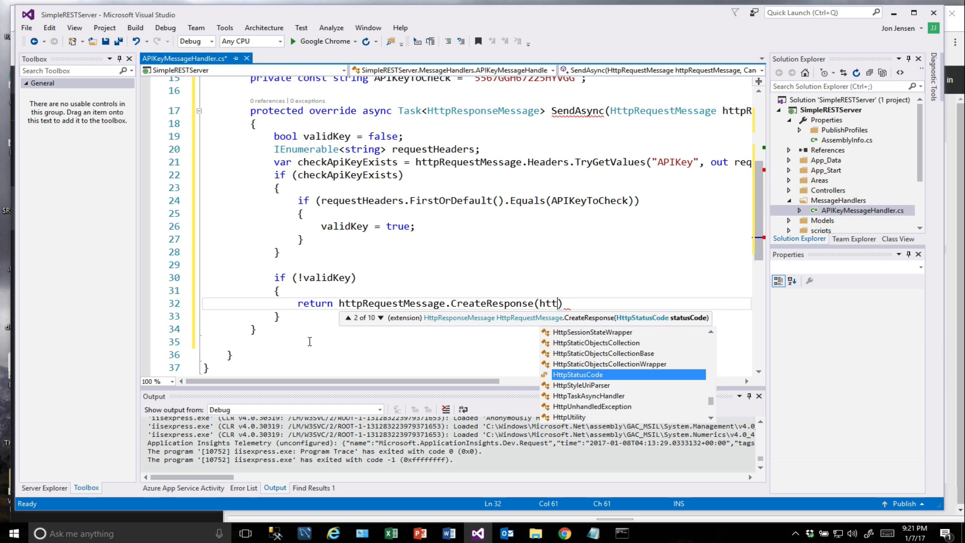
pyautogui.write('HttpStatusCode.Forbidden')
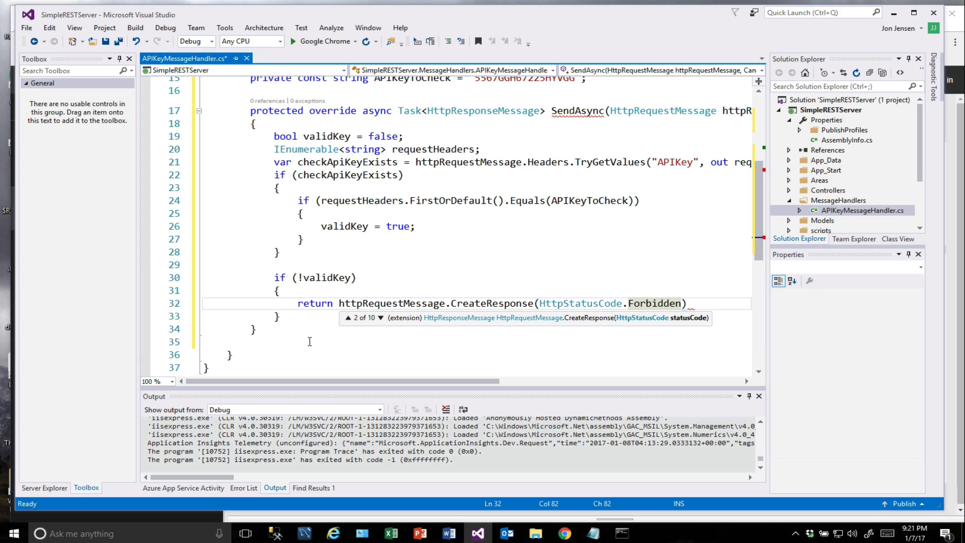
pyautogui.write(', ""')
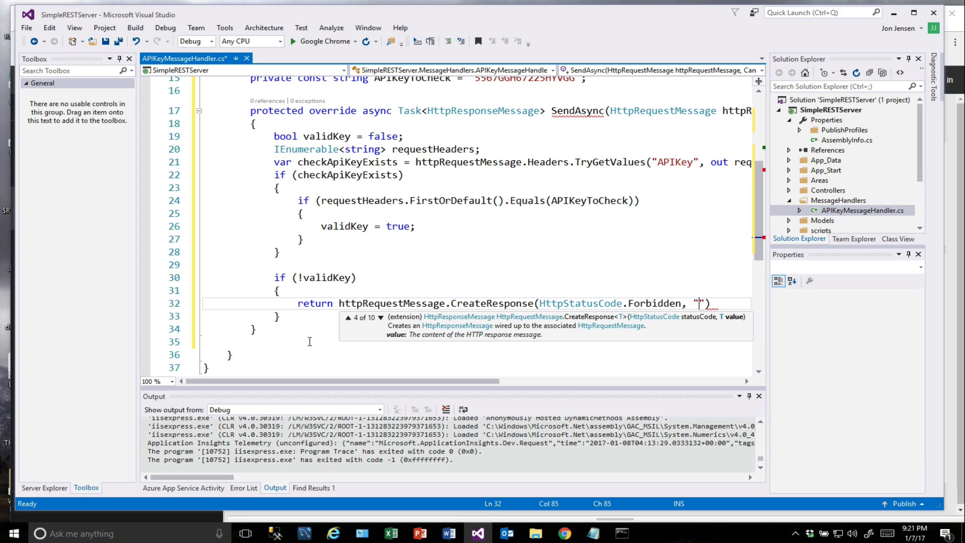
pyautogui.write('Invalid API')
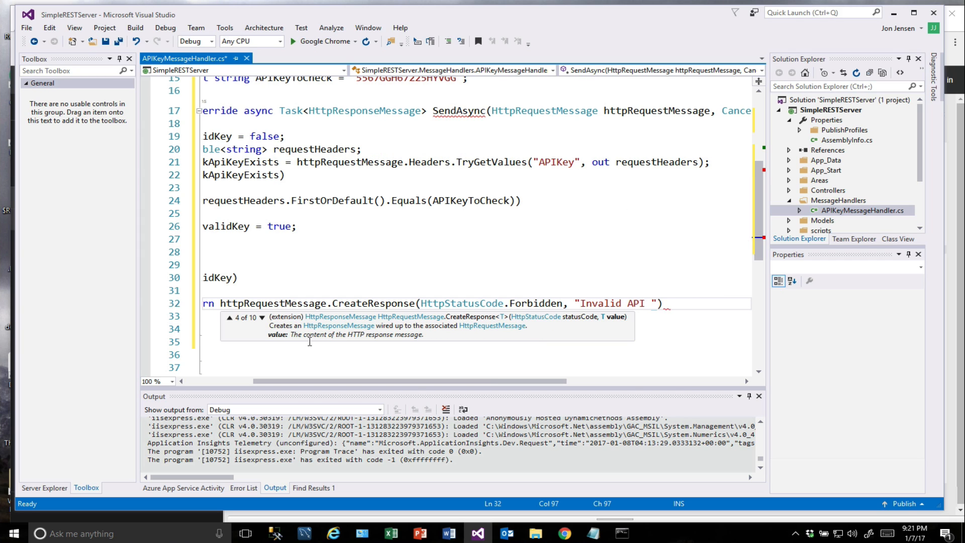
pyautogui.write('Key')
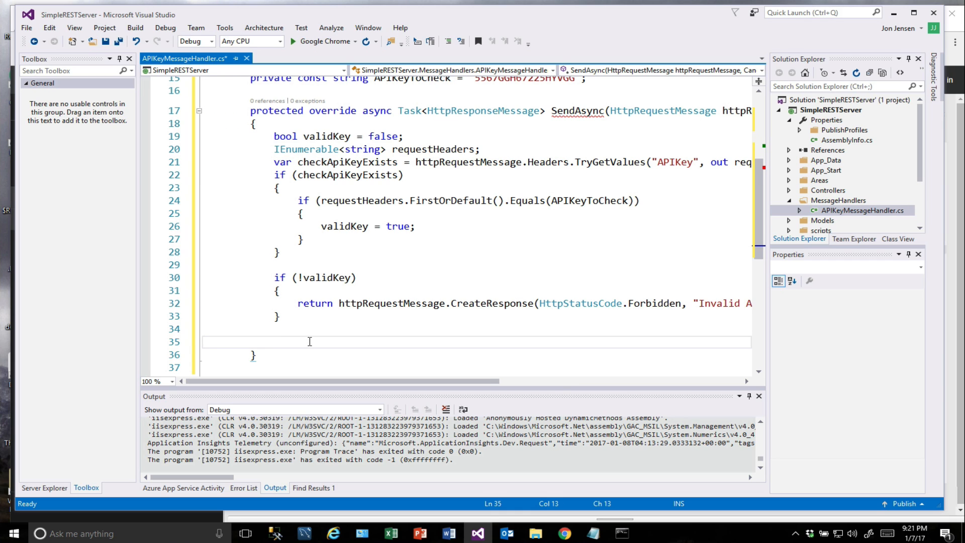
# Begin the statement var response = await base.SendAsync, fixing the variable's capitalisation
pyautogui.write('var Res')
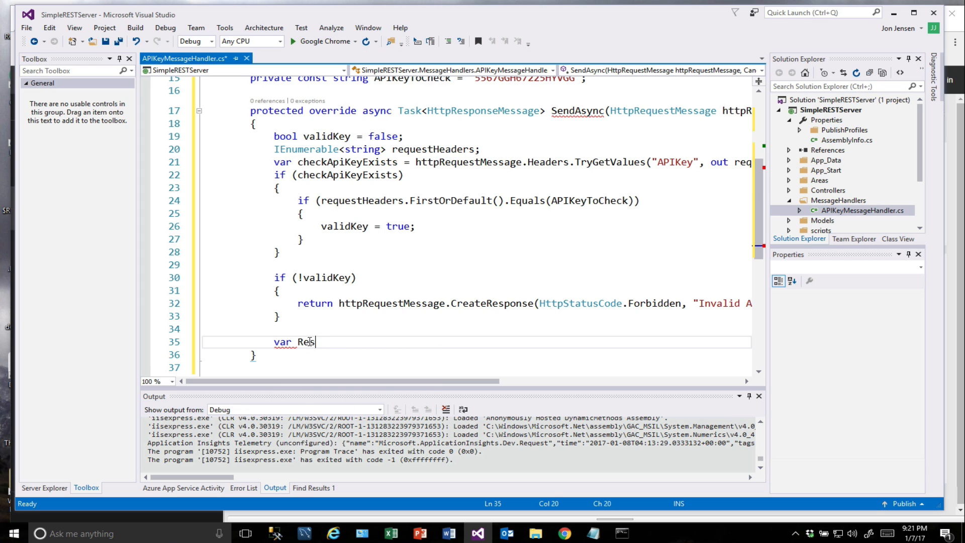
pyautogui.write('ponse')
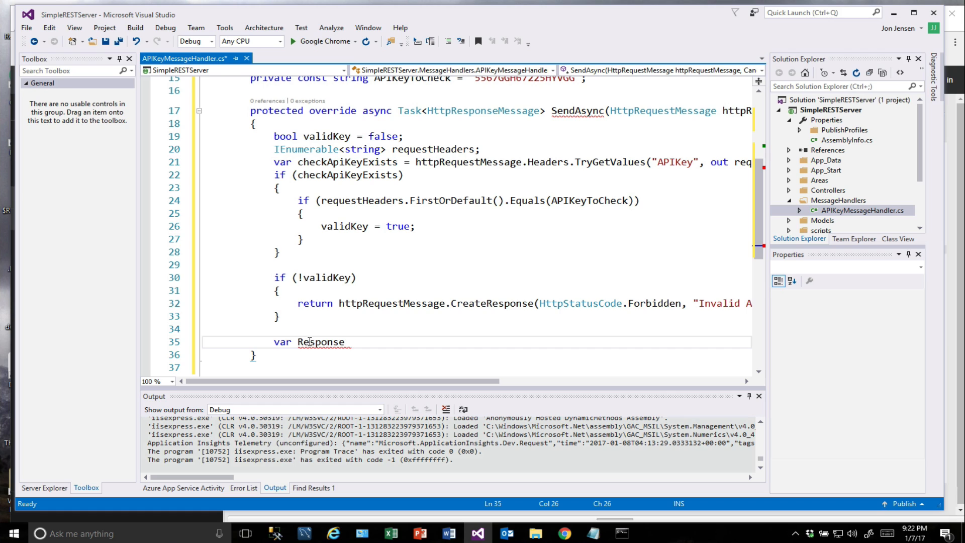
pyautogui.press('Backspace')
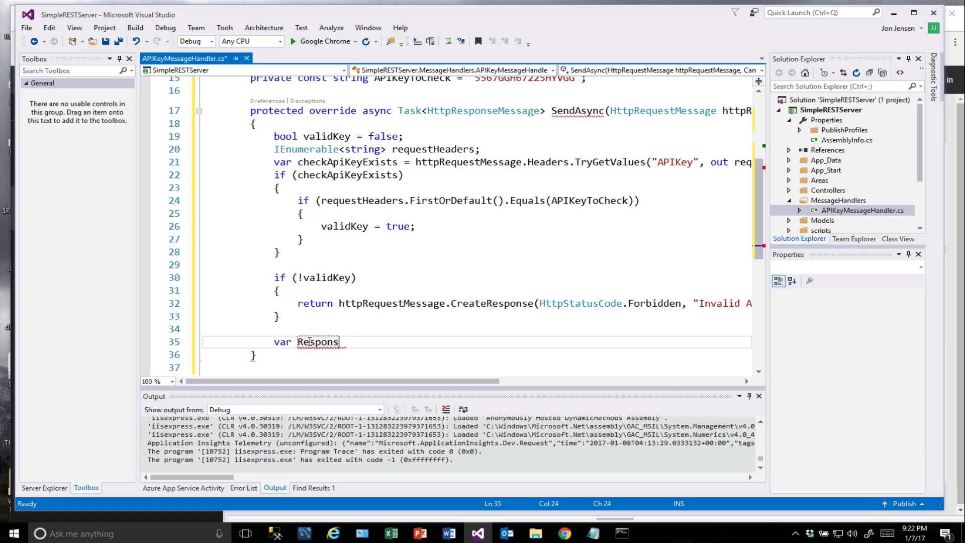
pyautogui.press('BackSpace')
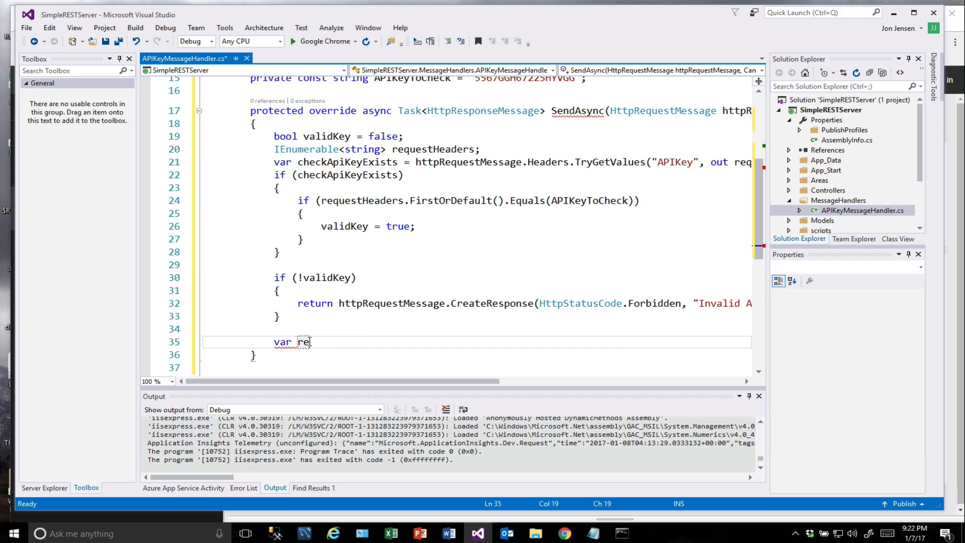
pyautogui.write('sponse')
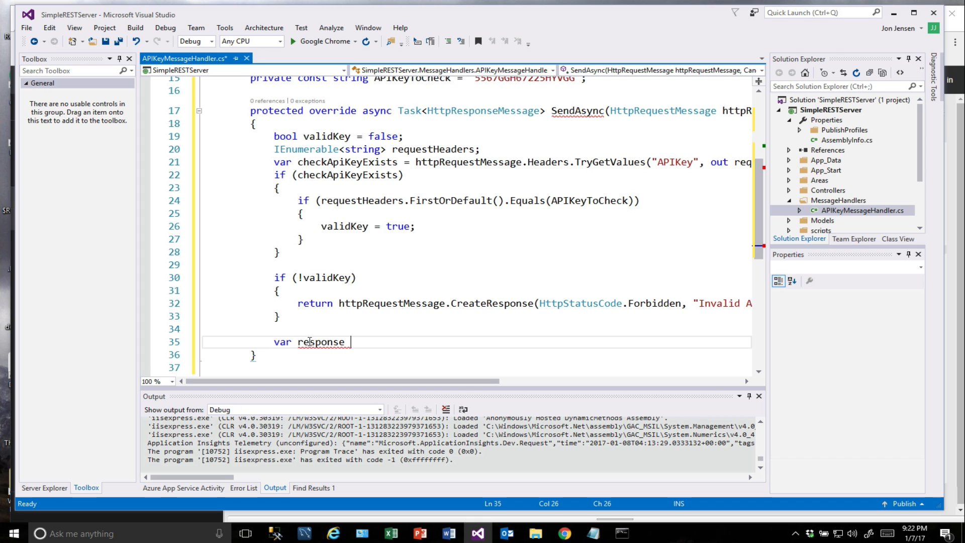
pyautogui.write('= aw')
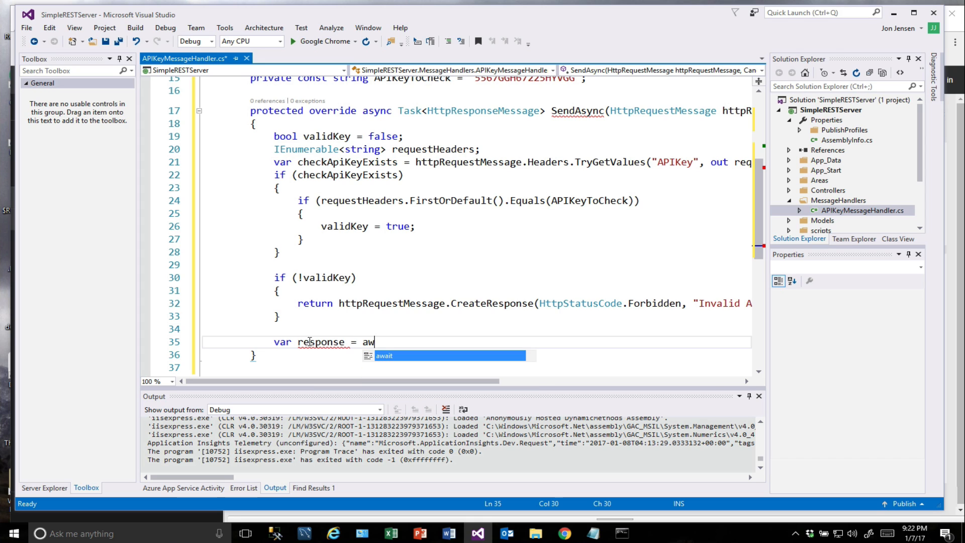
pyautogui.write('await')
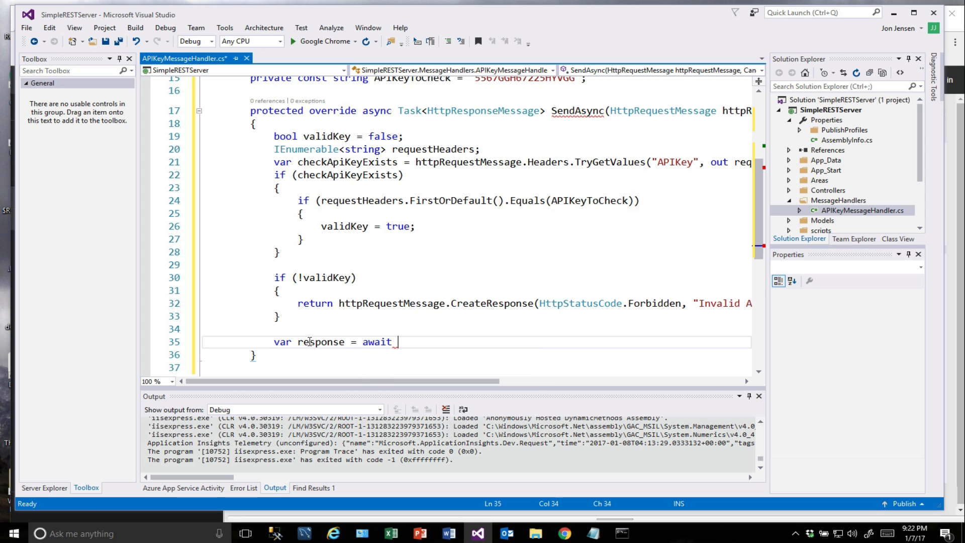
pyautogui.write('base')
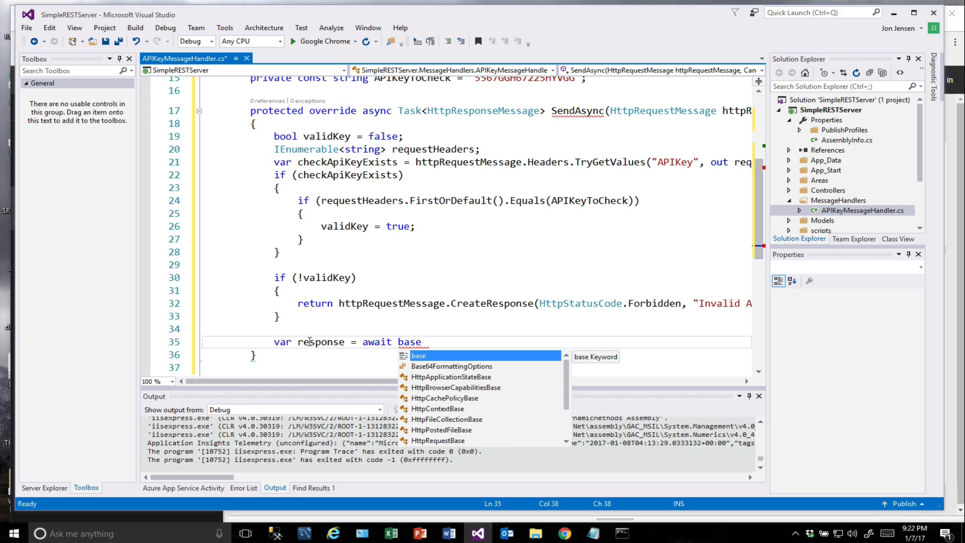
pyautogui.write('.Send')
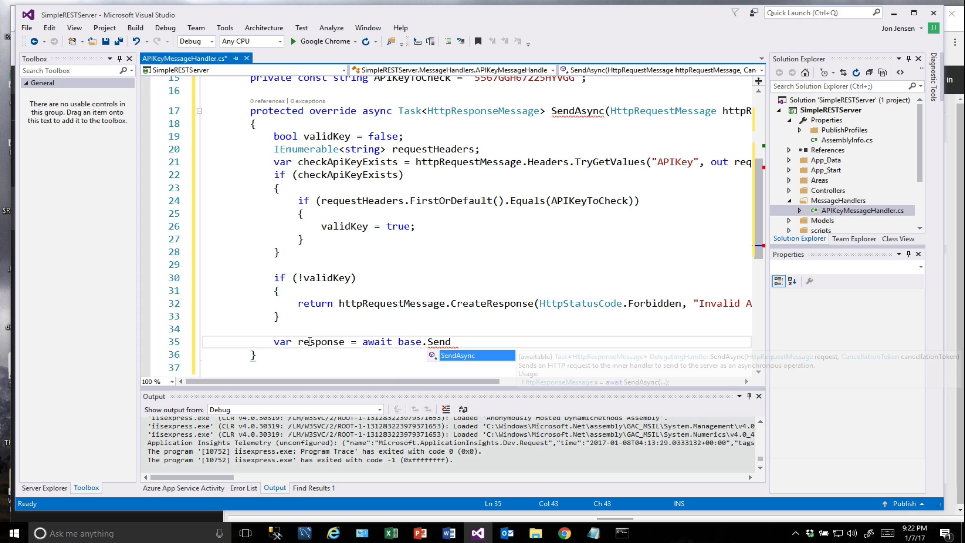
pyautogui.write('Async')
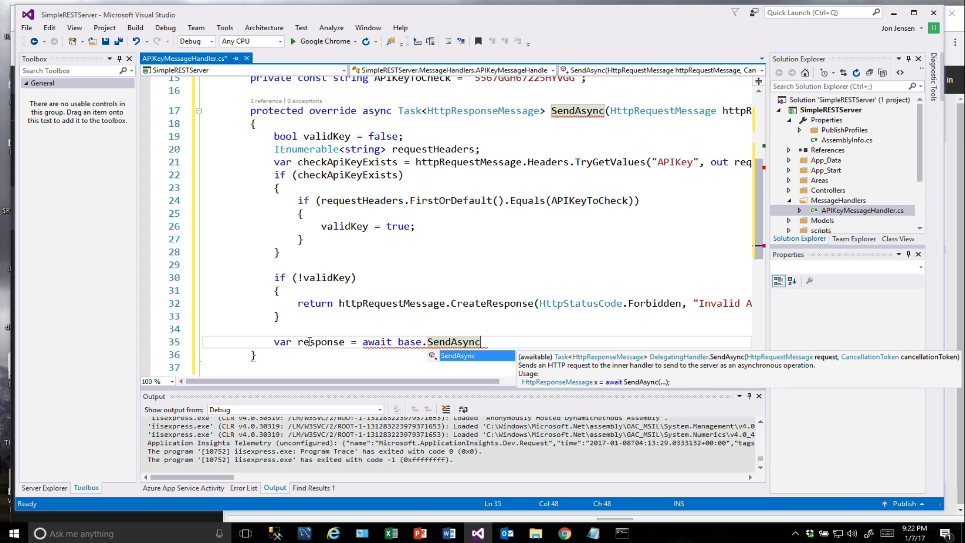
# Pass httpRequestMessage and cancellationToken as arguments and finish the line
pyautogui.write('()')
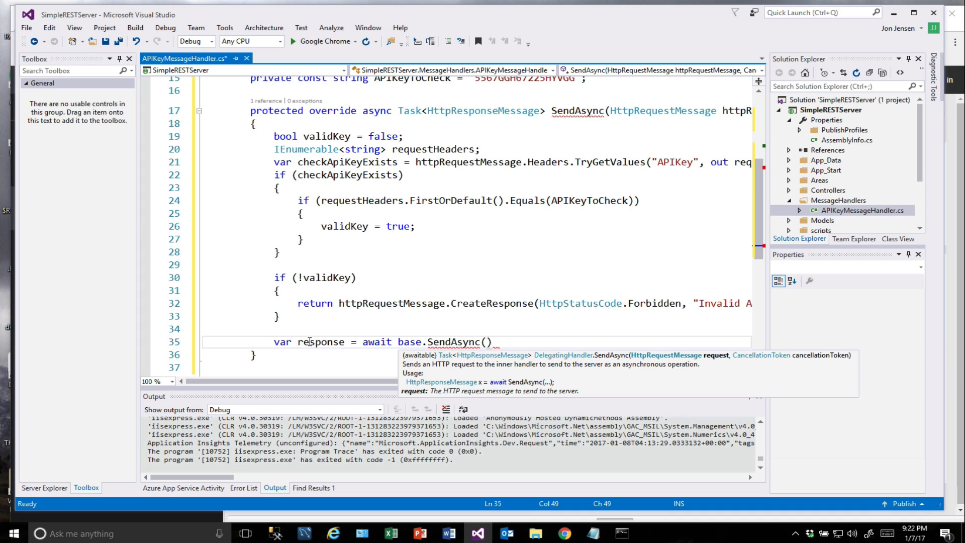
pyautogui.write('http')
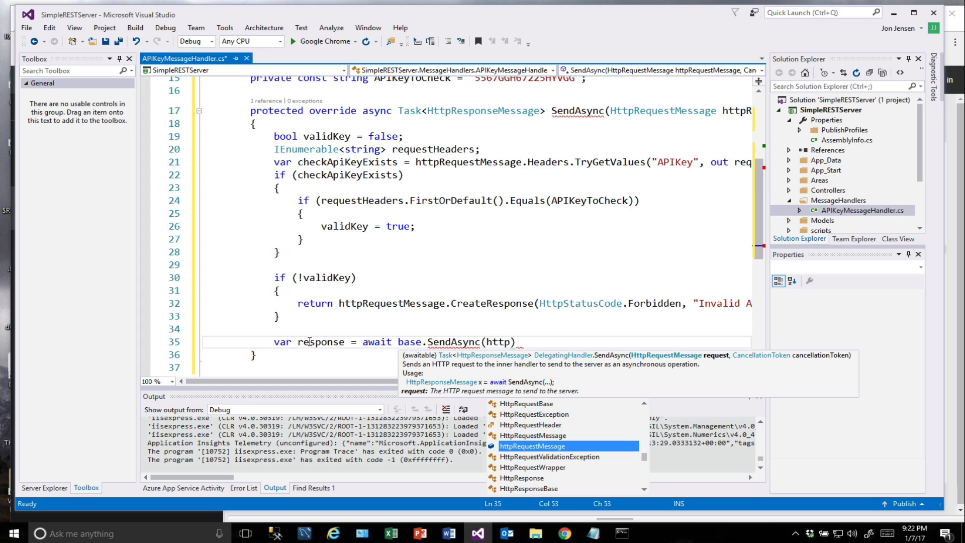
pyautogui.write('R')
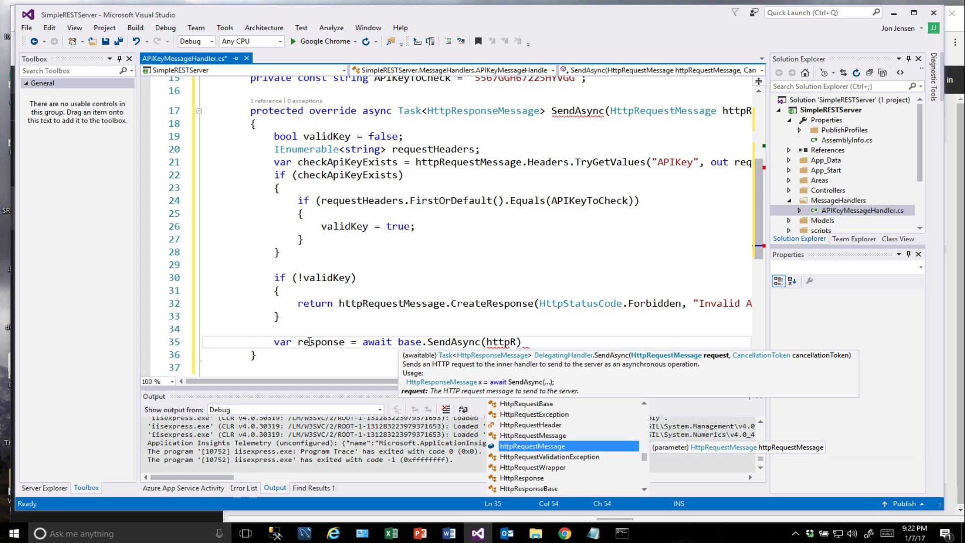
pyautogui.write('equest')
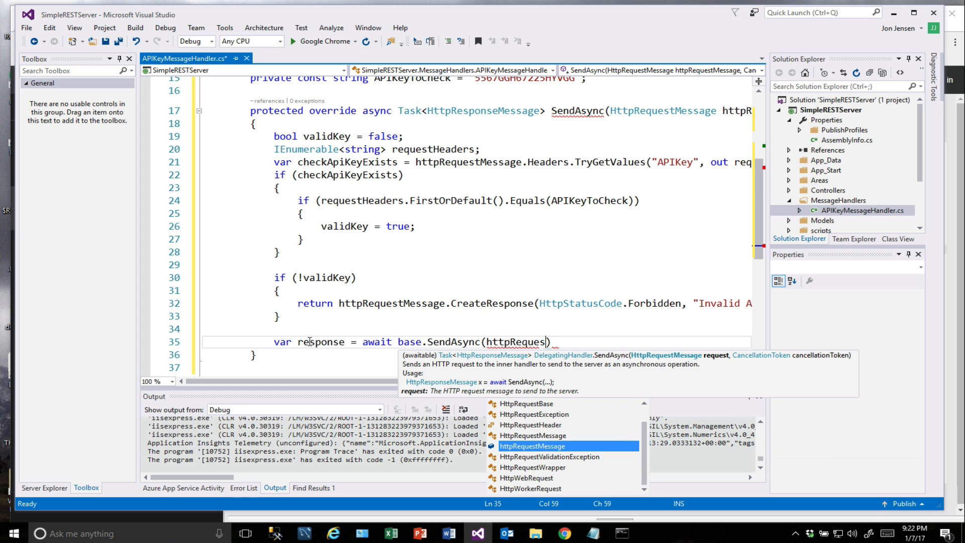
pyautogui.write('tMessage,')
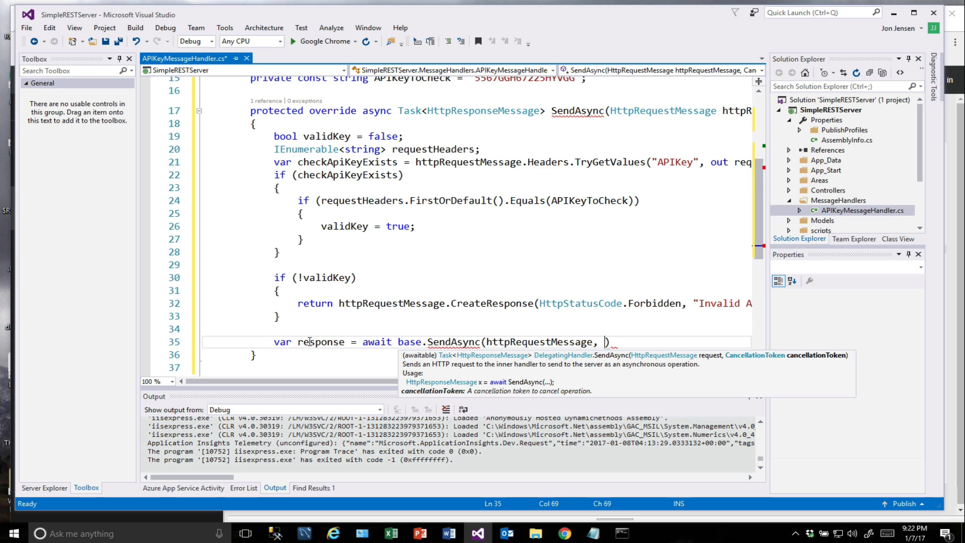
pyautogui.write('cancell')
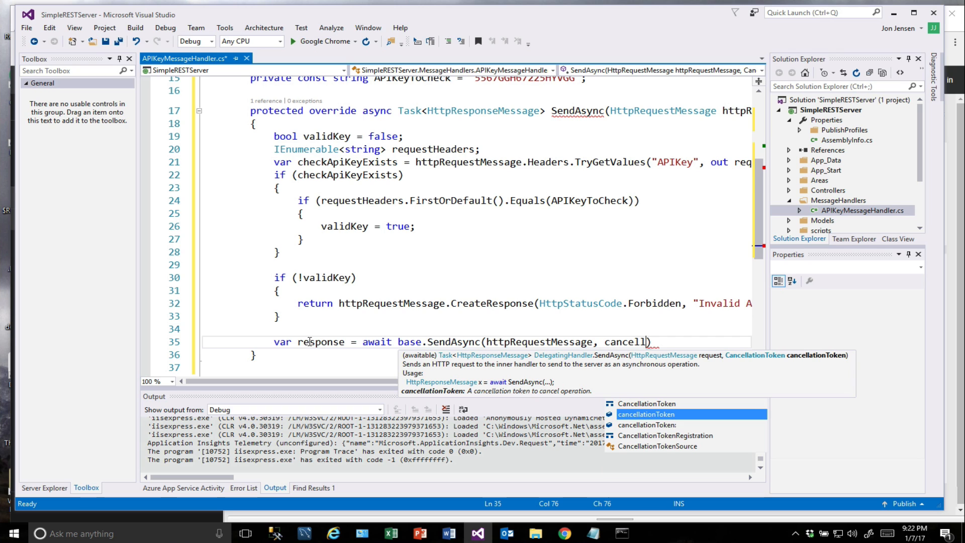
pyautogui.press('Tab')
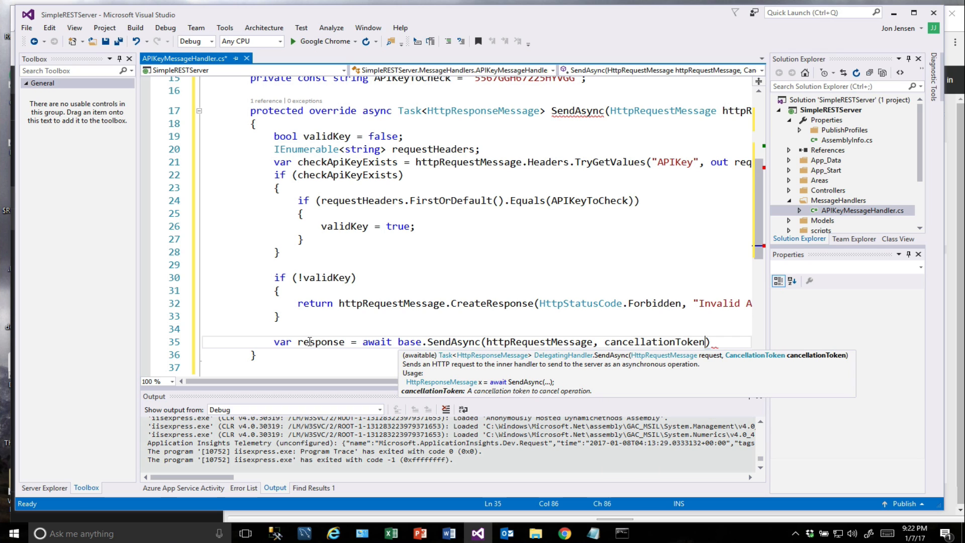
pyautogui.write(';')
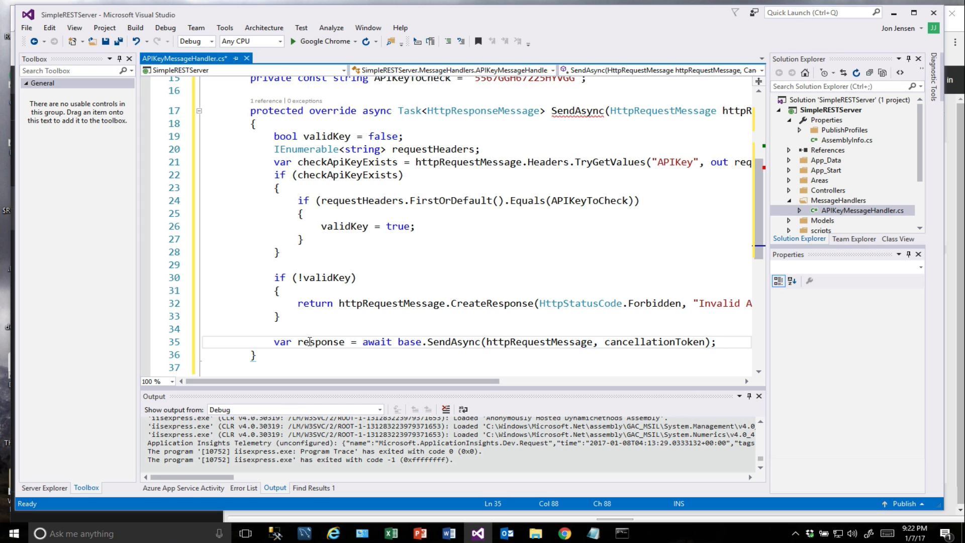
pyautogui.press('Enter')
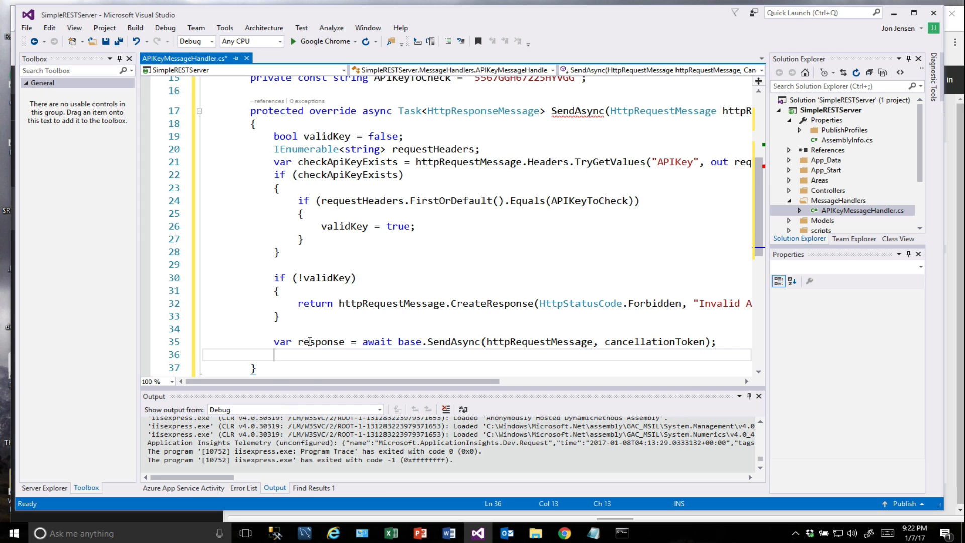
# Add return response; at the end of SendAsync and scroll down to review the file
pyautogui.write('return response;')
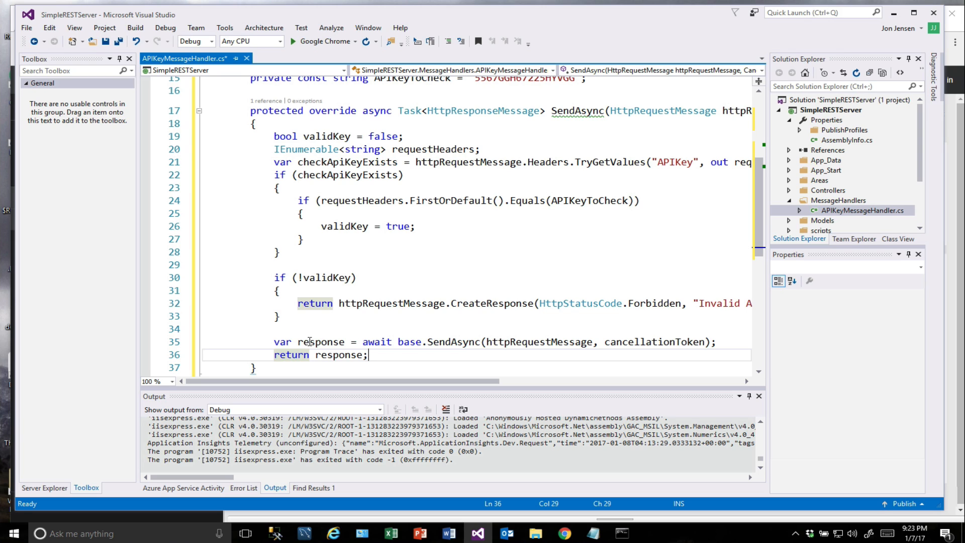
pyautogui.moveTo(314, 341)
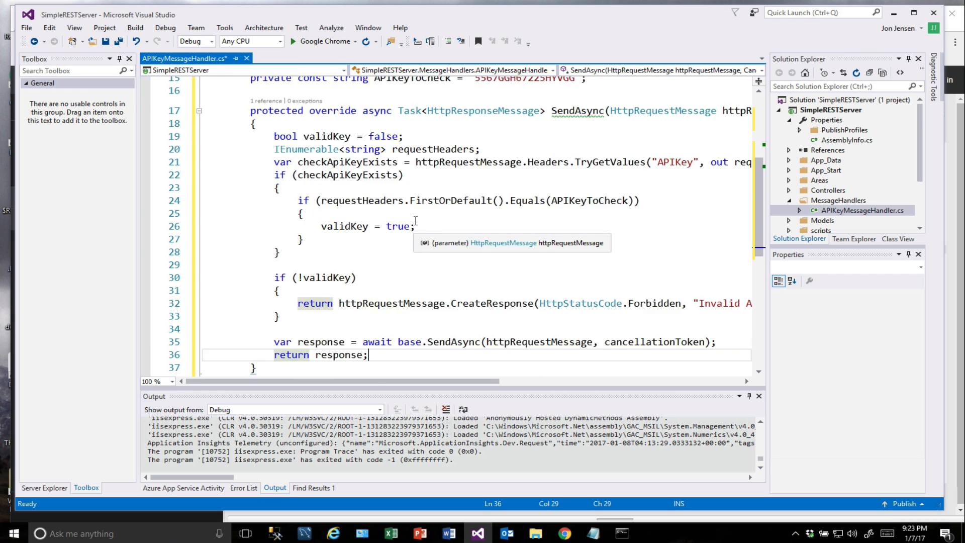
pyautogui.scroll(-3)
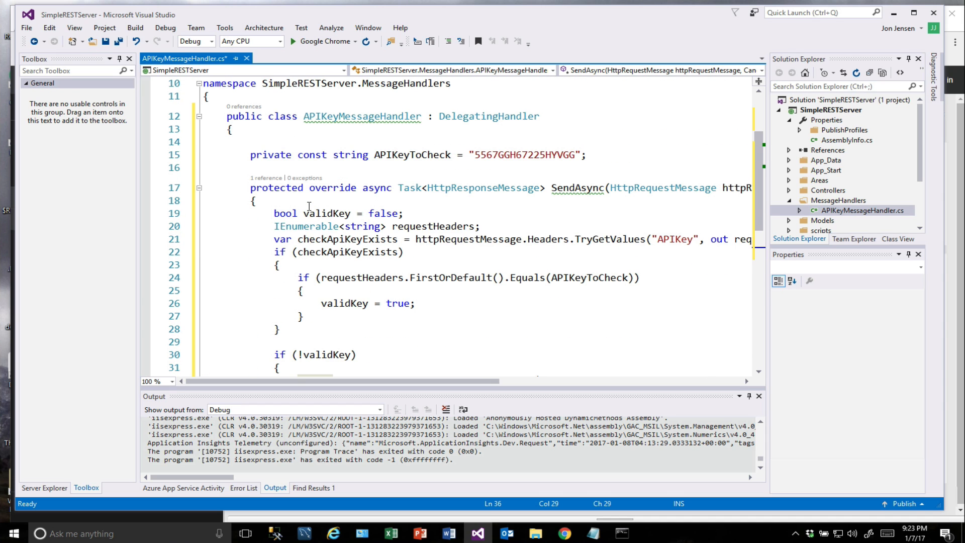
pyautogui.scroll(-3)
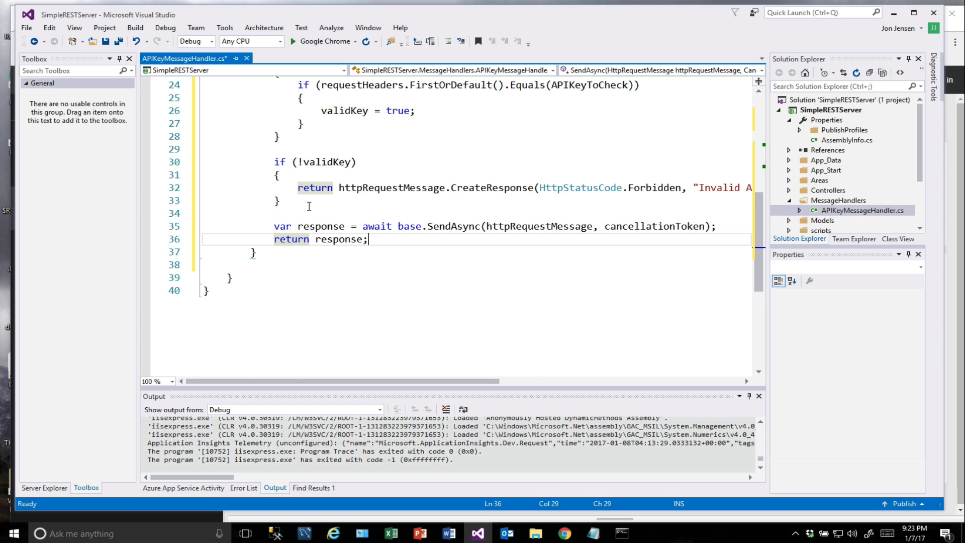
pyautogui.moveTo(552, 123)
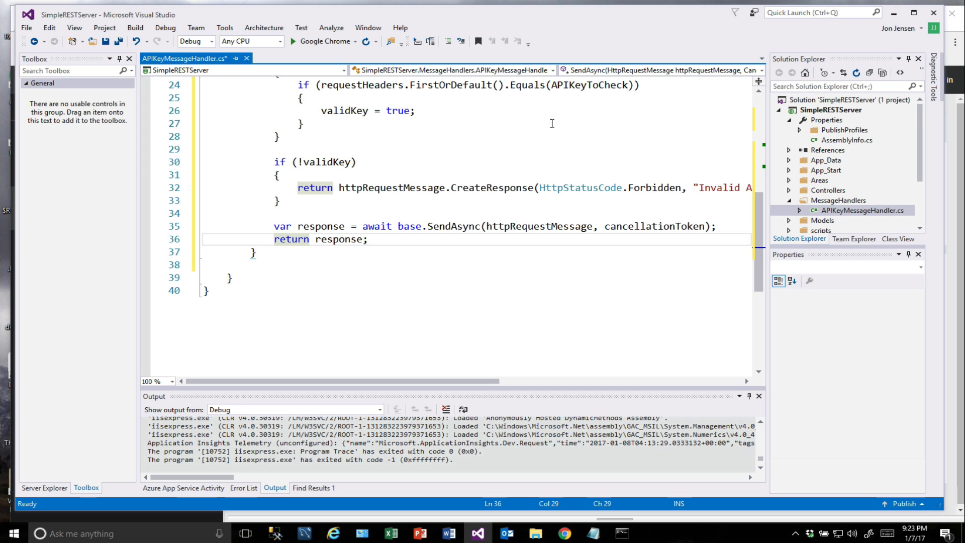
# Open Global.asax.cs and add using SimpleRESTServer.MessageHandlers; to its imports
pyautogui.scroll(-3)
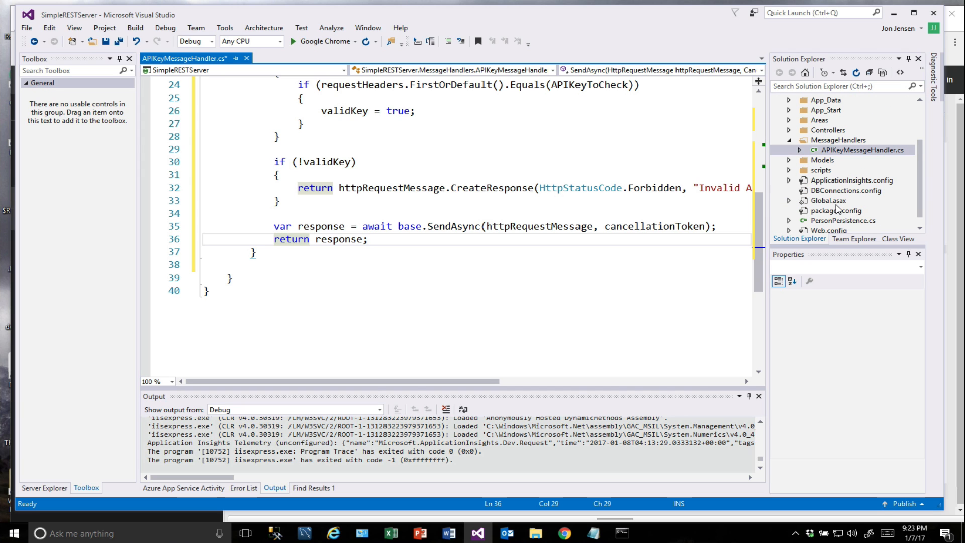
pyautogui.doubleClick(826, 200)
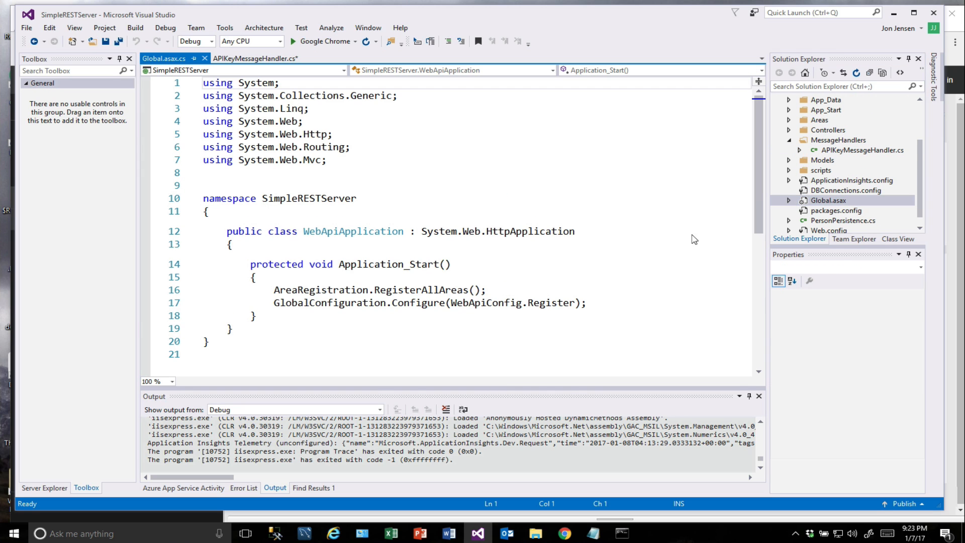
pyautogui.click(585, 302)
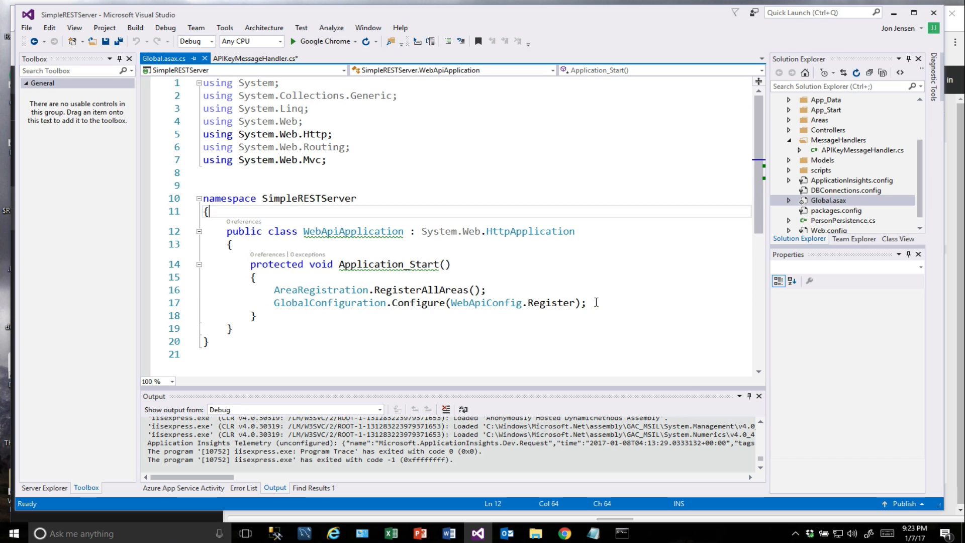
pyautogui.write('using')
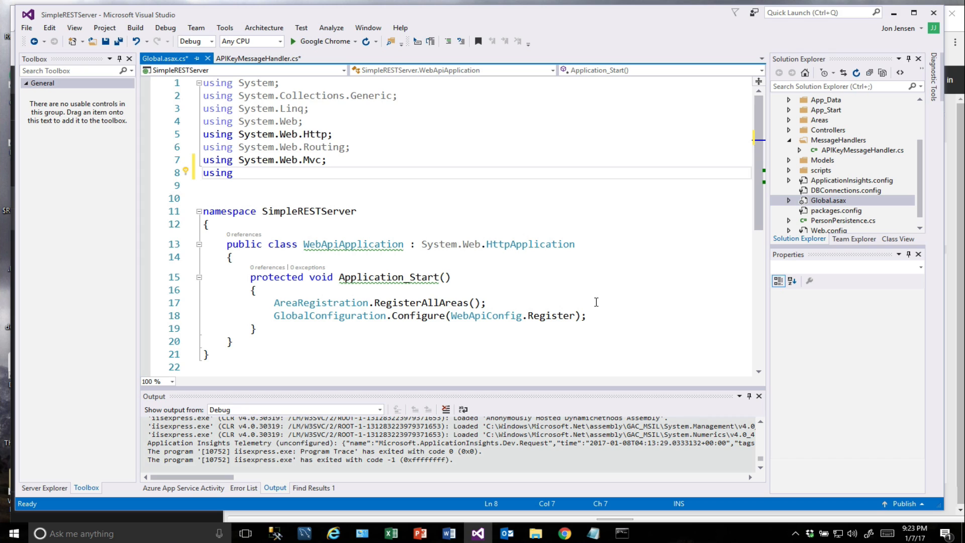
pyautogui.write('Sim')
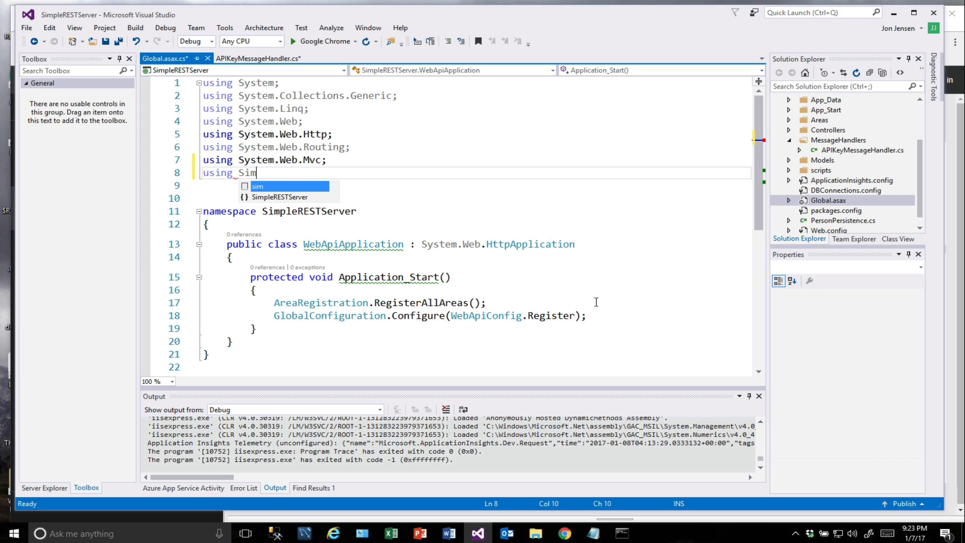
pyautogui.write('pleRESTServer')
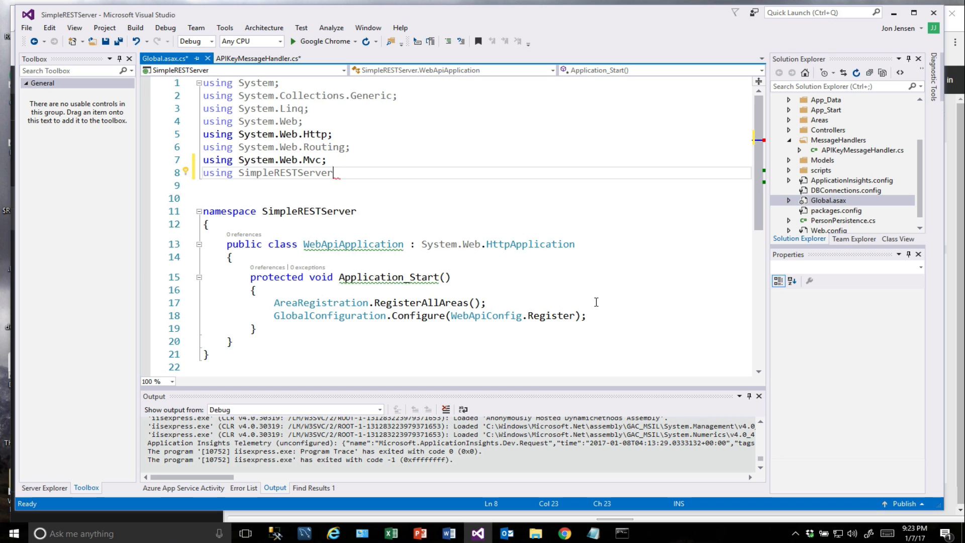
pyautogui.write('.MessageHandlers;')
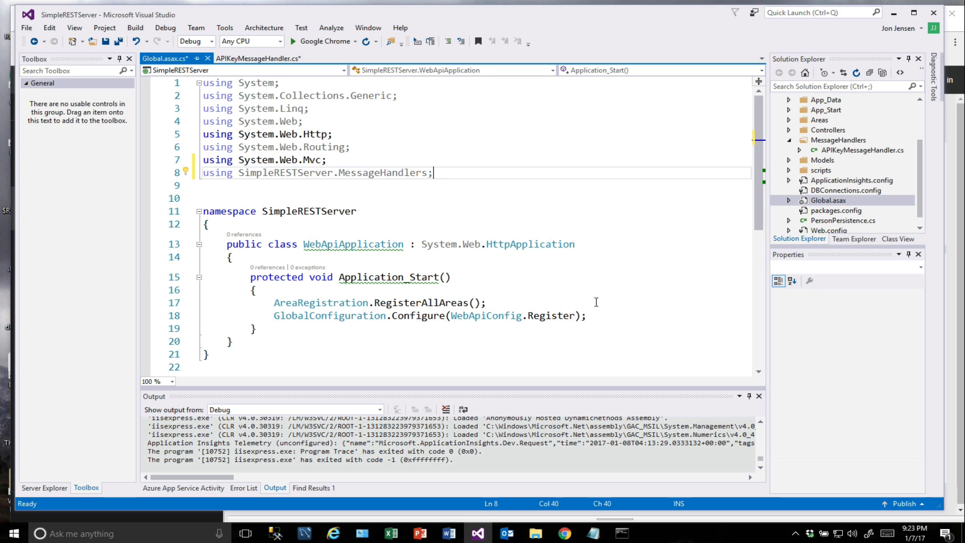
# Add GlobalConfiguration.Configuration.MessageHandlers.Add(new APIKeyMessageHandler()) after the Configure call
pyautogui.click(599, 315)
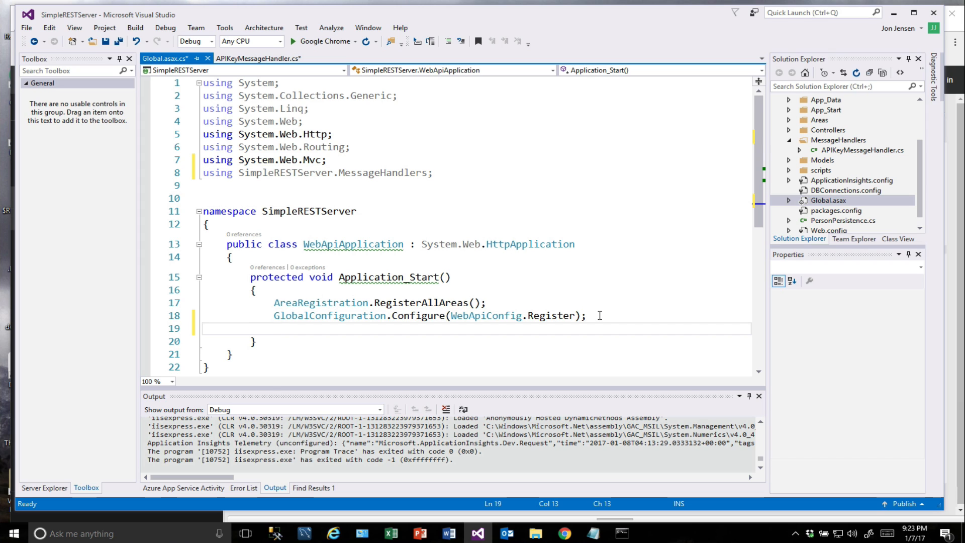
pyautogui.write('GlobalConfiguration')
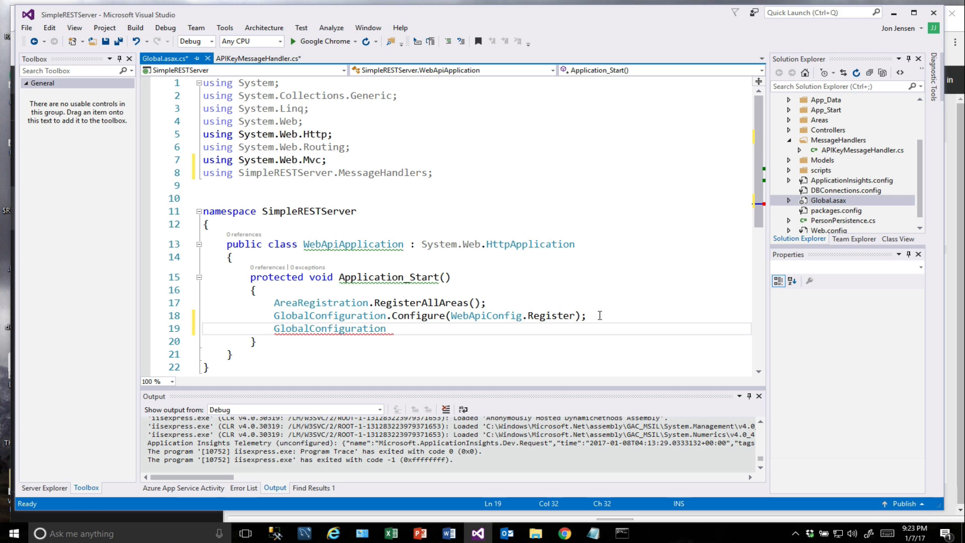
pyautogui.write('.Configuration')
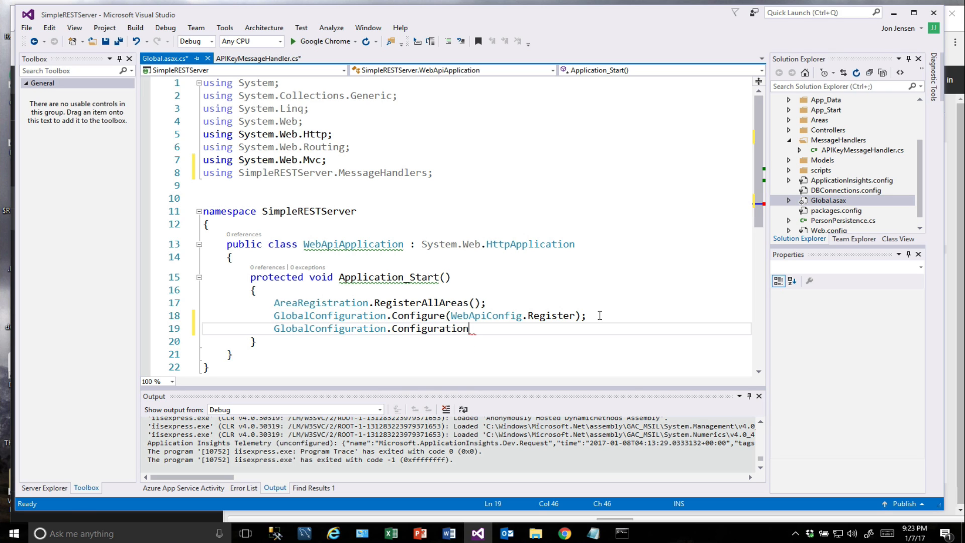
pyautogui.write('.MessageHandlers')
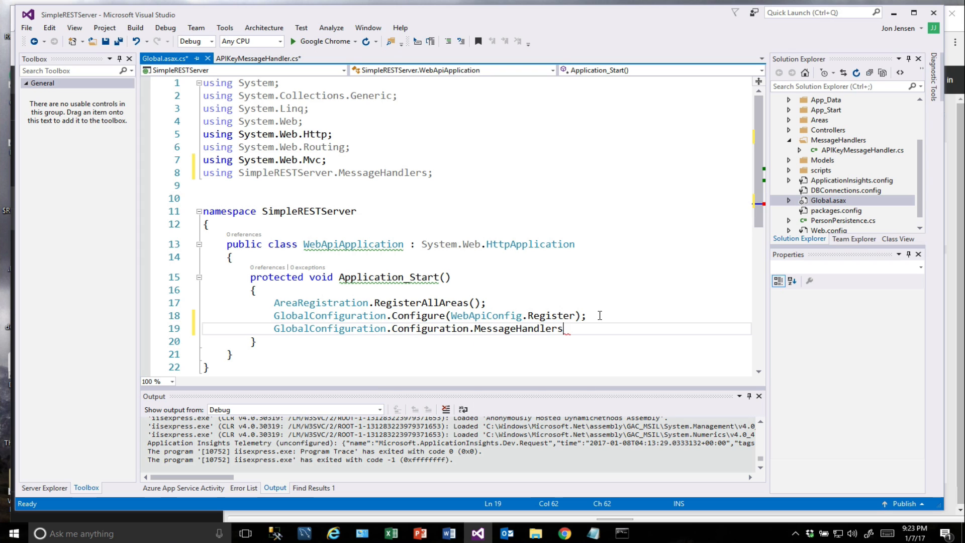
pyautogui.write('.Add')
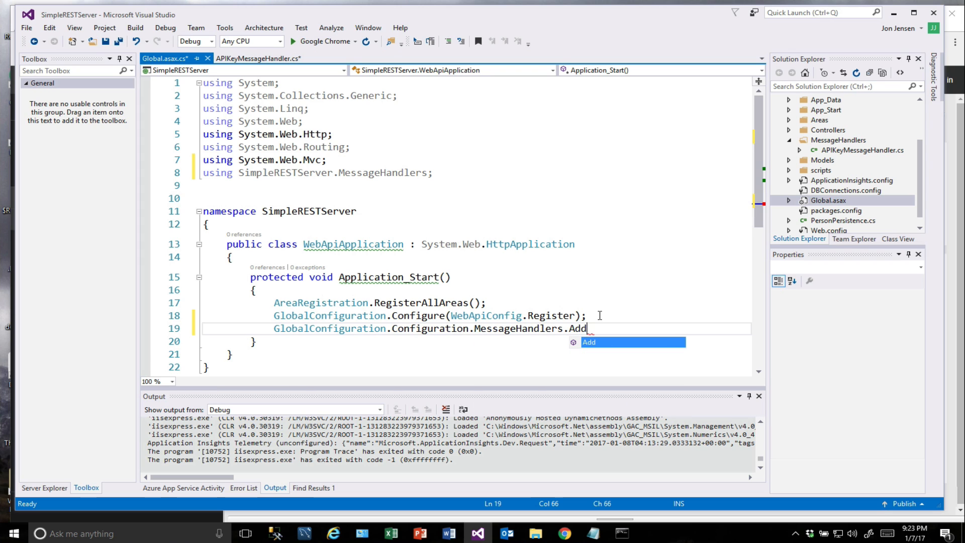
pyautogui.write('(')
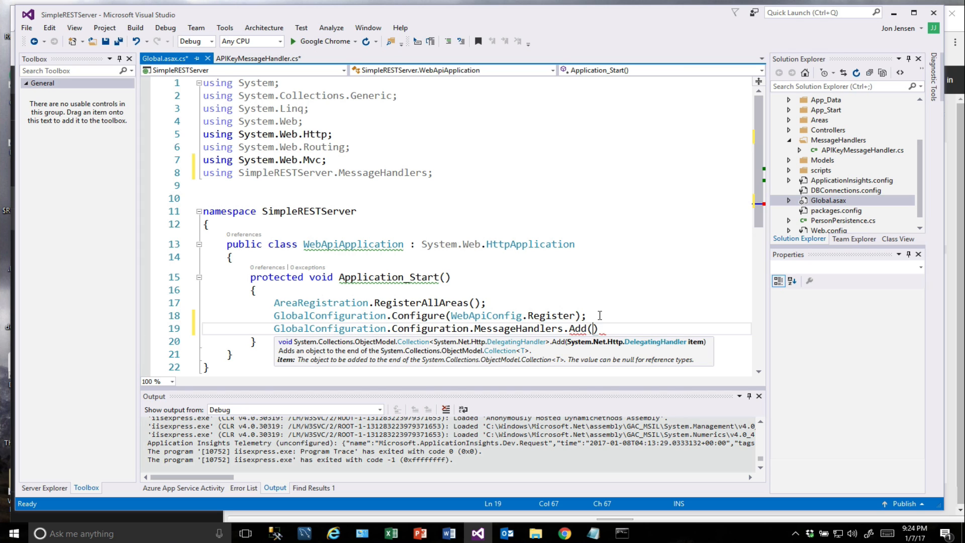
pyautogui.write('new')
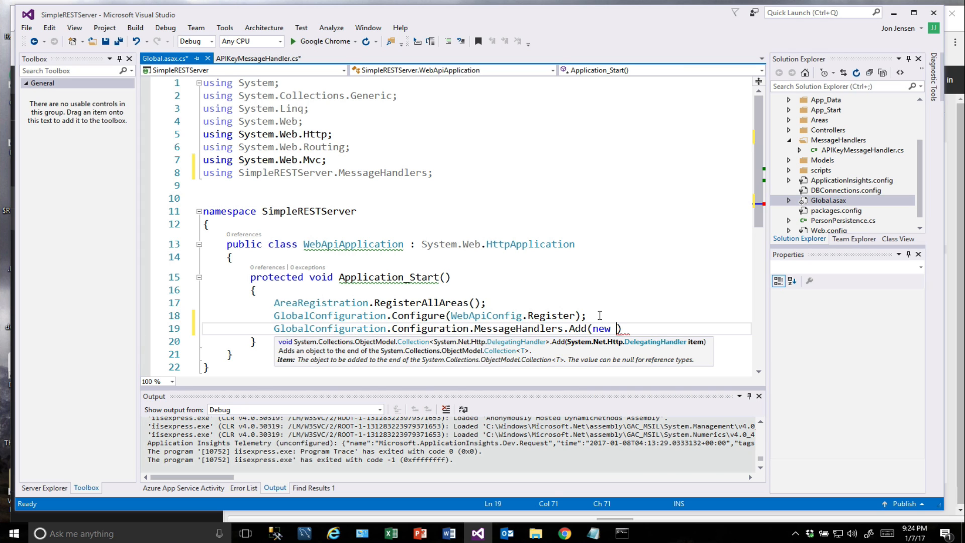
pyautogui.write('APIKeyMessageHandler')
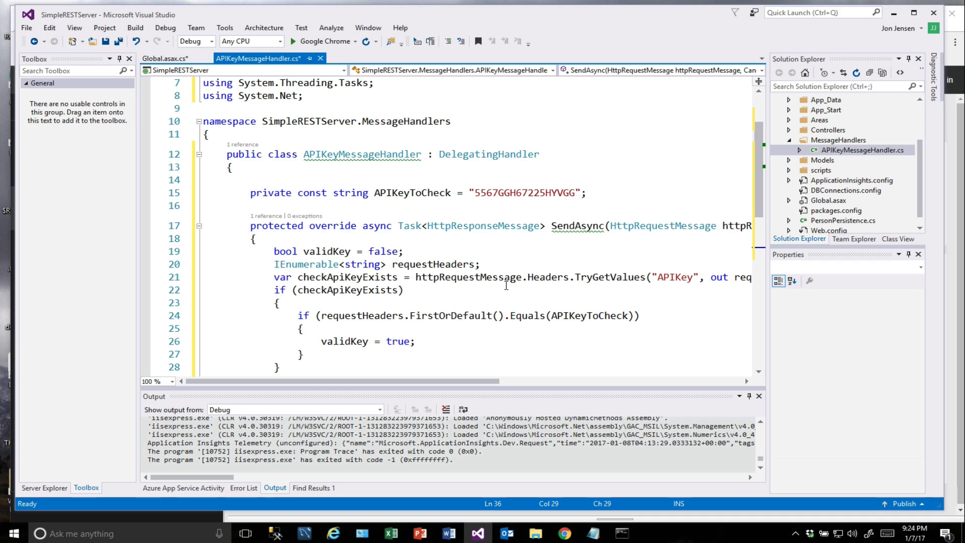
pyautogui.moveTo(673, 276)
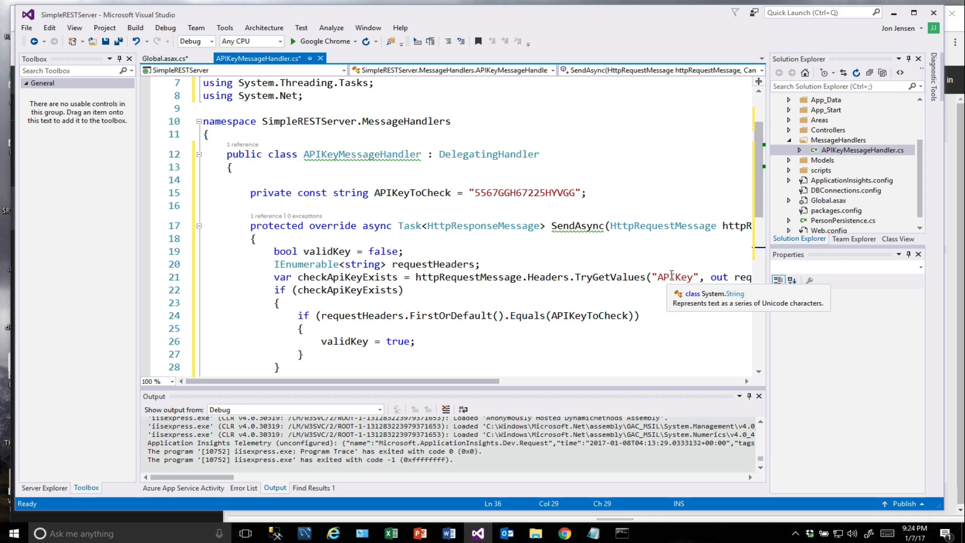
# Select the APIKey header name in APIKeyMessageHandler.cs to inspect it
pyautogui.doubleClick(529, 192)
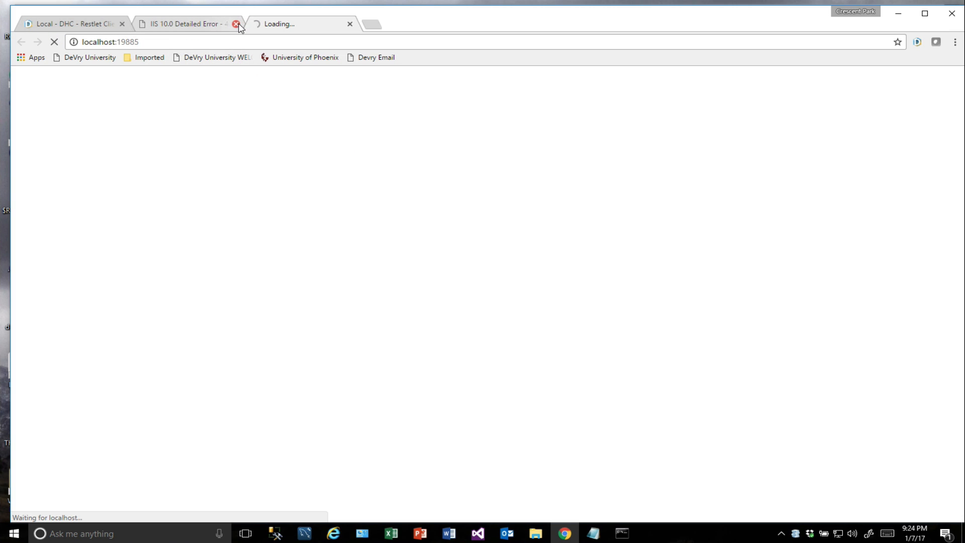
# Close the new tab and resend the api/person/1 request from DHC without a key
pyautogui.click(236, 23)
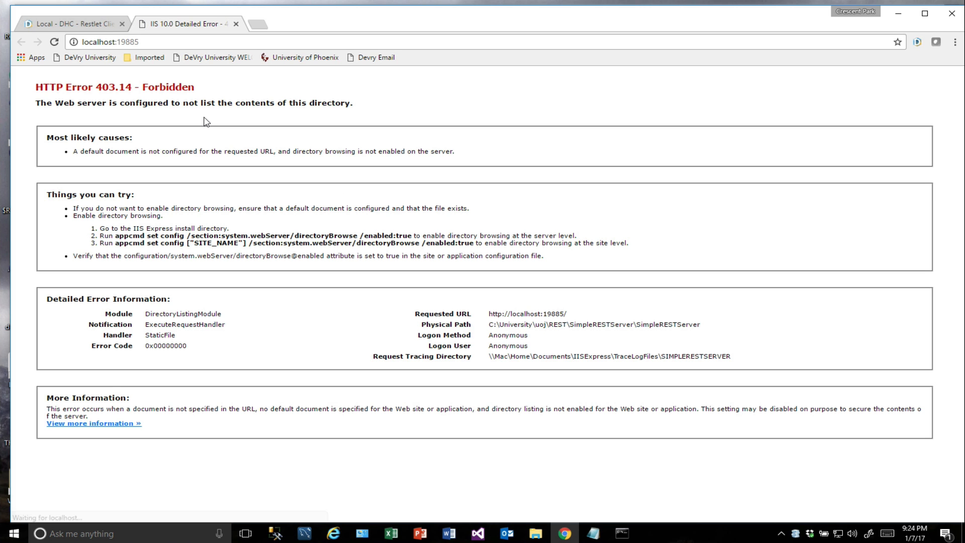
pyautogui.click(71, 23)
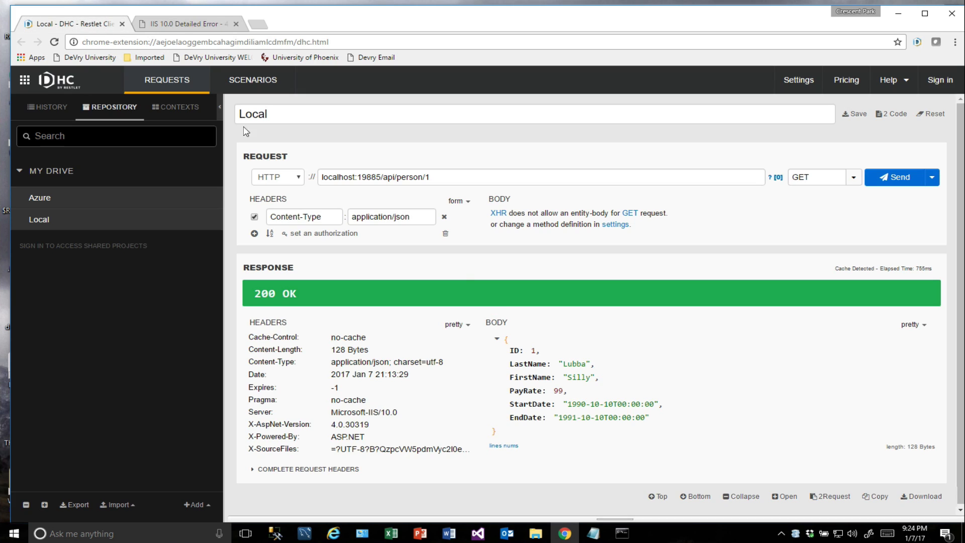
pyautogui.moveTo(782, 216)
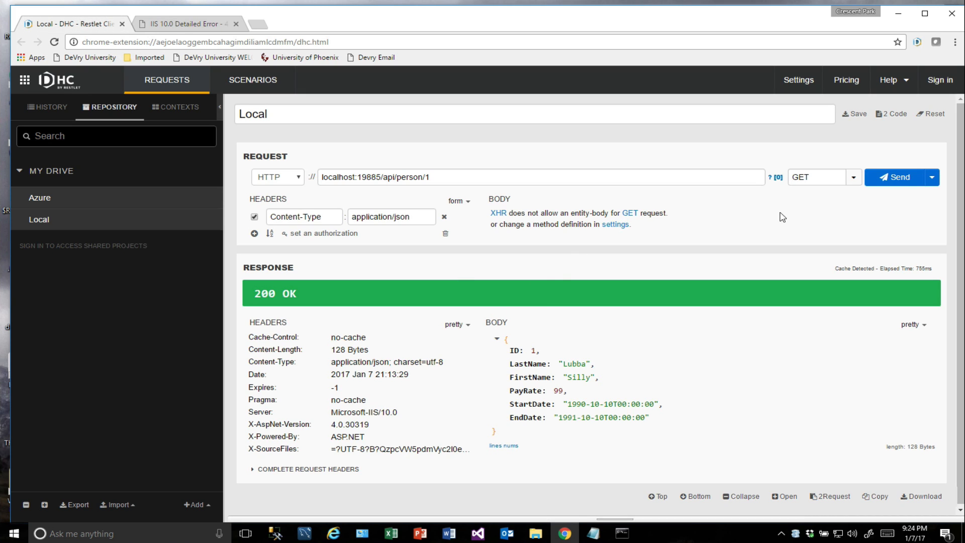
pyautogui.click(896, 177)
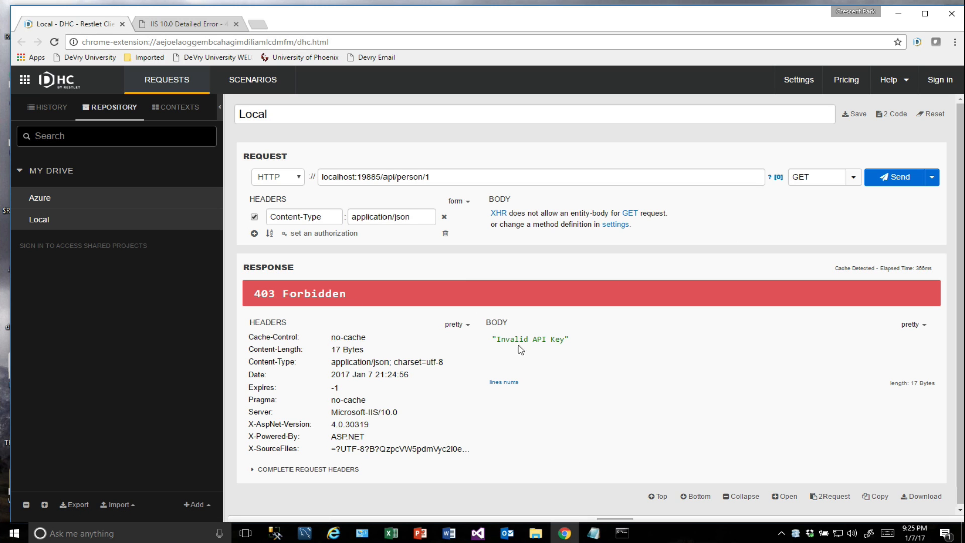
pyautogui.moveTo(260, 270)
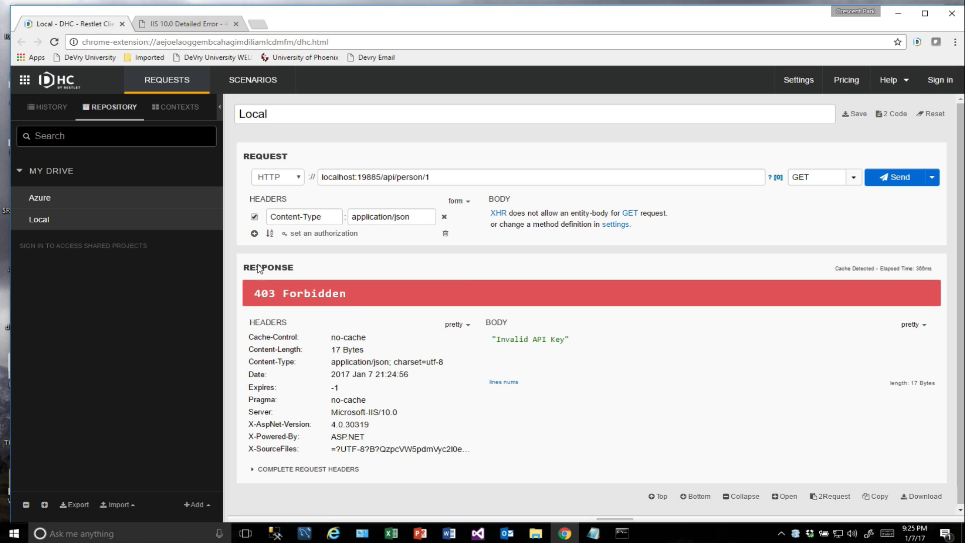
pyautogui.moveTo(255, 233)
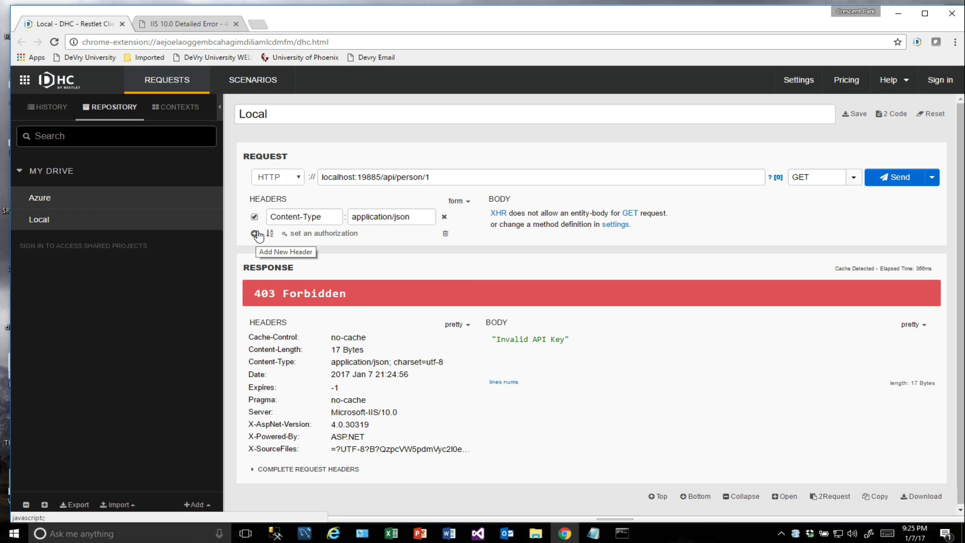
# Add a request header named APIKey with the value ABC
pyautogui.click(254, 233)
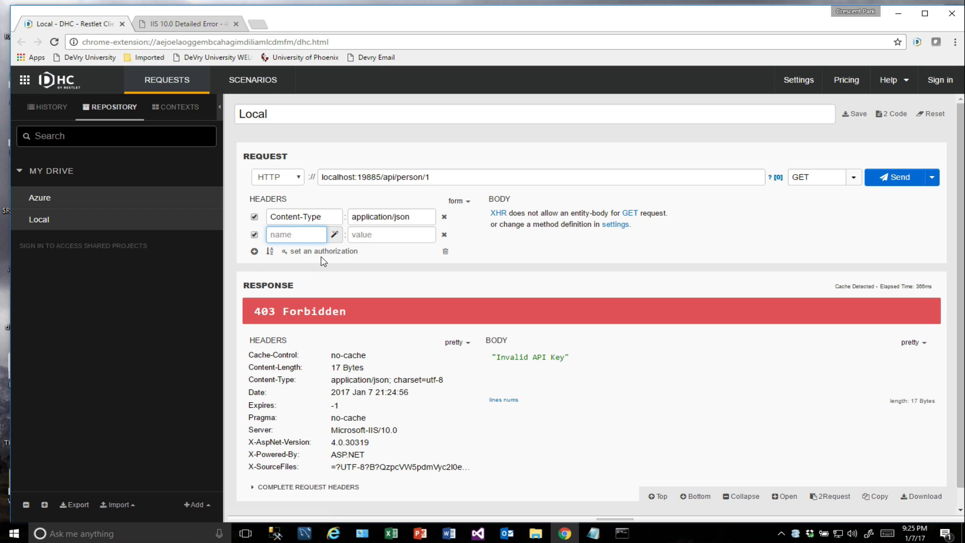
pyautogui.moveTo(438, 338)
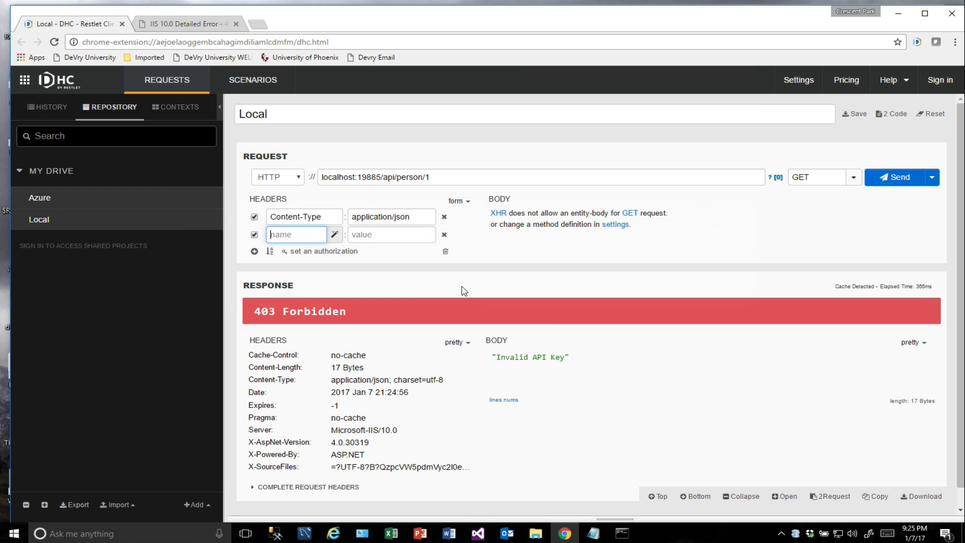
pyautogui.write('APIKey')
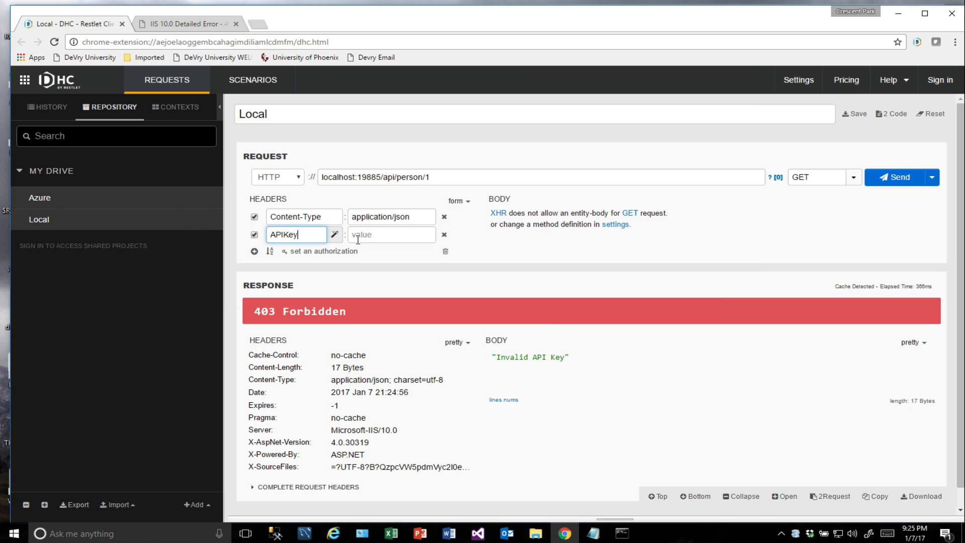
pyautogui.write('ABC')
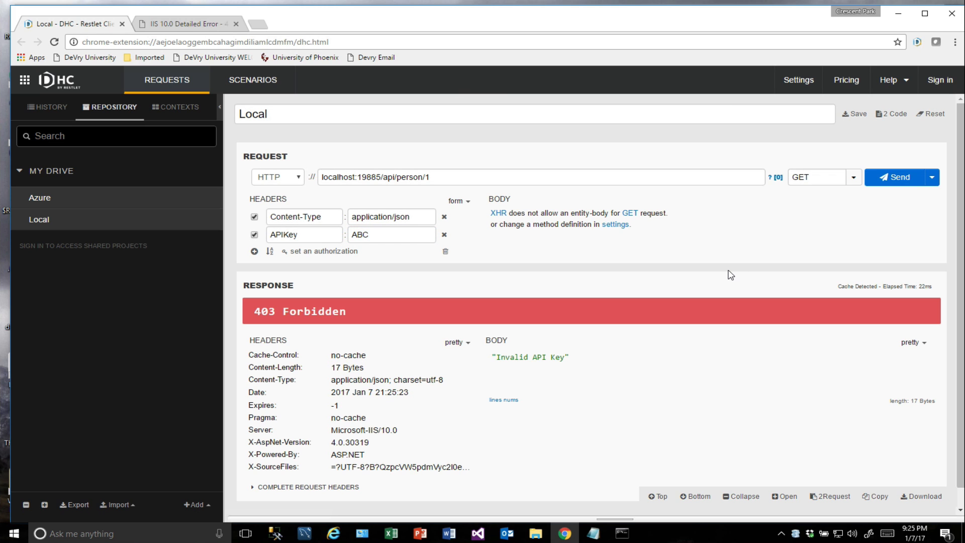
pyautogui.moveTo(430, 345)
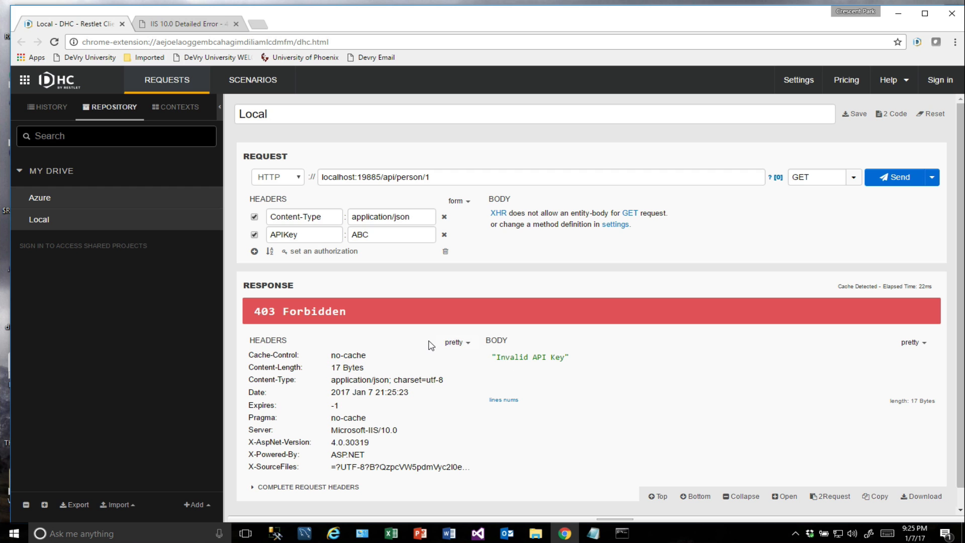
pyautogui.moveTo(531, 321)
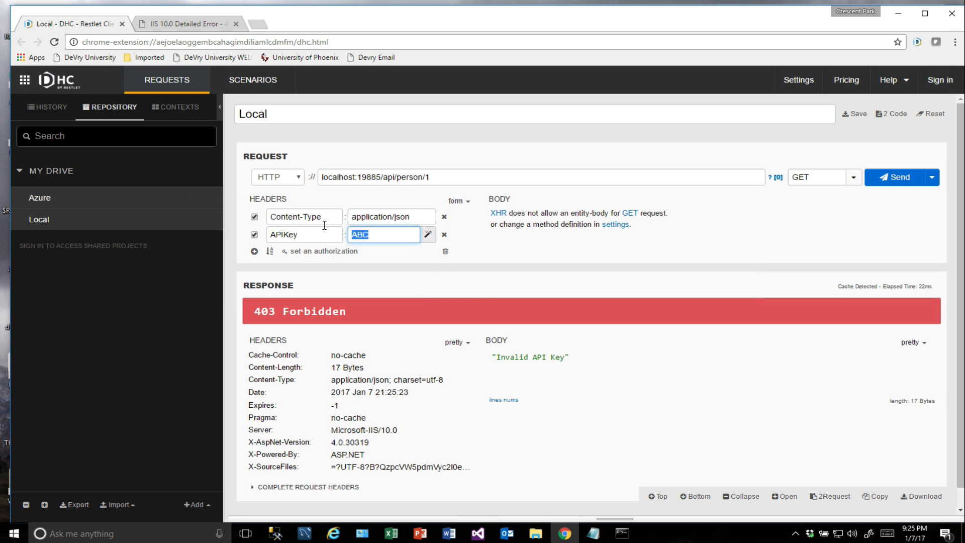
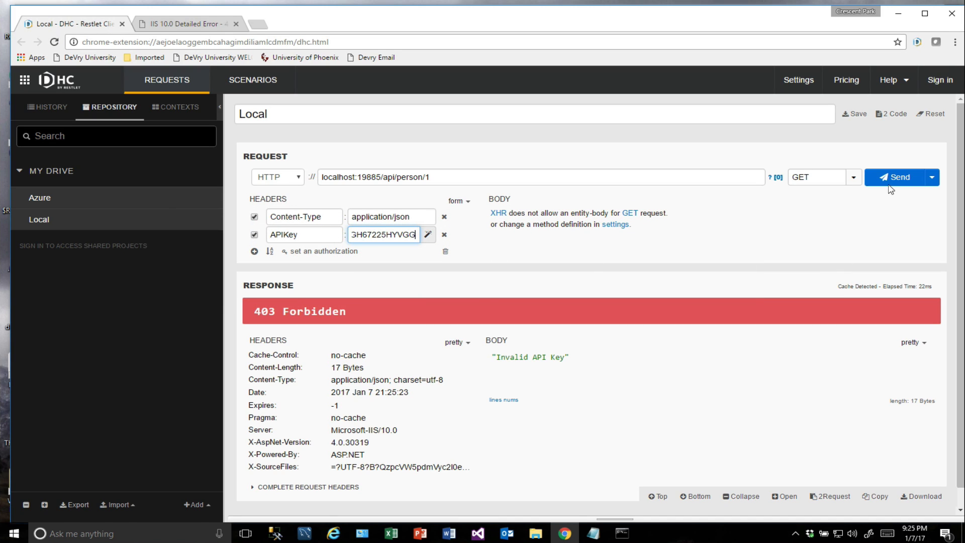
pyautogui.click(896, 177)
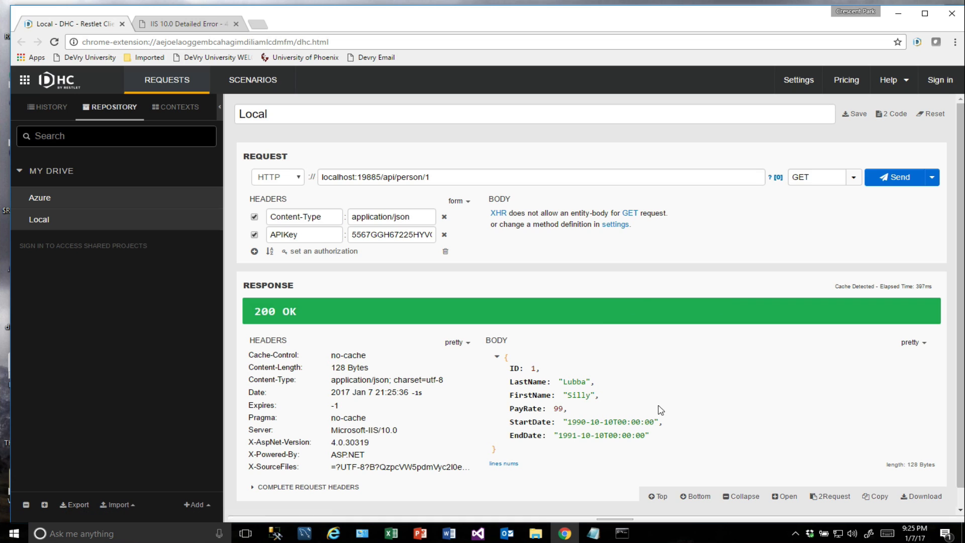
pyautogui.moveTo(579, 418)
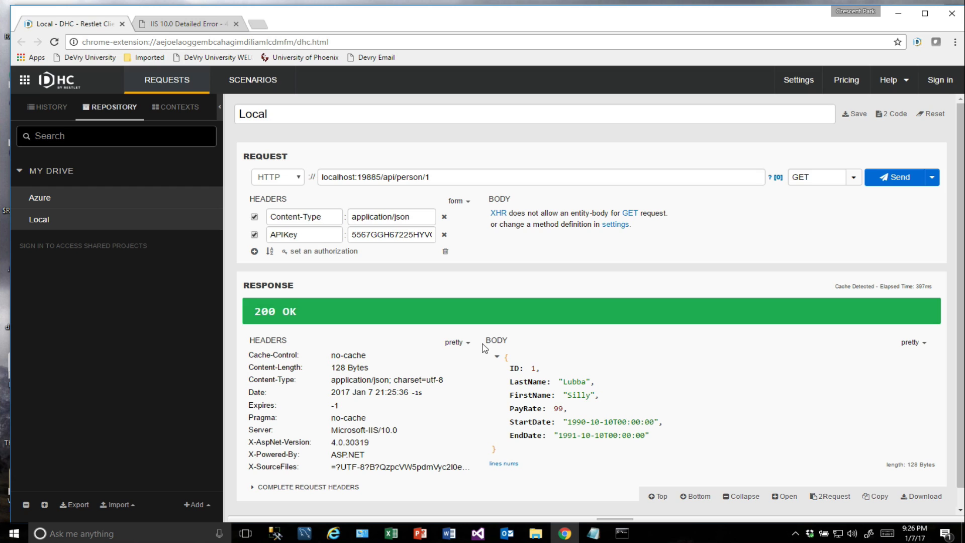
pyautogui.moveTo(544, 476)
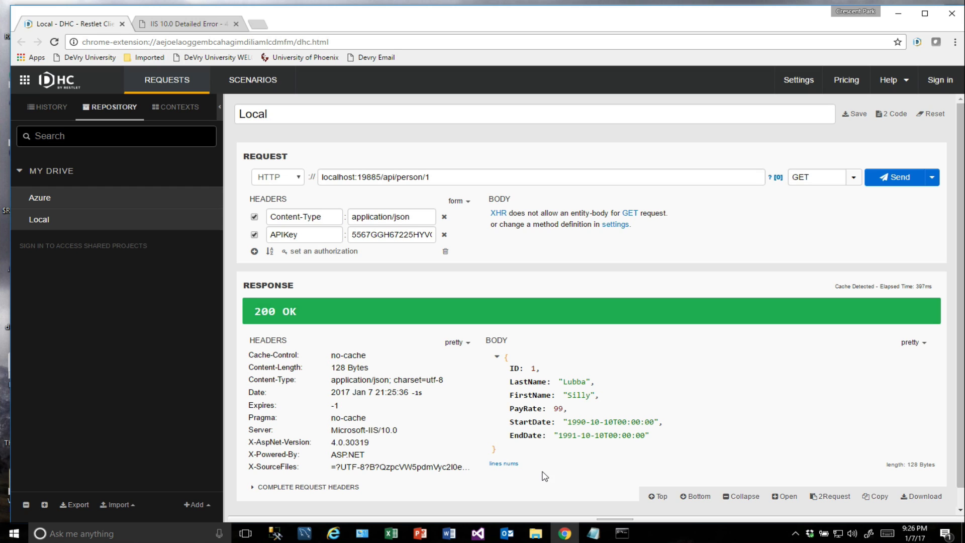
pyautogui.moveTo(547, 471)
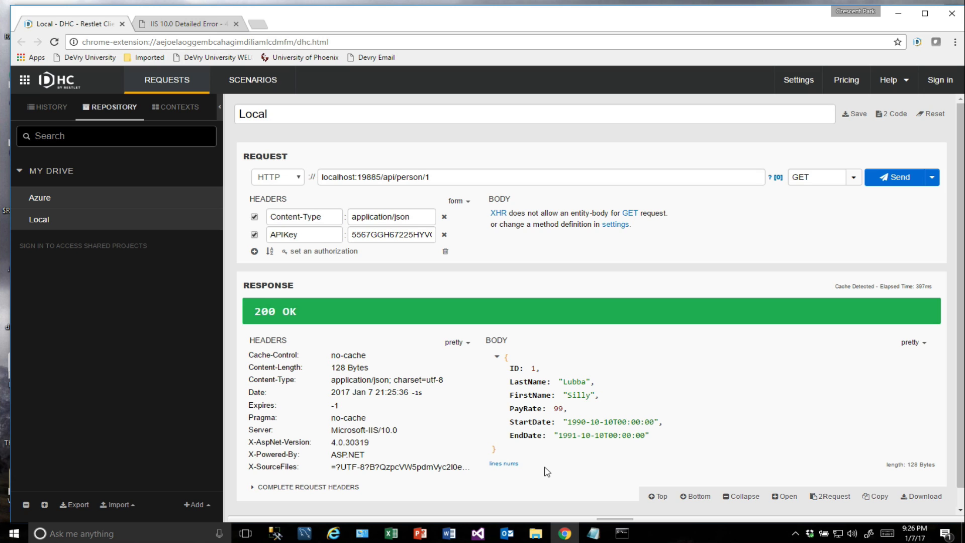
pyautogui.moveTo(735, 378)
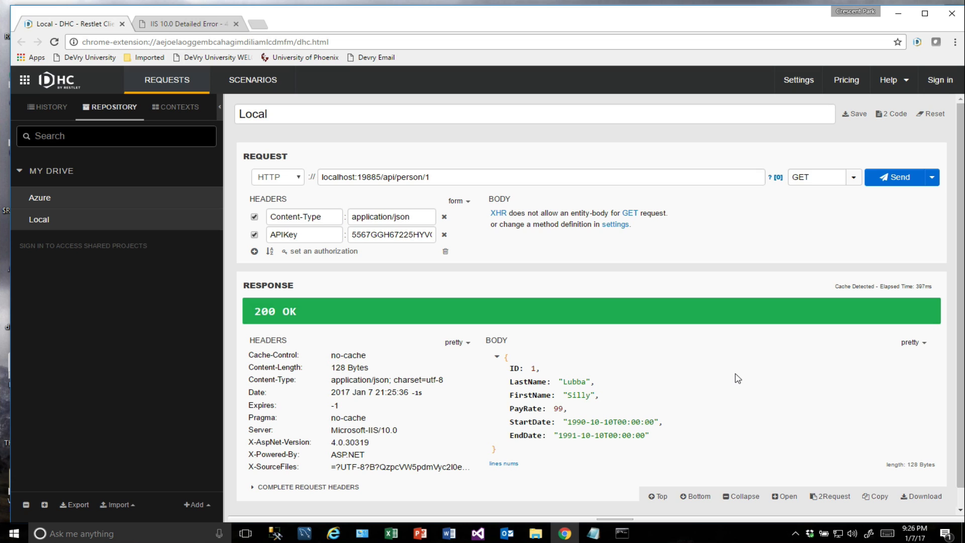
pyautogui.moveTo(729, 287)
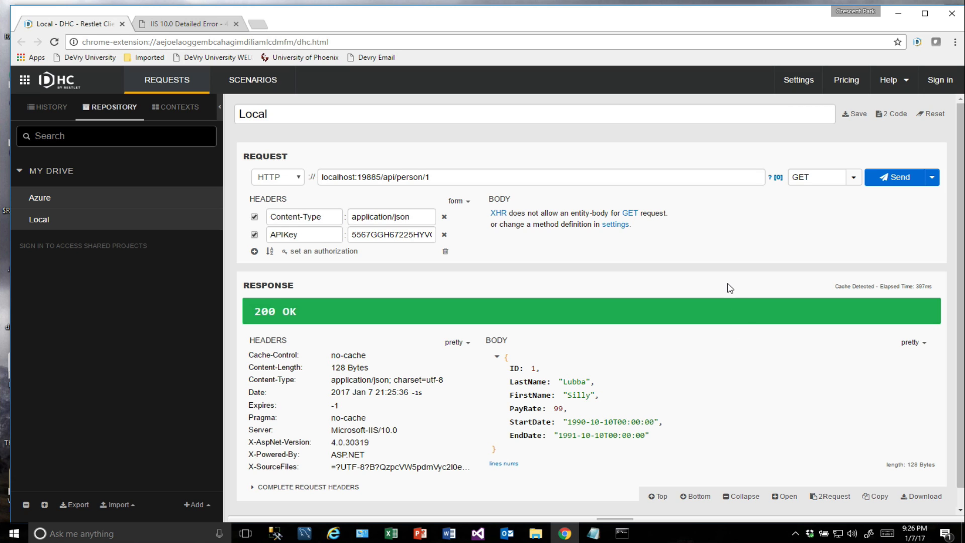
pyautogui.moveTo(708, 241)
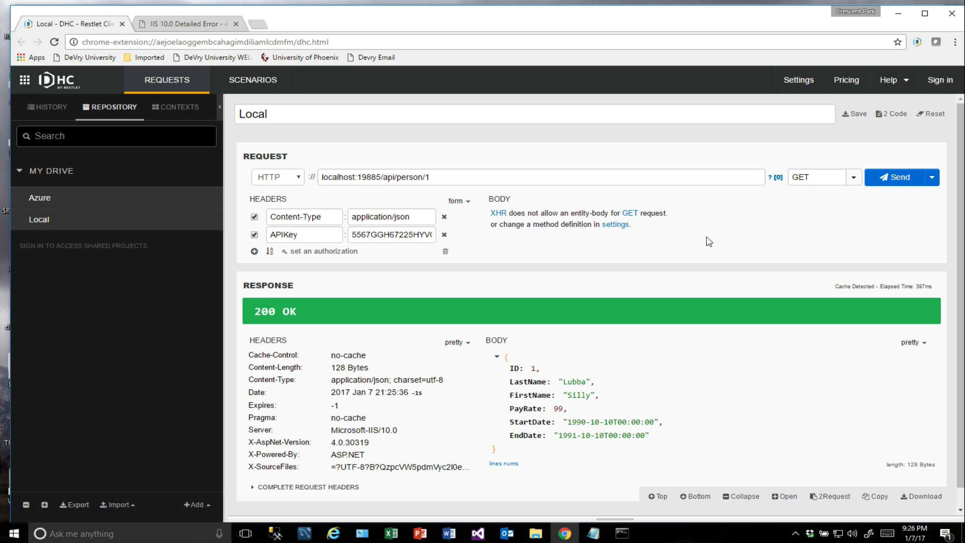
pyautogui.moveTo(699, 247)
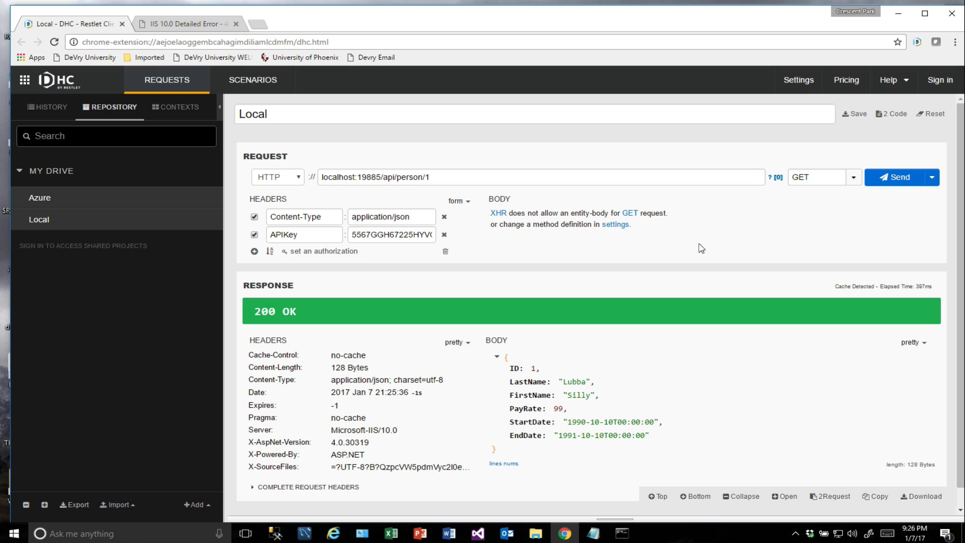